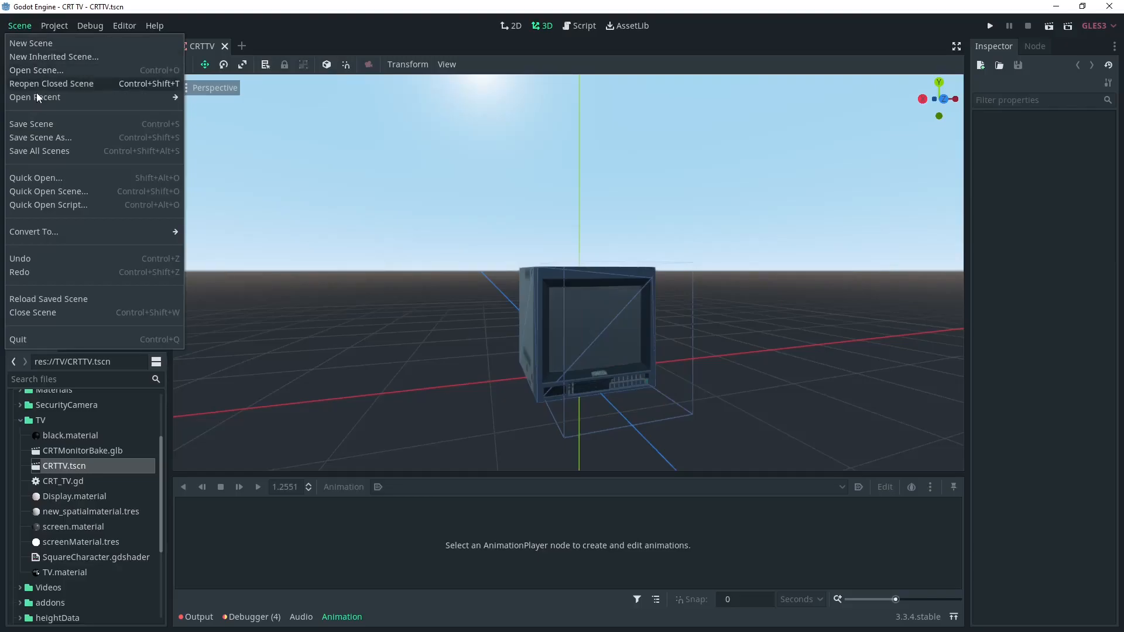
# - Save a copy of the CRT TV scene as Security_CRT_TV.tscn in the TV folder
pyautogui.click(40, 137)
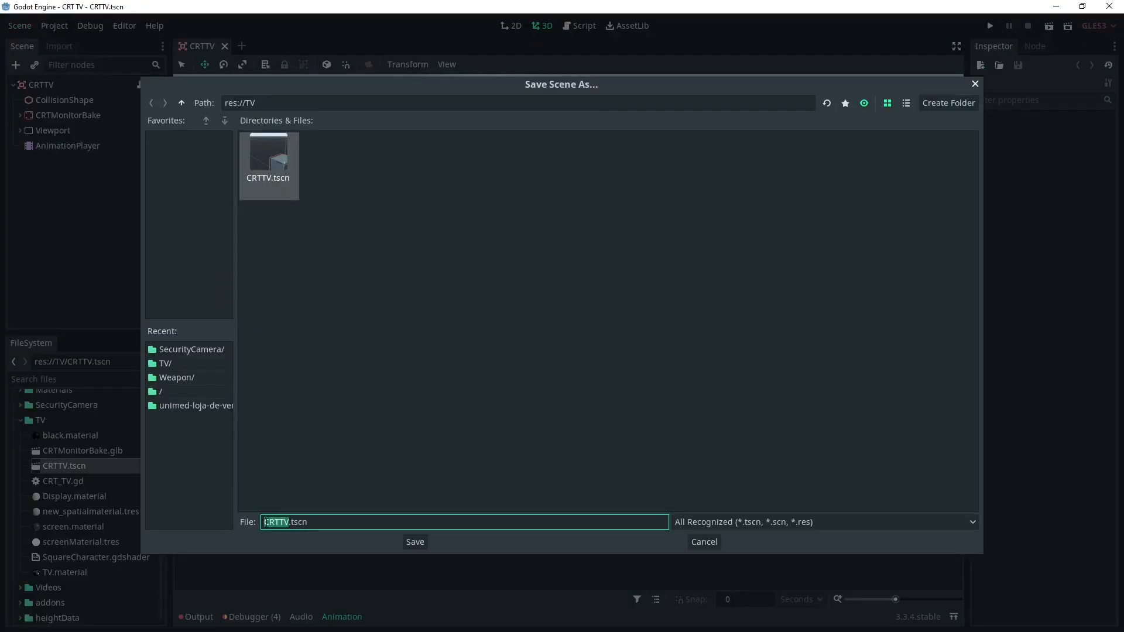
pyautogui.write('Security_')
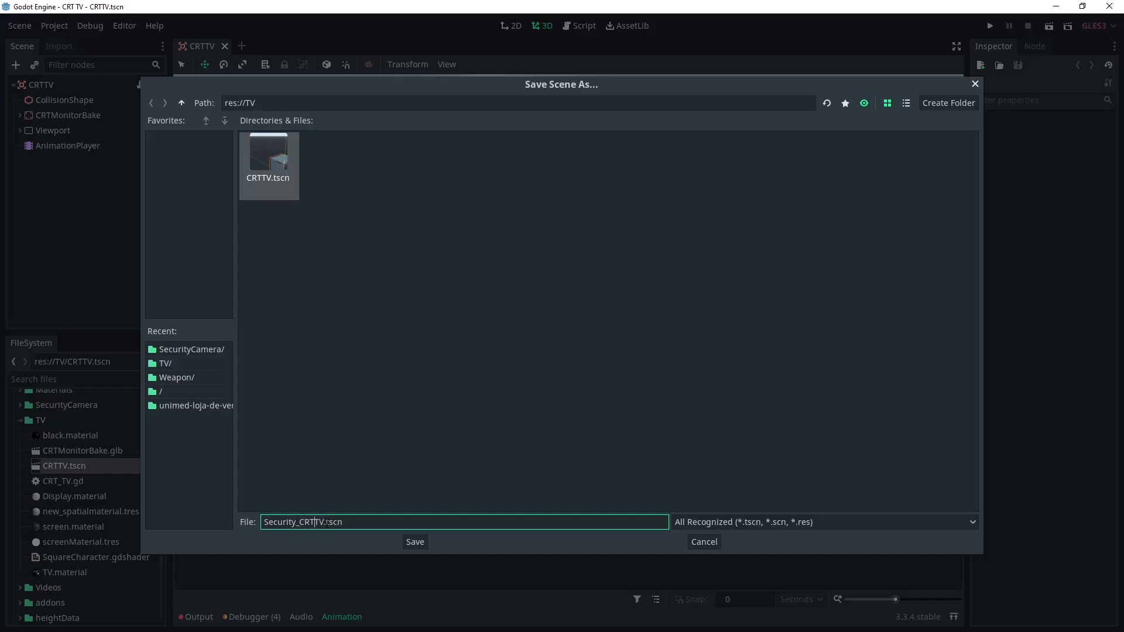
pyautogui.click(414, 541)
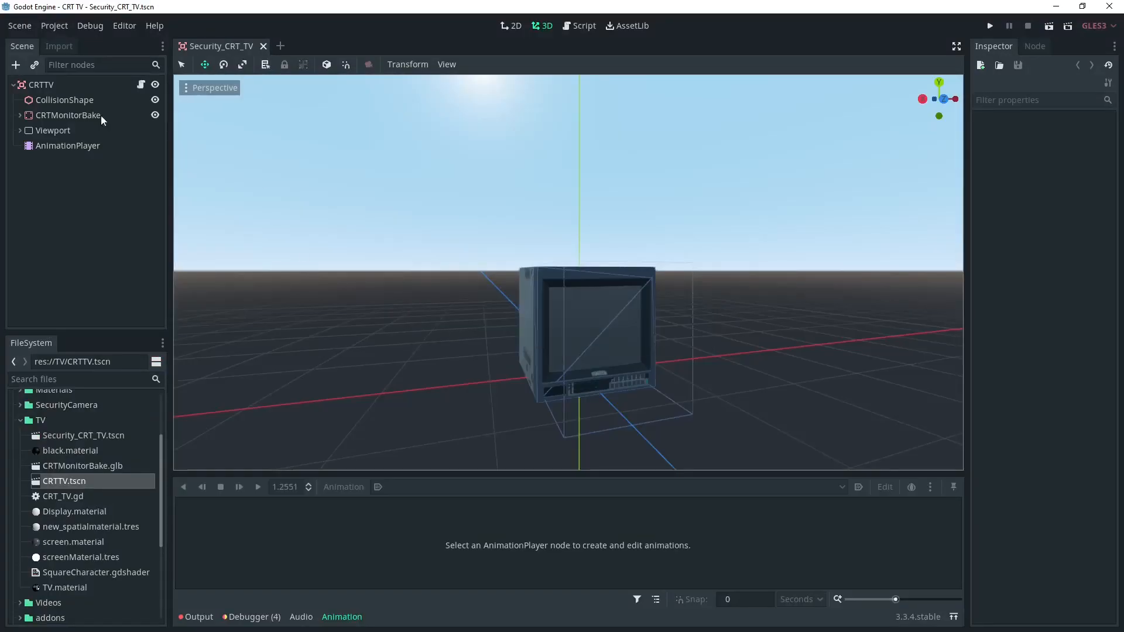
# - Delete the VideoPlayer node and add a Spatial named Cameras under the Viewport
pyautogui.click(72, 161)
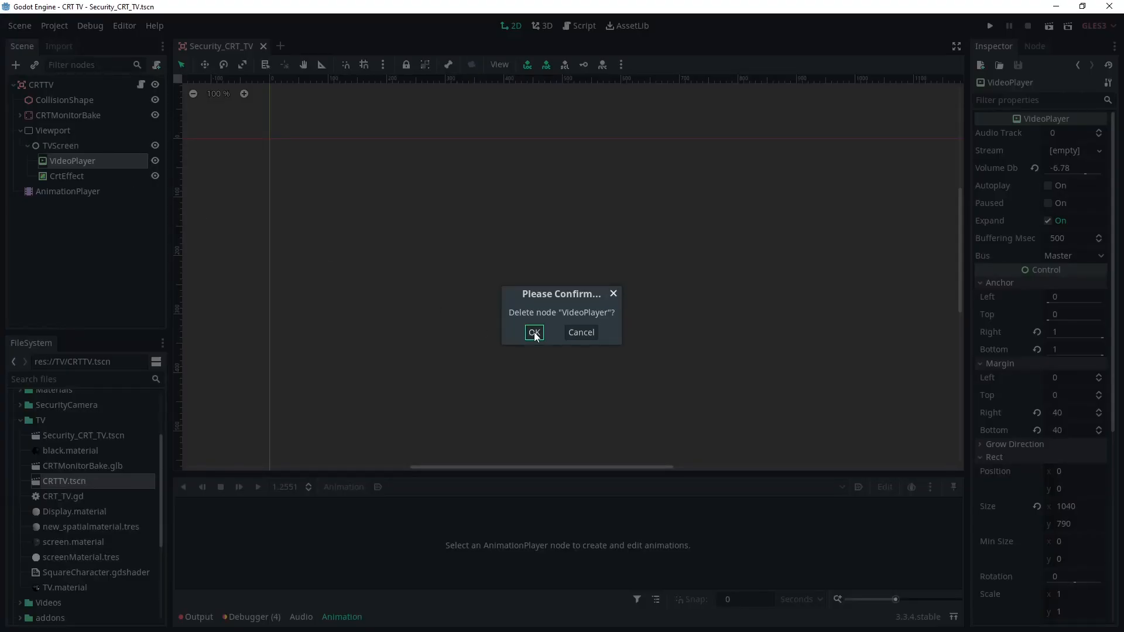
pyautogui.click(534, 331)
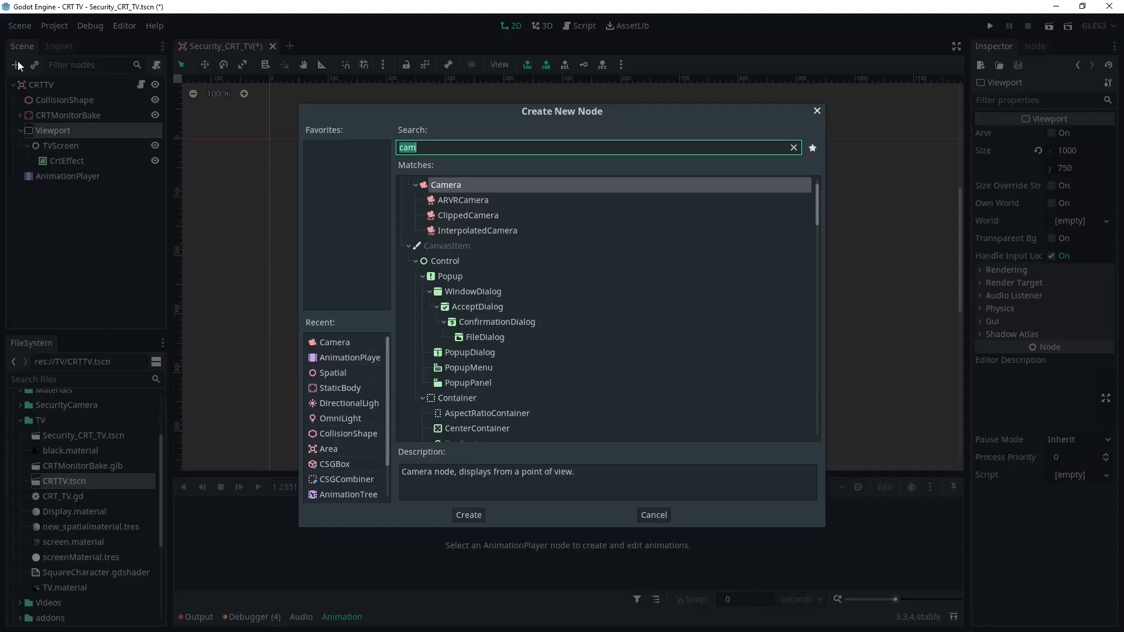
pyautogui.write('Spa')
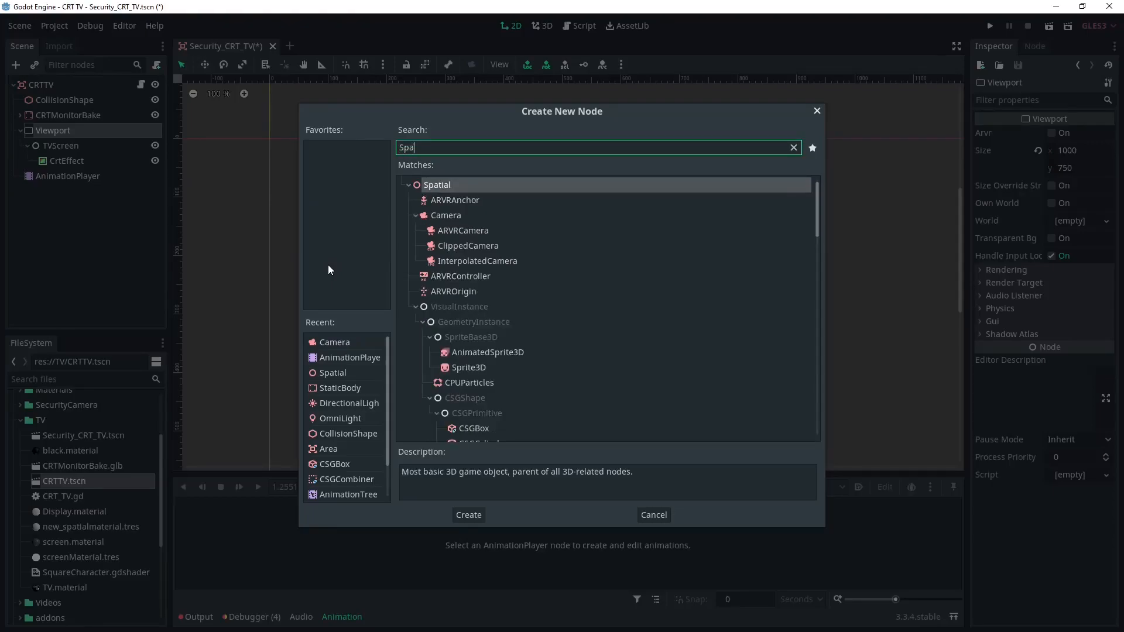
pyautogui.click(468, 515)
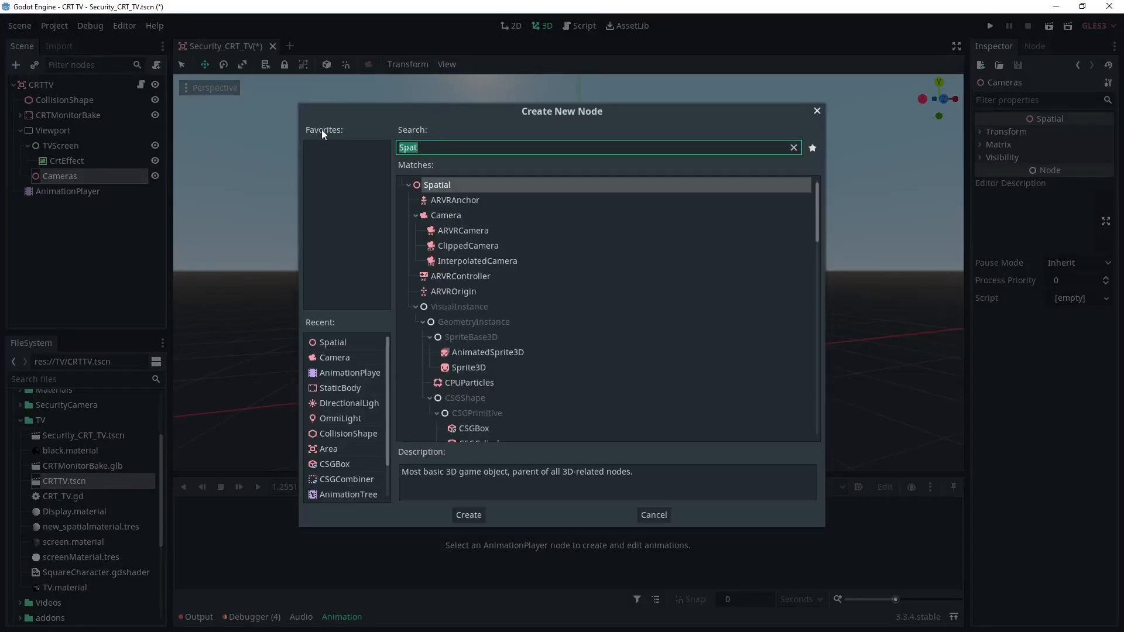
# - Add two Camera children under Cameras, turn Camera2 by 180 degrees and save
pyautogui.write('cam')
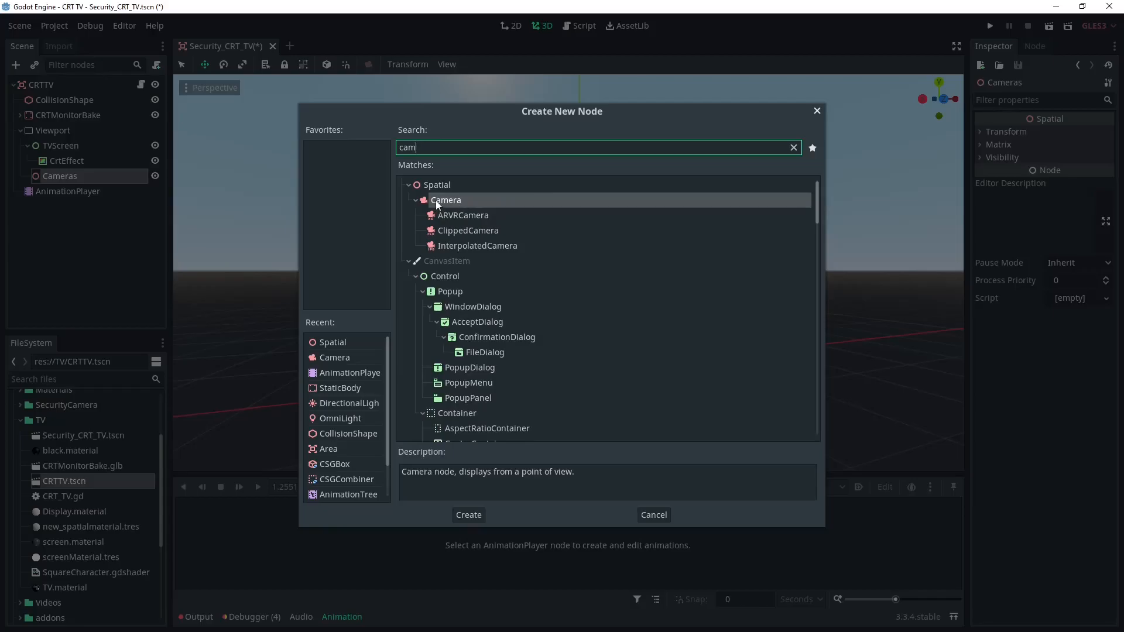
pyautogui.click(469, 515)
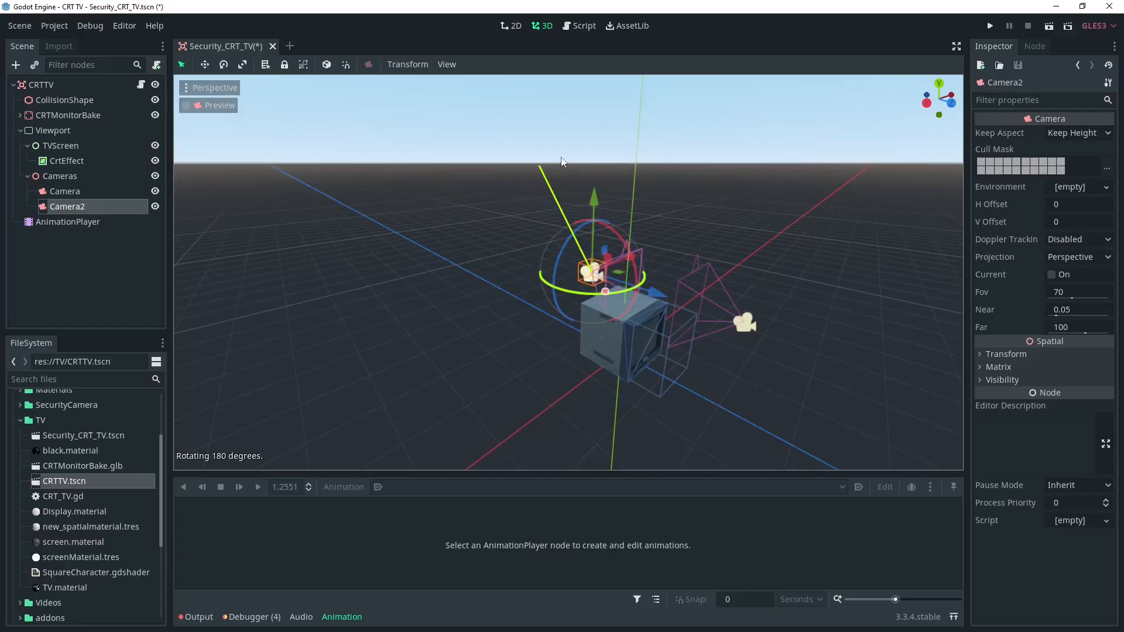
pyautogui.press('ctrl+s')
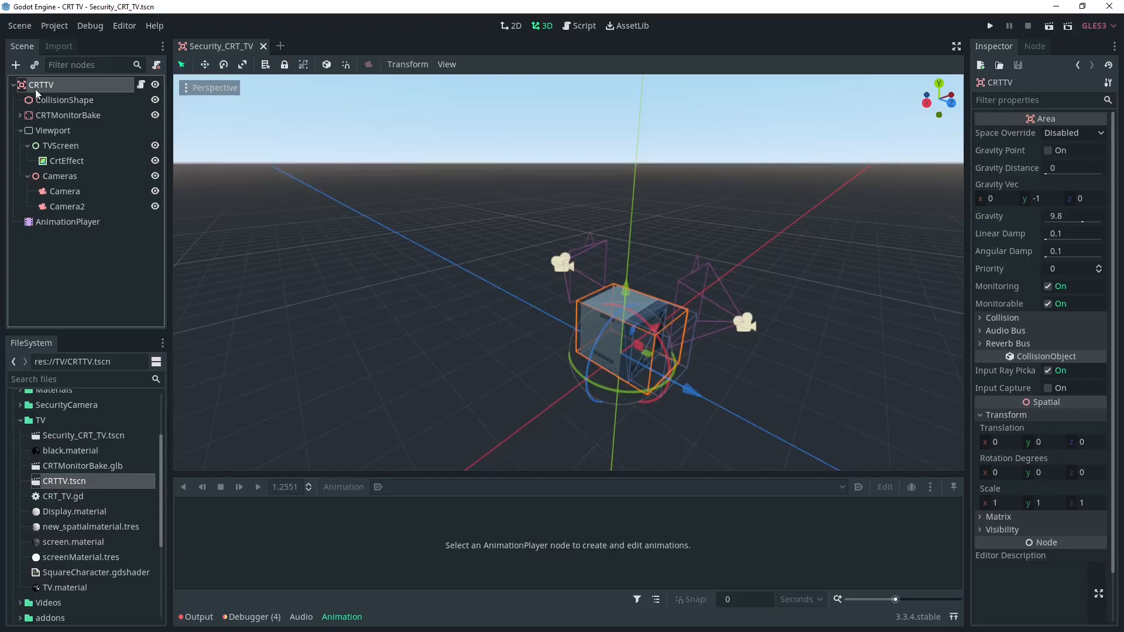
# - Rename the CRTTV root node to Security_CRT_TV
pyautogui.doubleClick(42, 85)
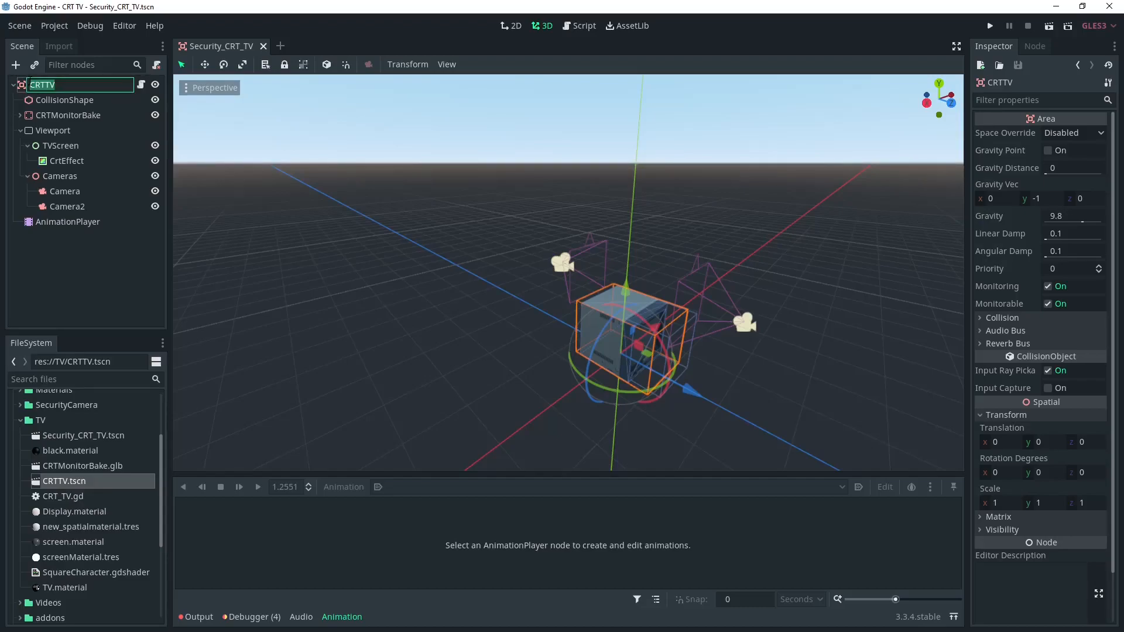
pyautogui.write('Secut')
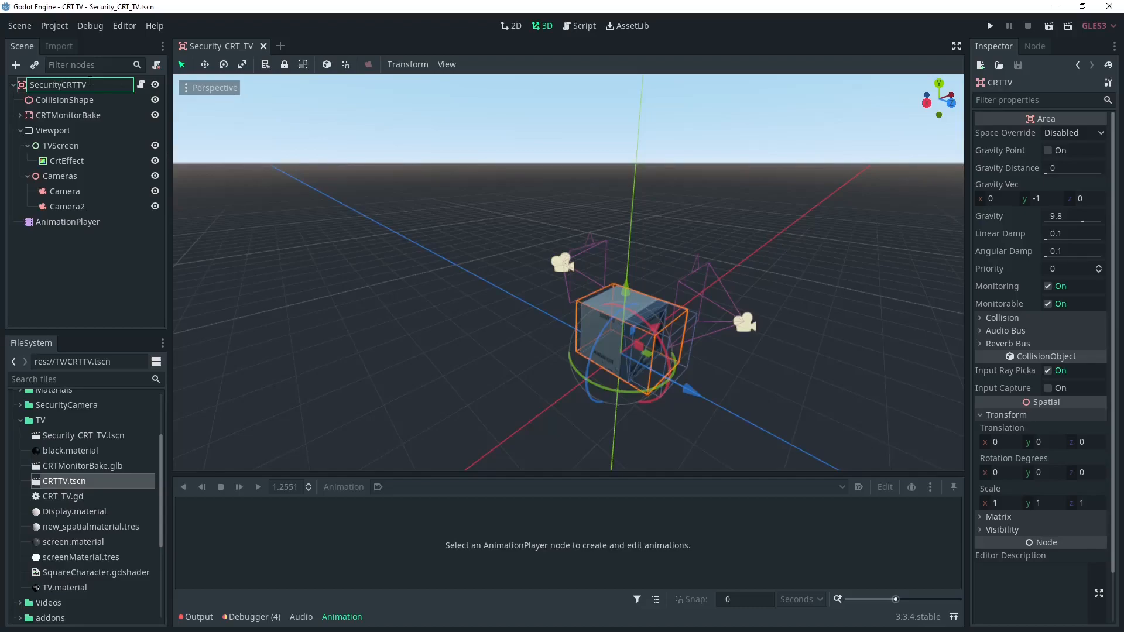
pyautogui.write('Security_CRT_TV')
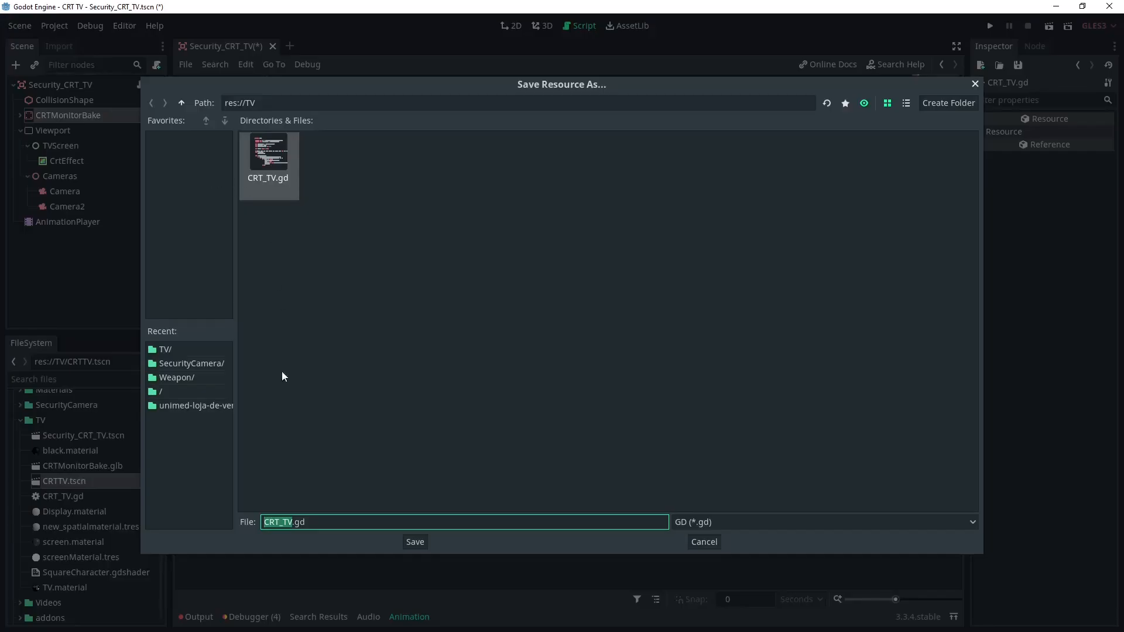
# - Save the script as Security_CRT_TV.gd and replace the channel loading and TV.stream lines with pass
pyautogui.write('Securi')
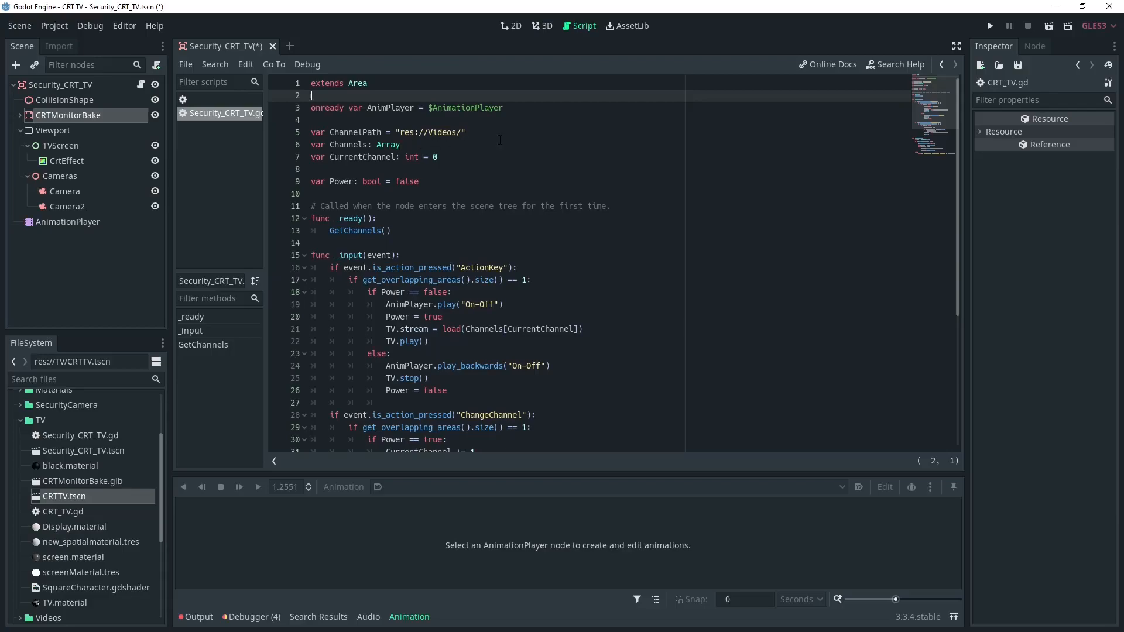
pyautogui.scroll(-3)
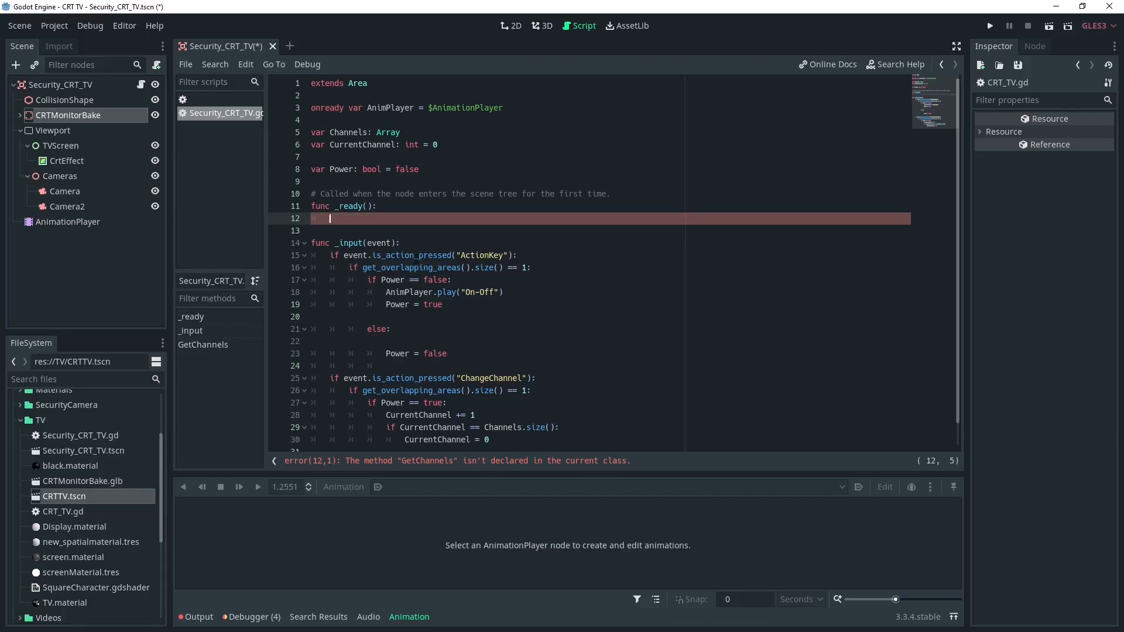
pyautogui.write('pass')
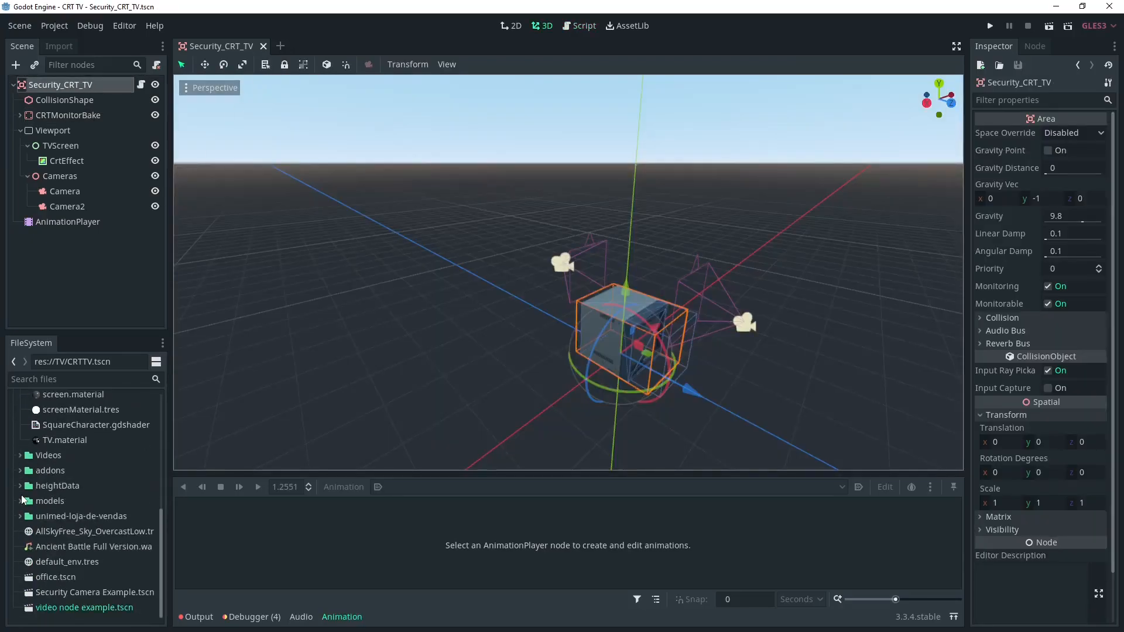
# - Enable Editable Children on the Security_CRT_TV instance and drag its first camera to the left side of the office
pyautogui.click(89, 592)
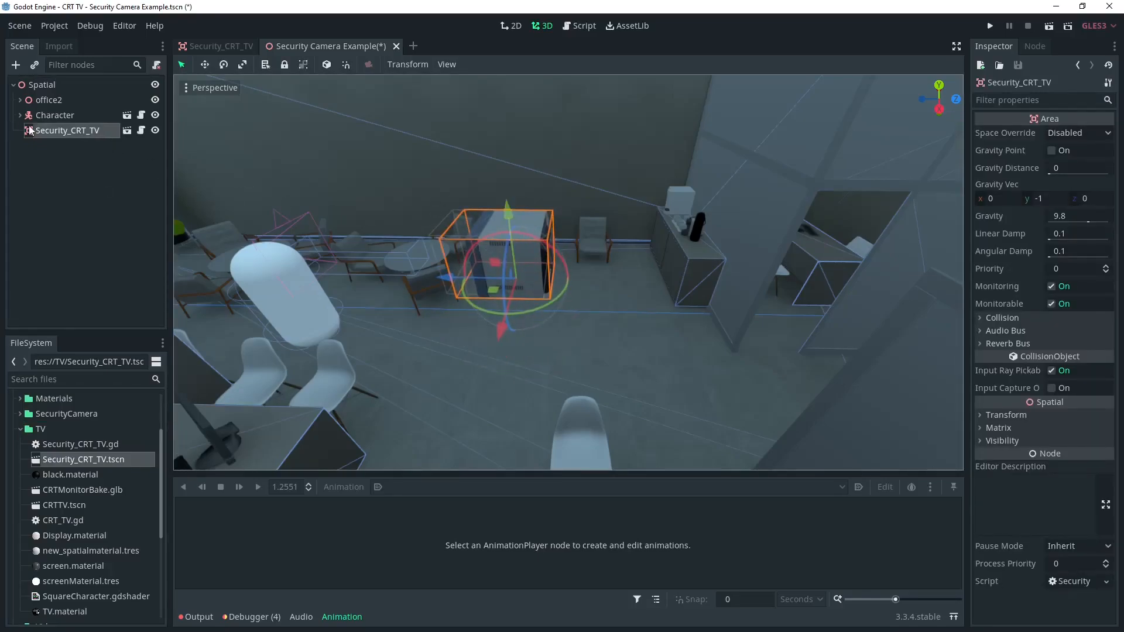
pyautogui.rightClick(68, 130)
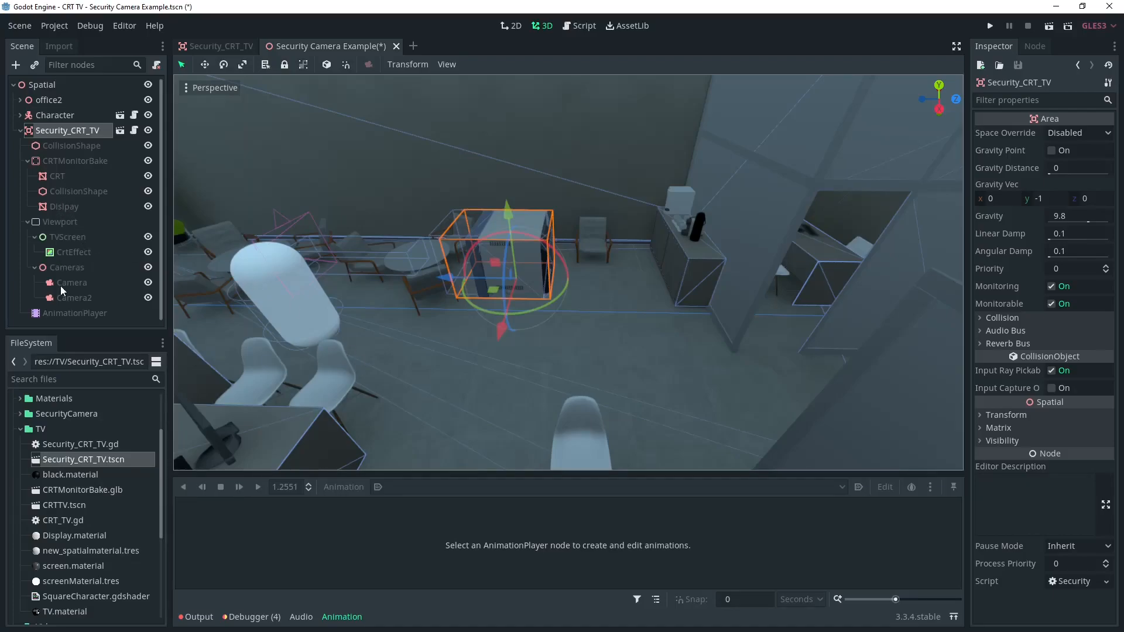
pyautogui.click(71, 282)
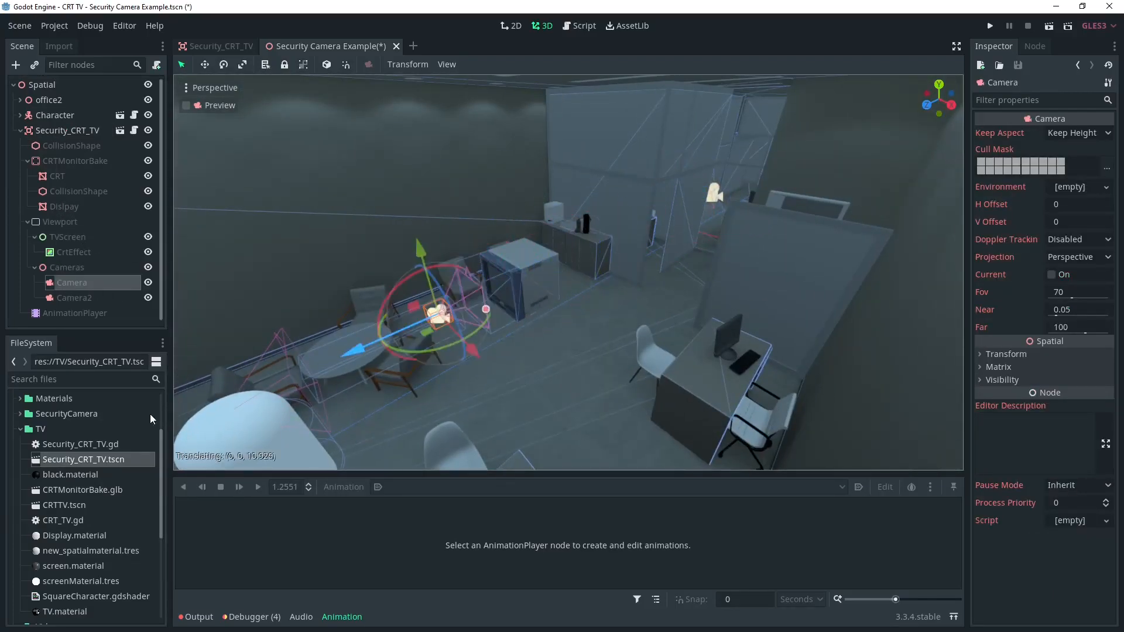
pyautogui.moveTo(430, 315); pyautogui.dragTo(200, 286)
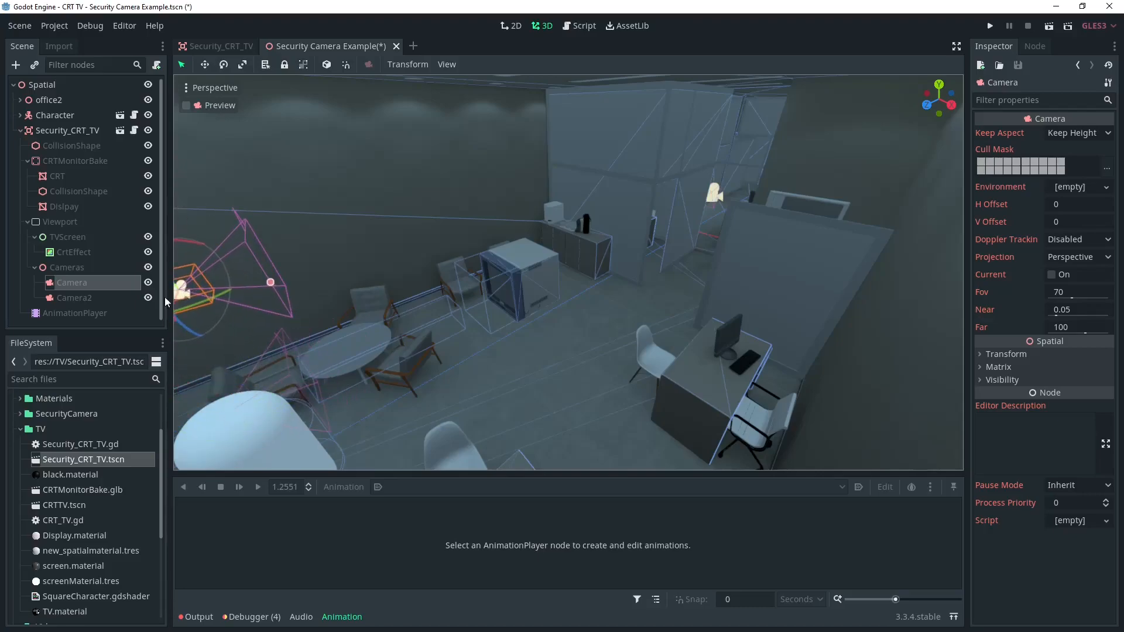
pyautogui.click(75, 297)
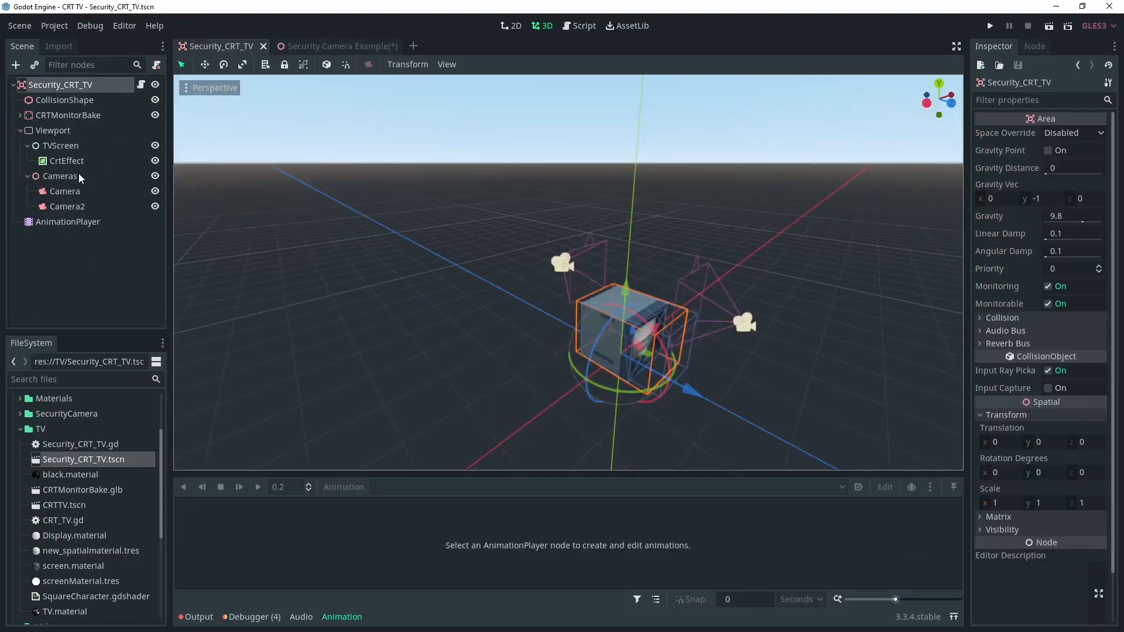
# - Test-run the office scene and select the TV's Display mesh to check its material
pyautogui.click(68, 221)
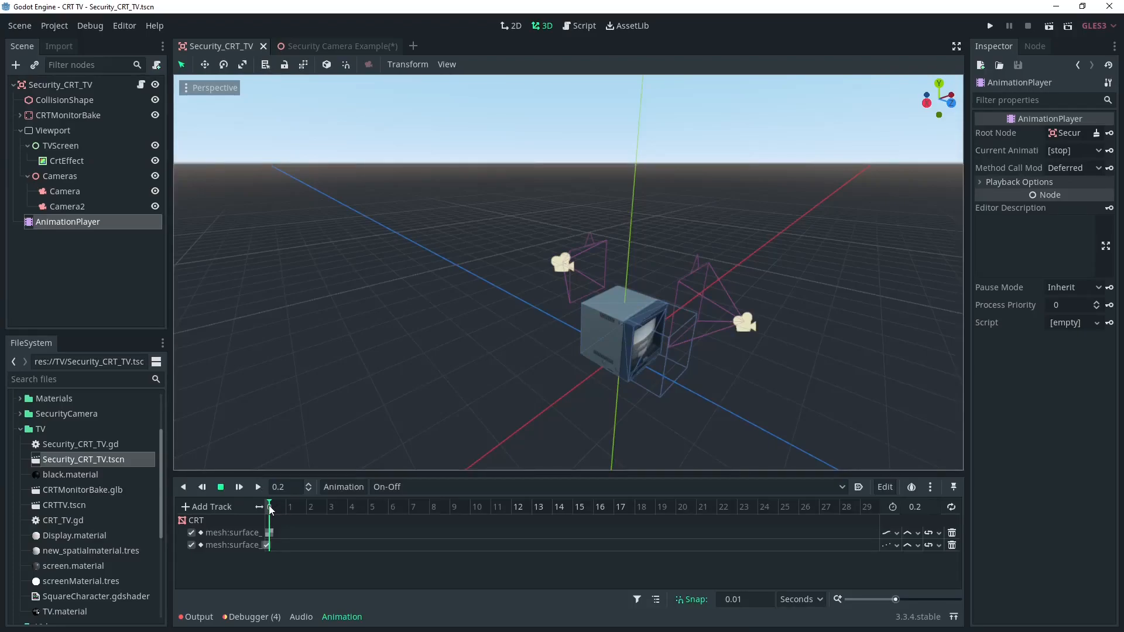
pyautogui.click(330, 45)
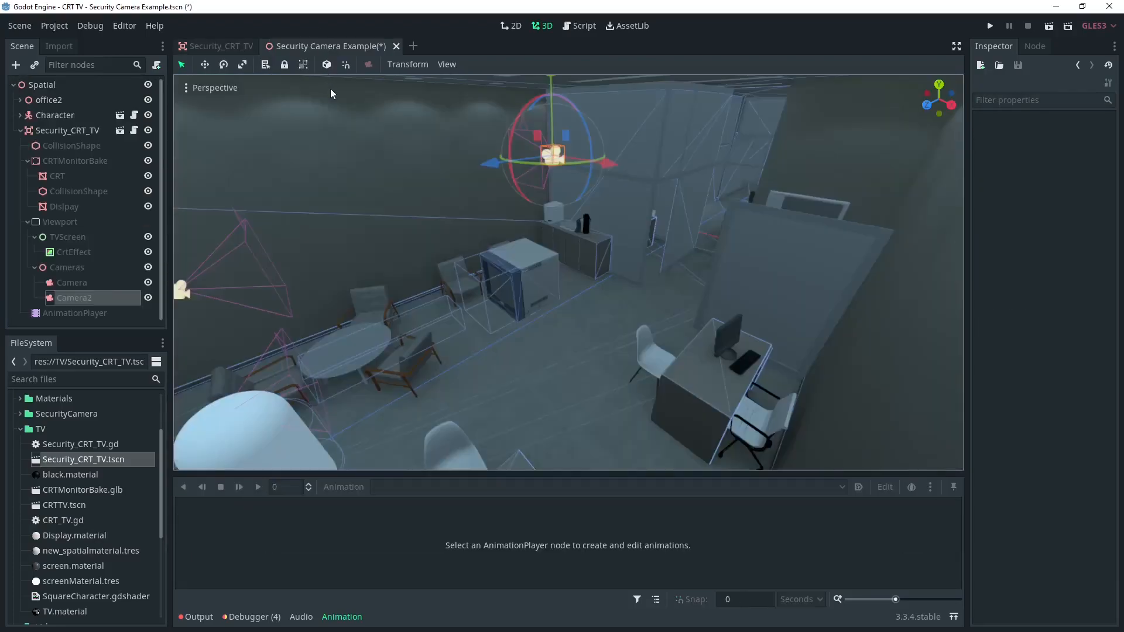
pyautogui.click(990, 25)
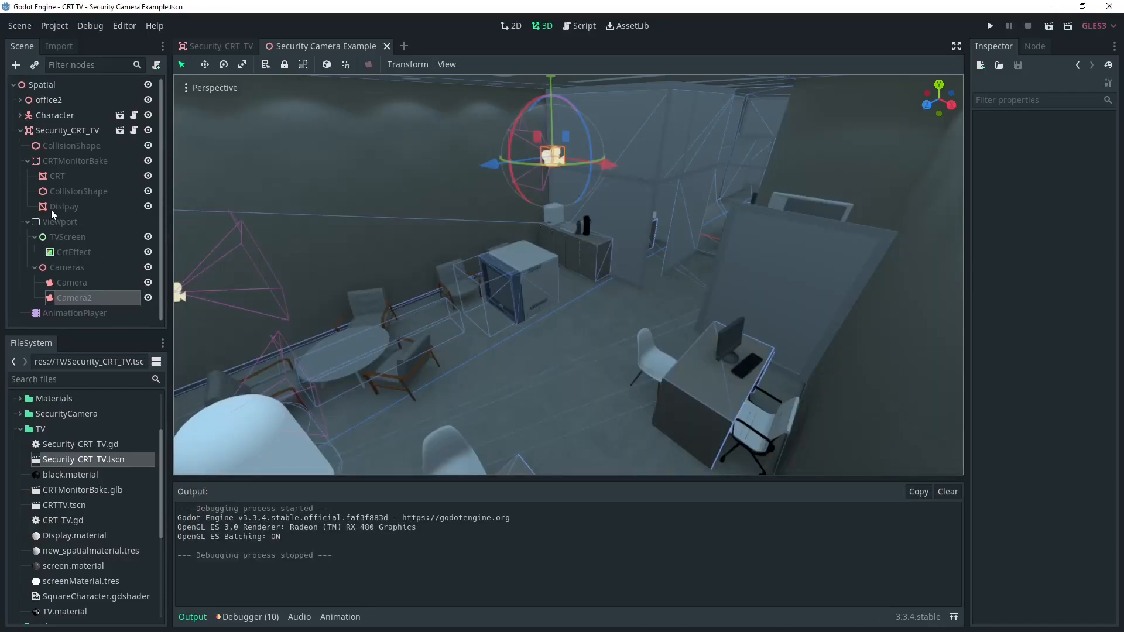
pyautogui.click(63, 206)
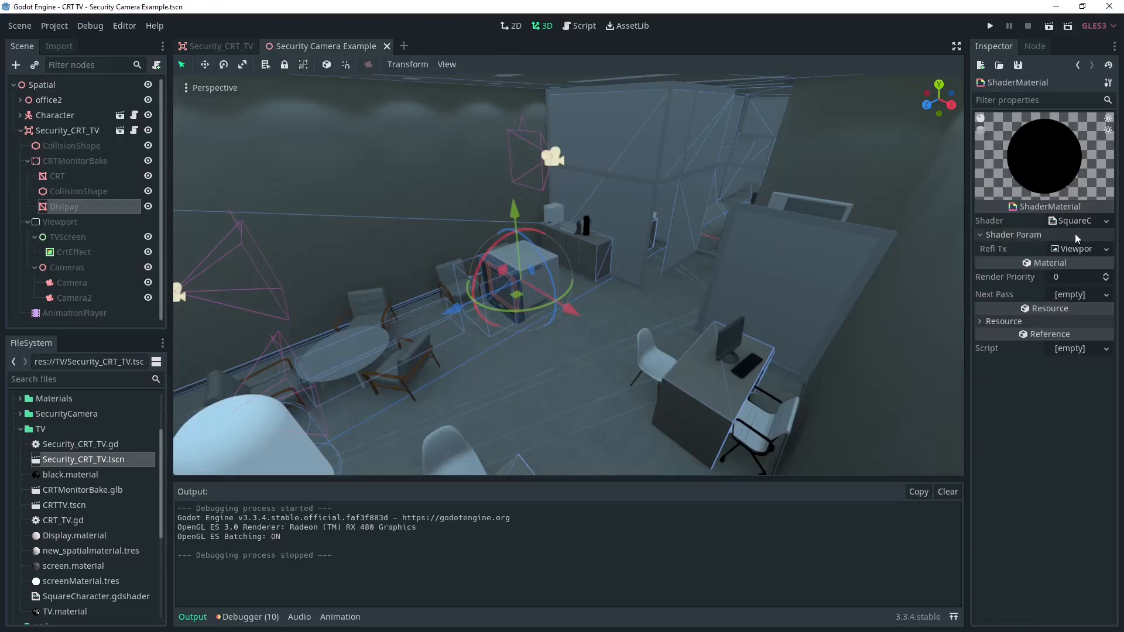
# - Set the Refl Tx shader param to a ViewportTexture pointing at the TV's Viewport node
pyautogui.click(1075, 248)
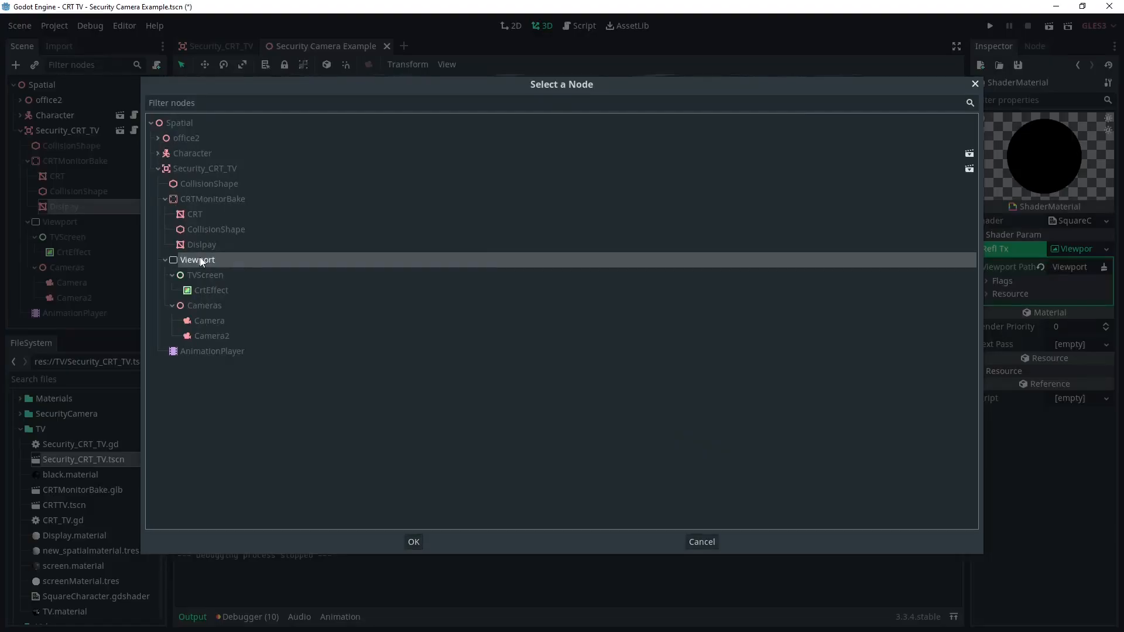
pyautogui.click(414, 541)
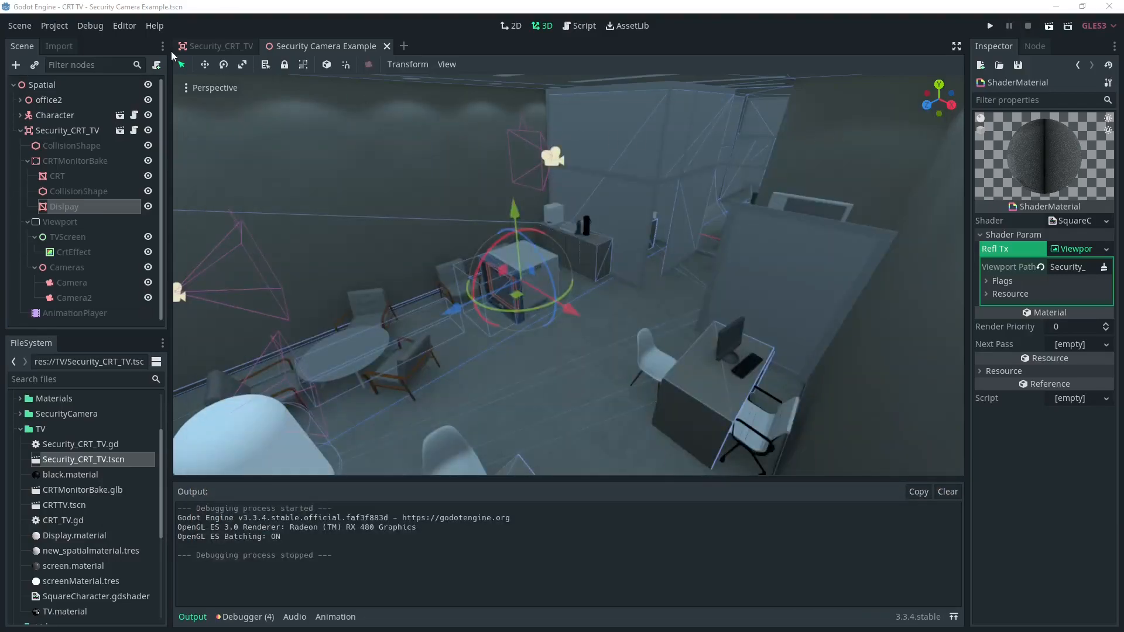
pyautogui.click(583, 24)
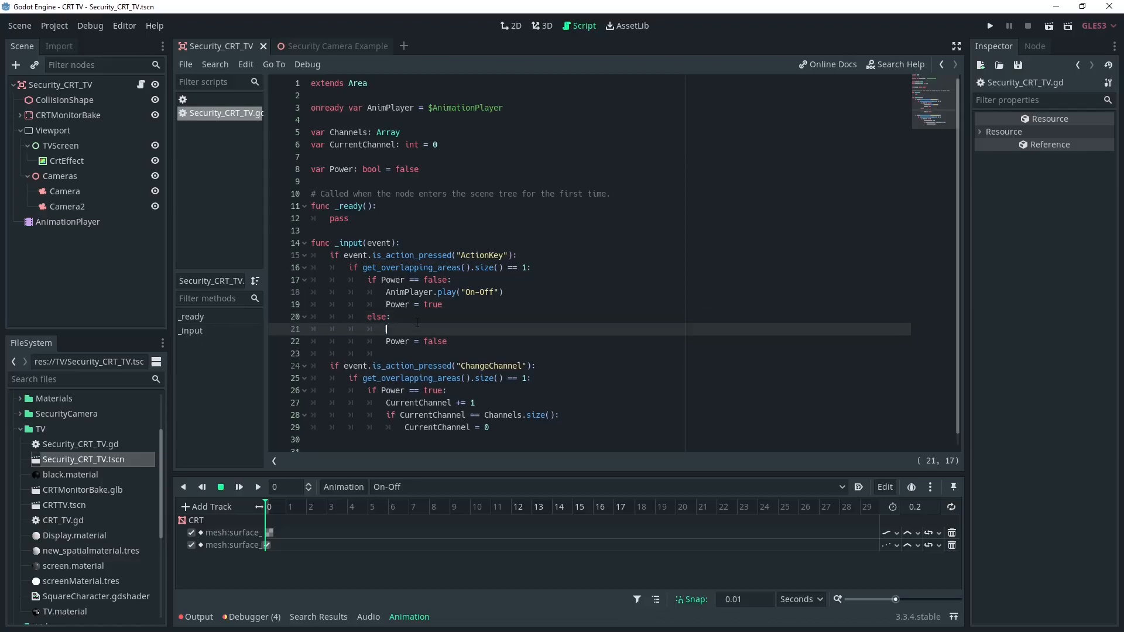
# - Add AnimPlayer.play_backwards() and rename Channels to CameraNodes and CurrentChannel to CurrentCamera via Find and Replace
pyautogui.write('AnimPlayer')
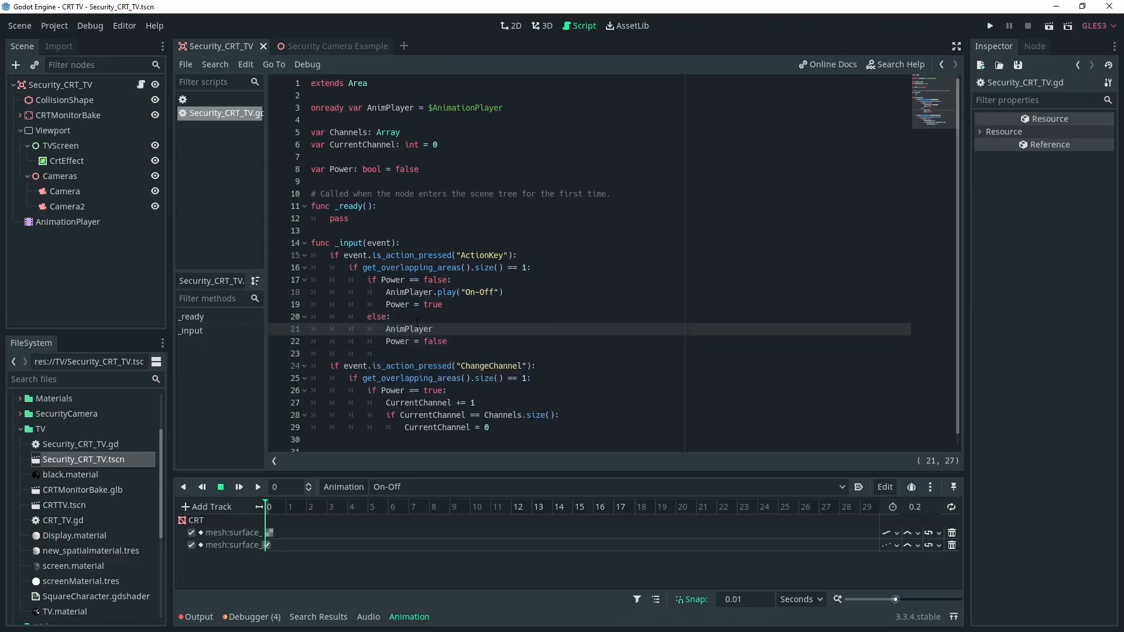
pyautogui.write('.play_backwards("On-Off')
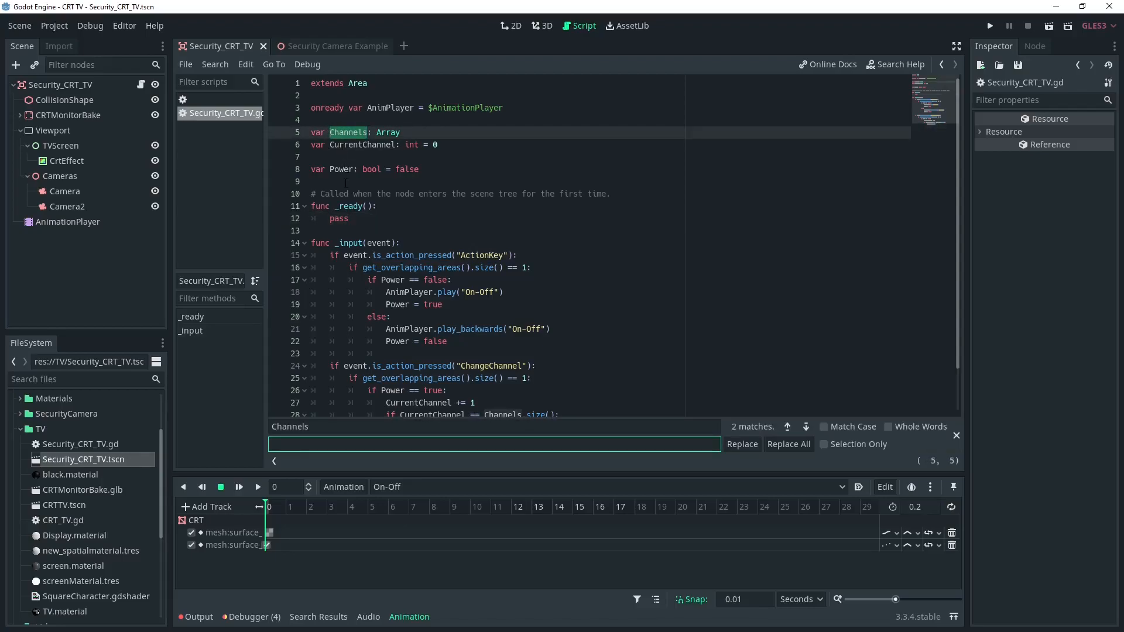
pyautogui.write('CameraNod')
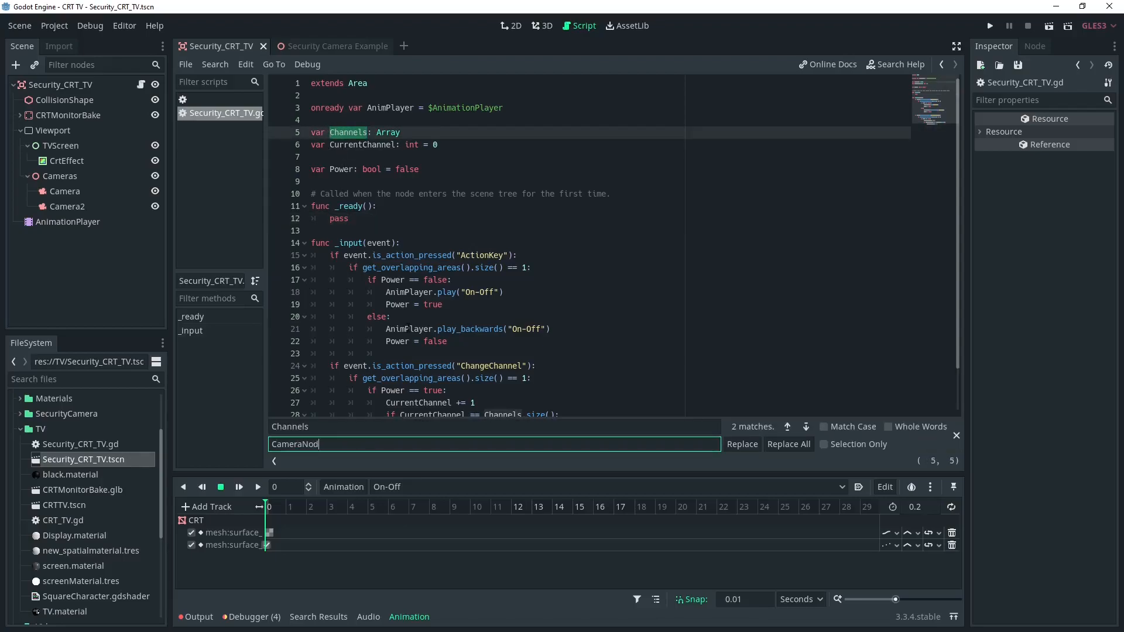
pyautogui.click(787, 444)
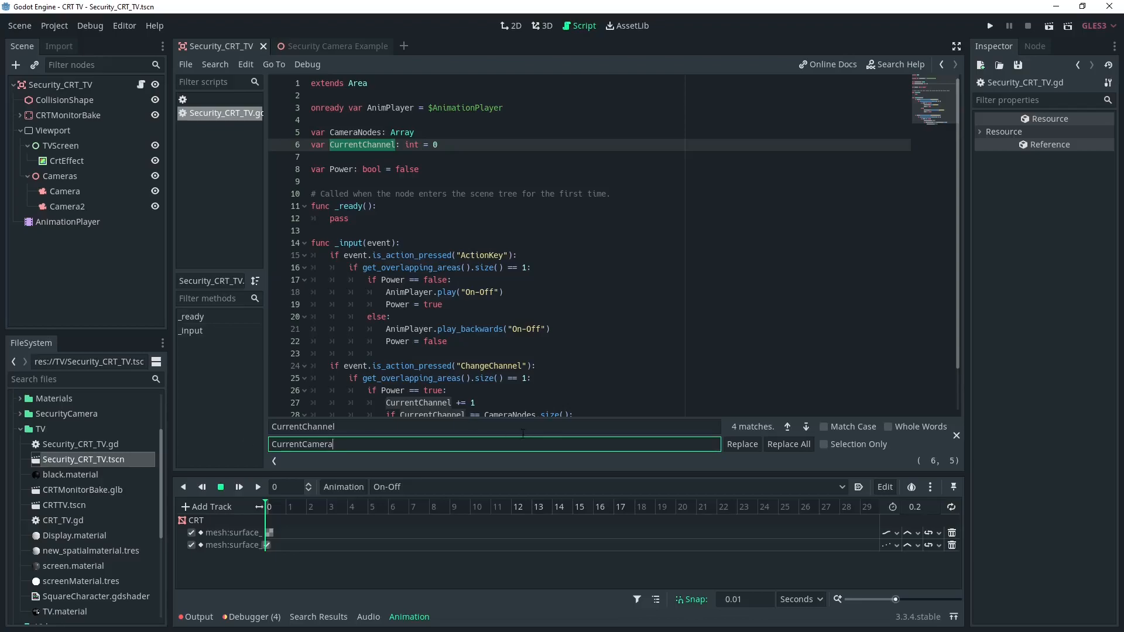
pyautogui.click(788, 443)
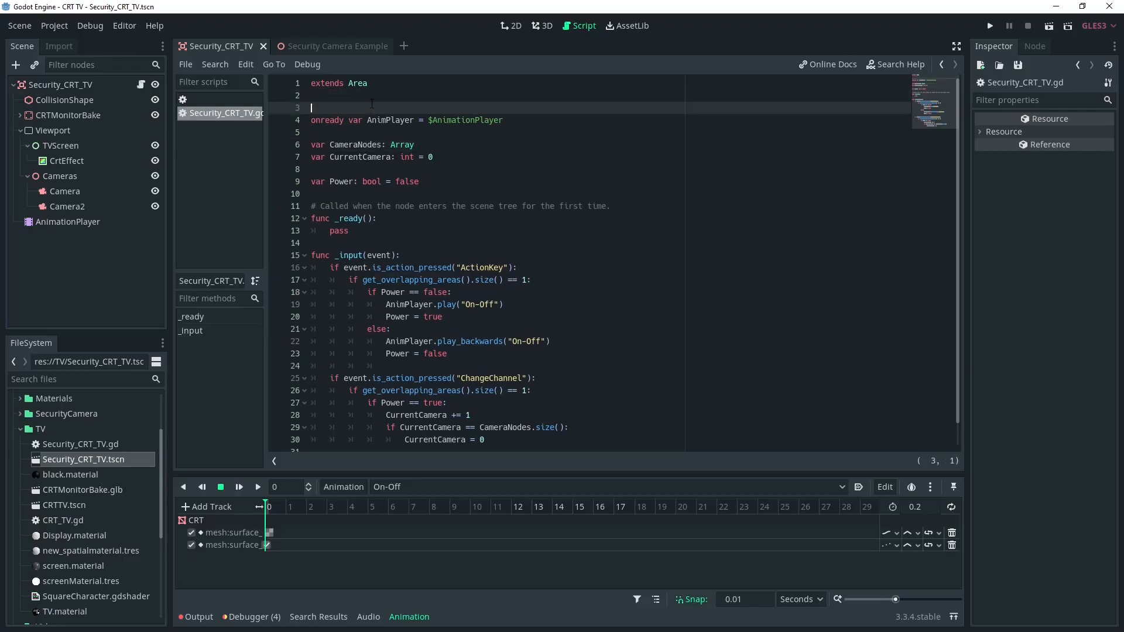
# - Add onready var Cameras = $Viewport/Cameras and fill CameraNodes with Cameras.get_children() on ready
pyautogui.write('onready var')
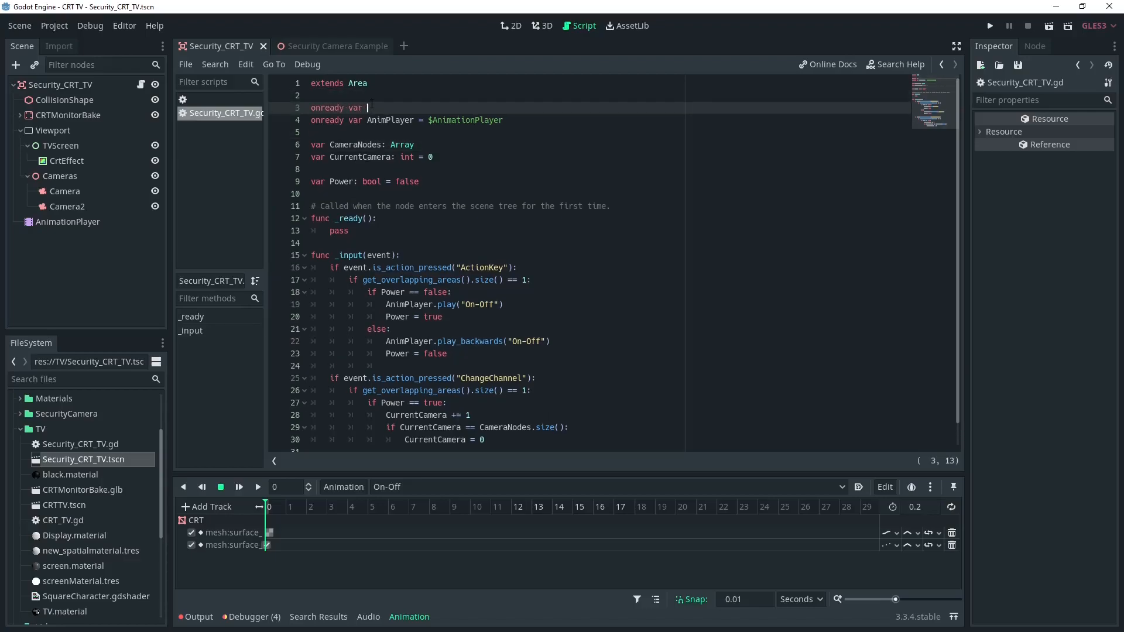
pyautogui.write('Cameras')
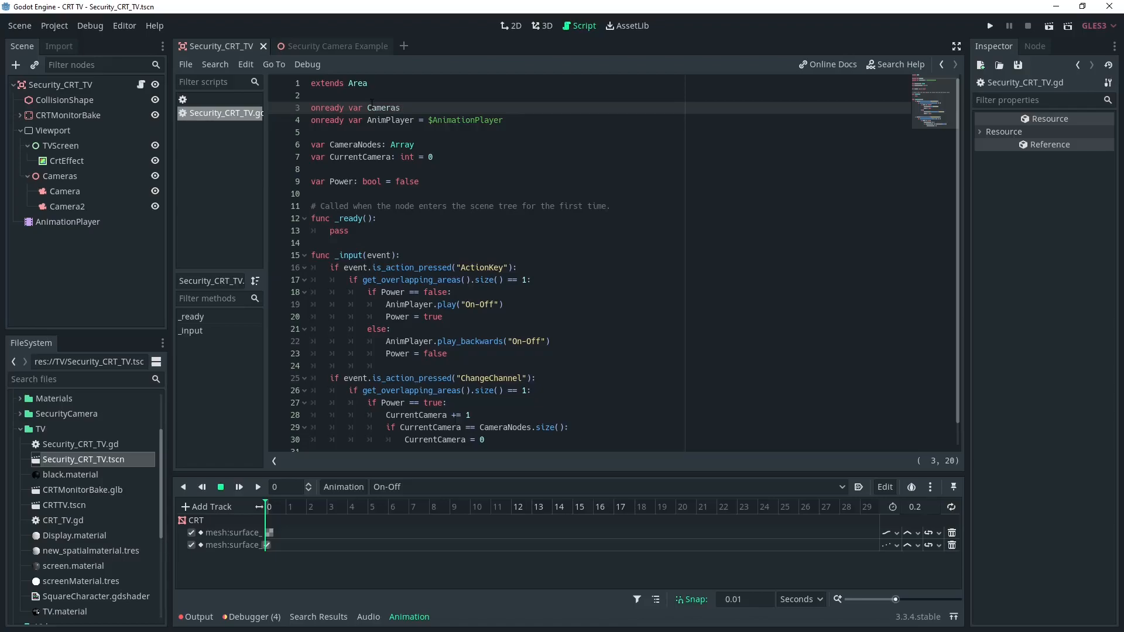
pyautogui.write('= $')
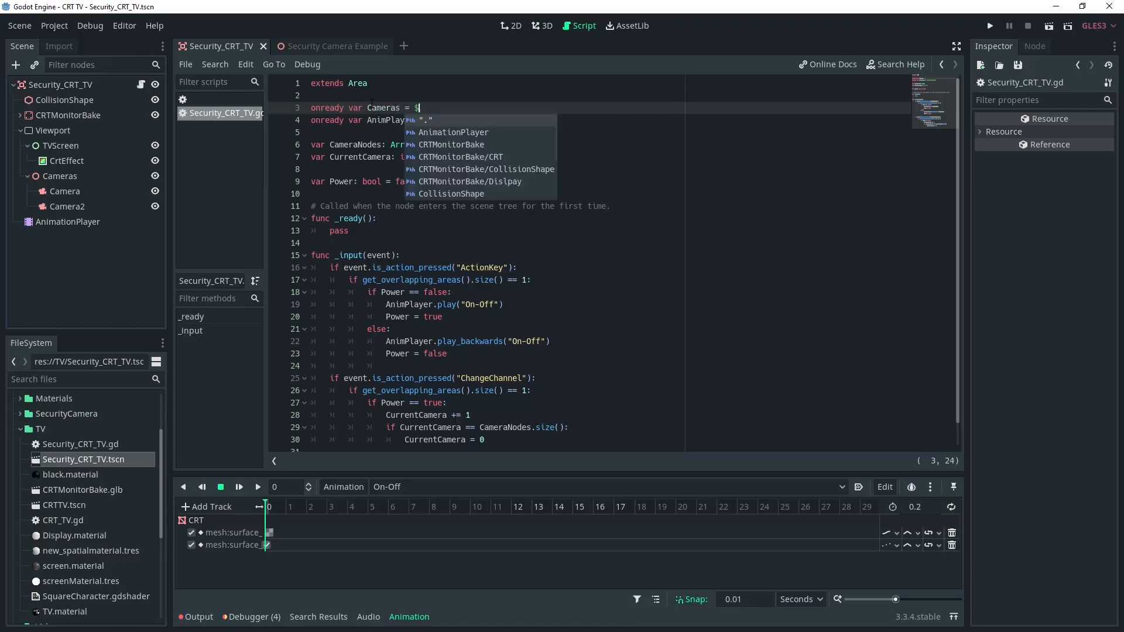
pyautogui.write('Viewport/Cameras')
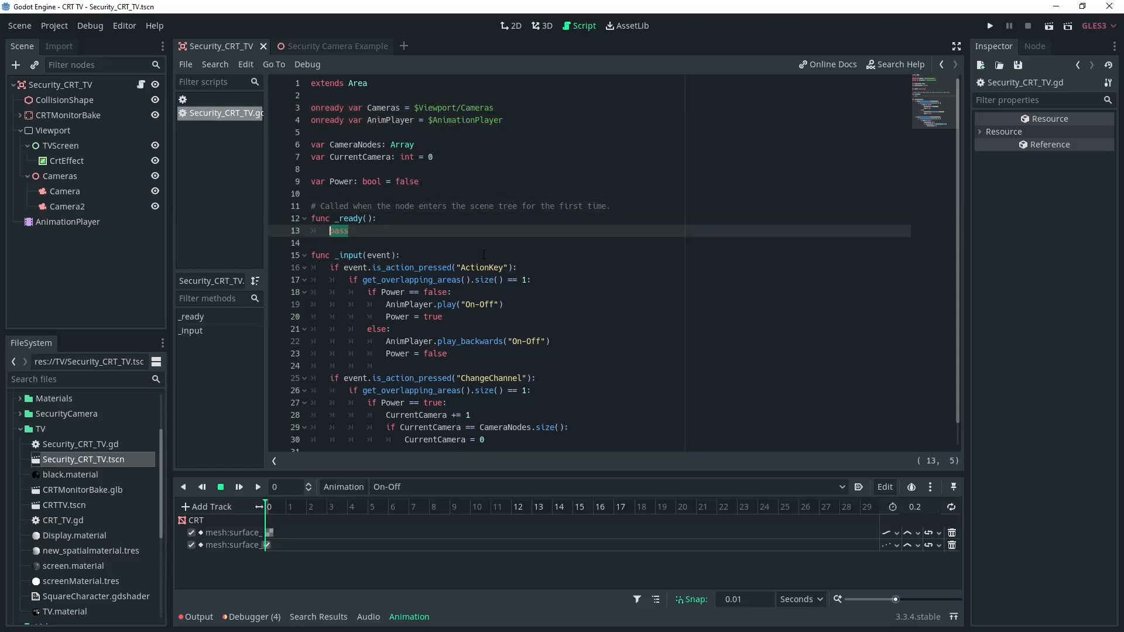
pyautogui.write('CameraNode')
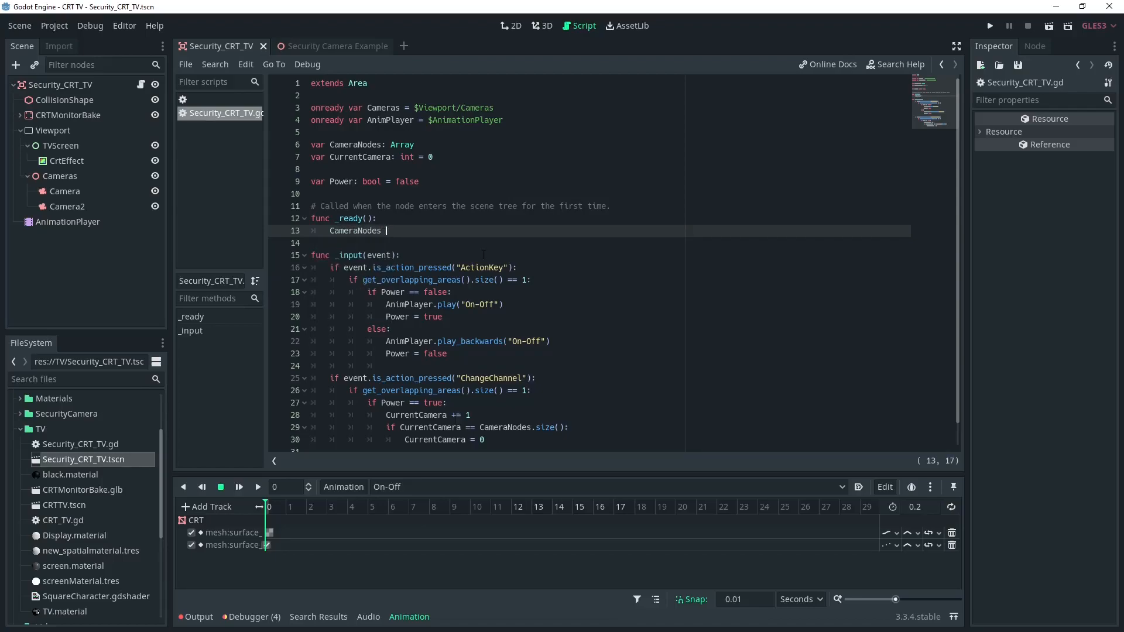
pyautogui.write('= Cameras.get')
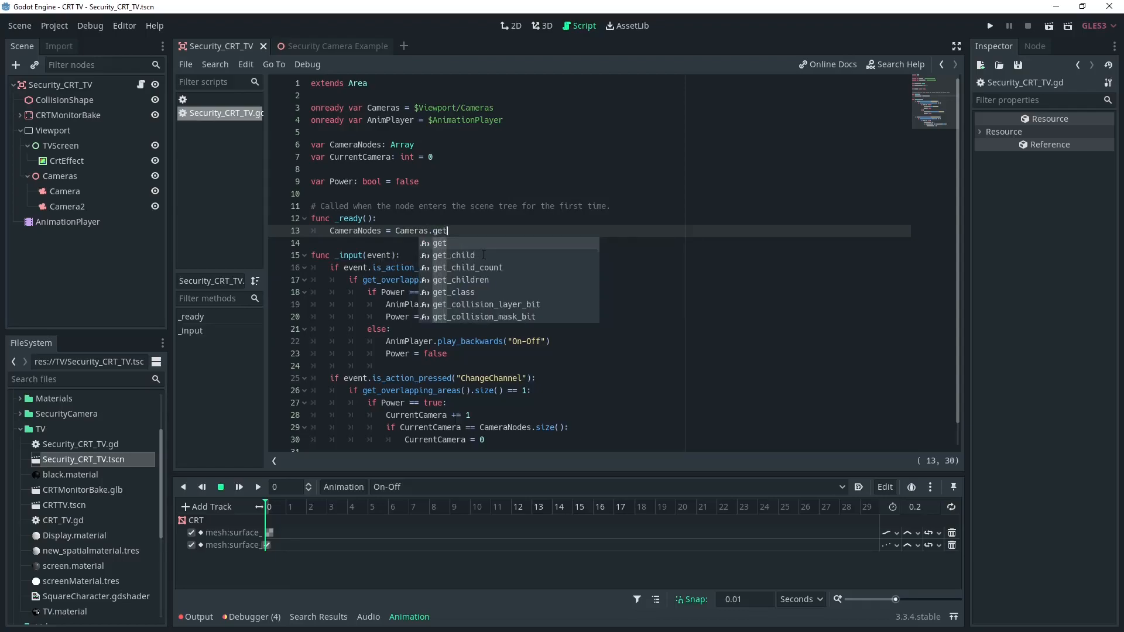
pyautogui.write('children(')
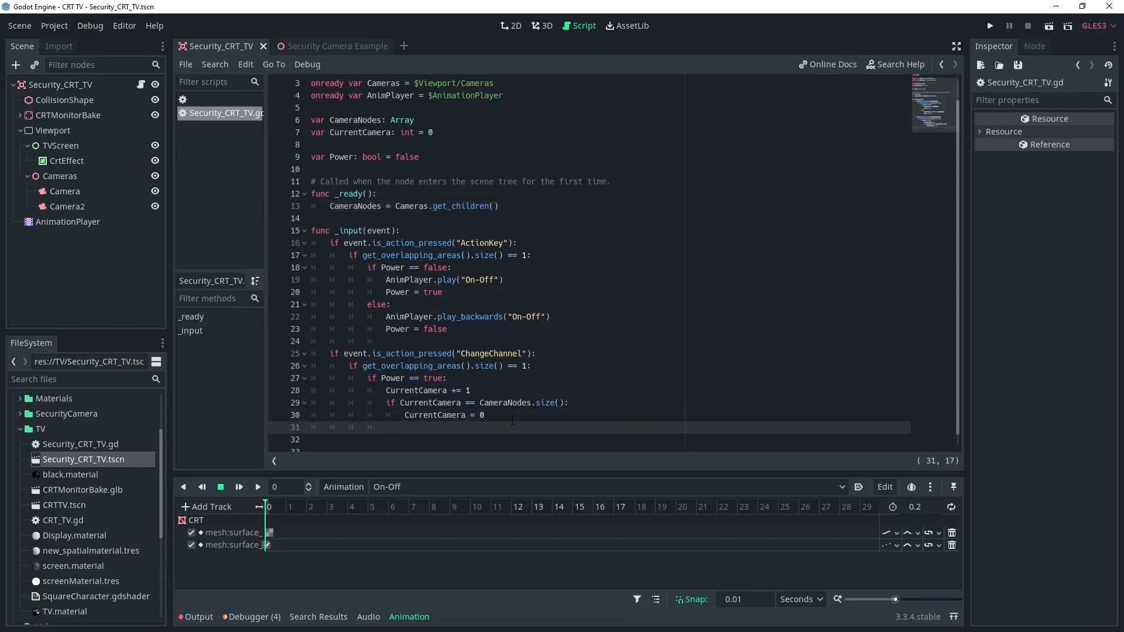
# - Call CameraNodes[CurrentCamera].make_current() when the channel changes
pyautogui.write('CameraNode')
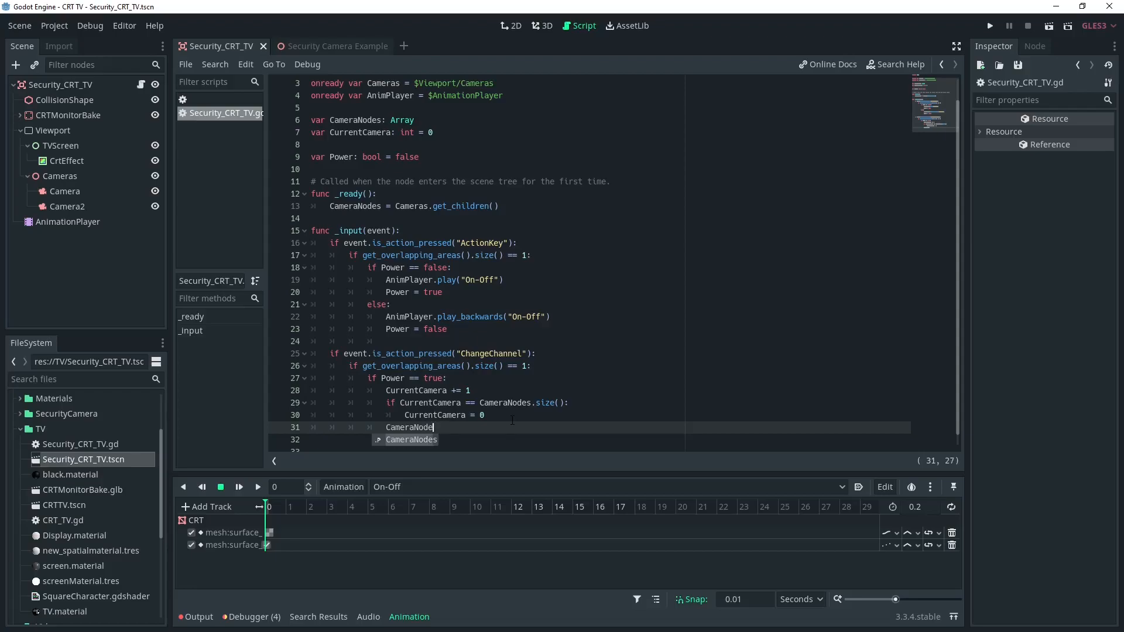
pyautogui.write('[Cu')
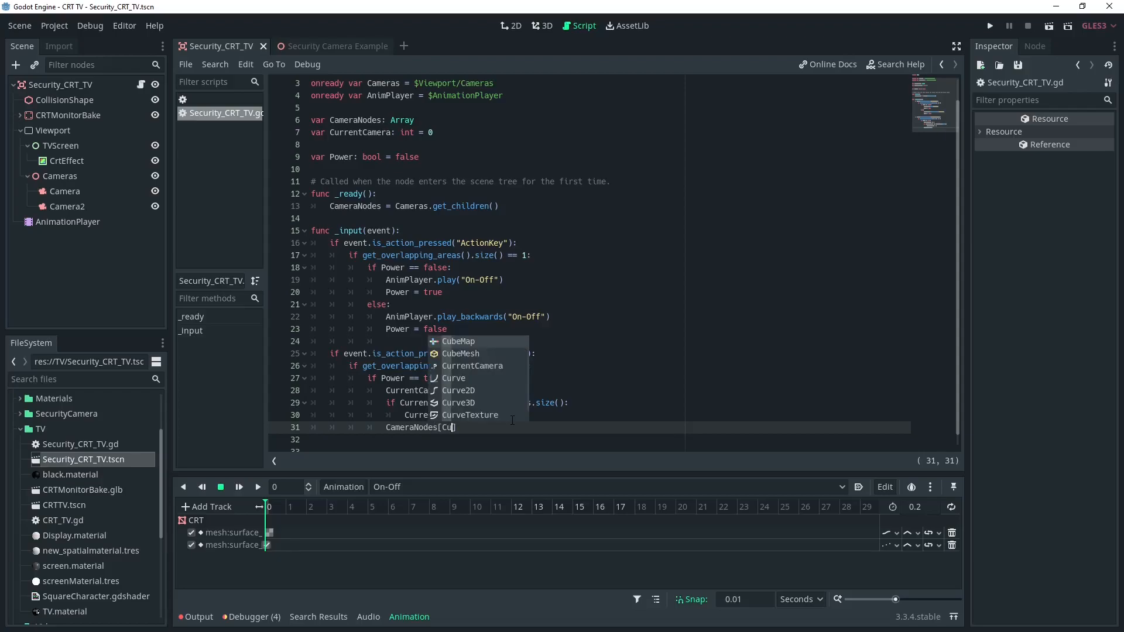
pyautogui.write('.')
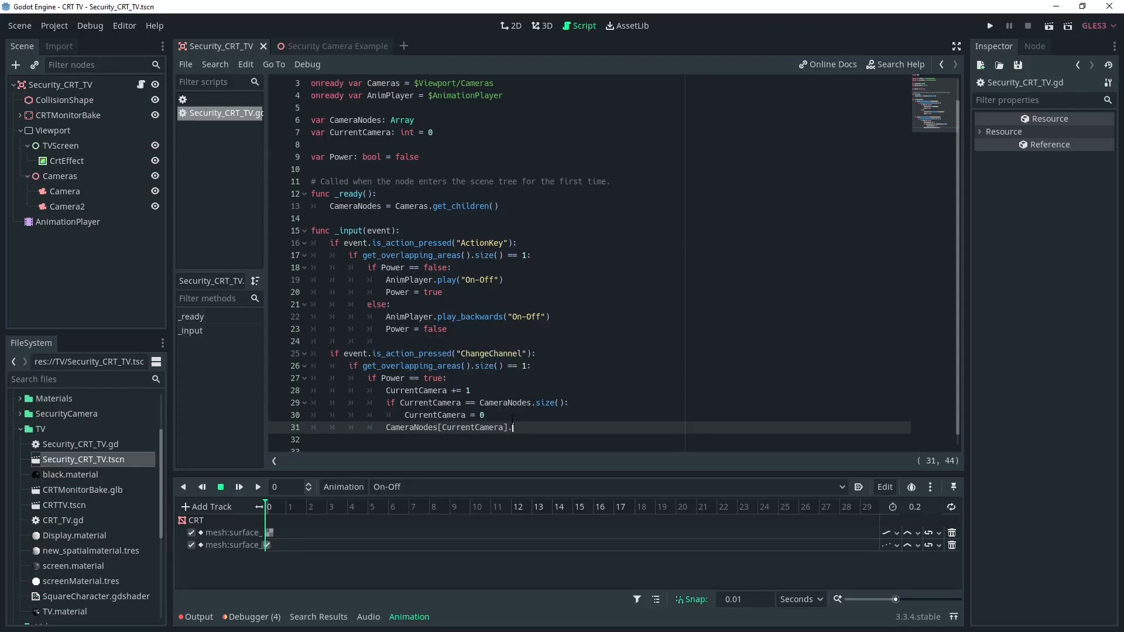
pyautogui.write('make')
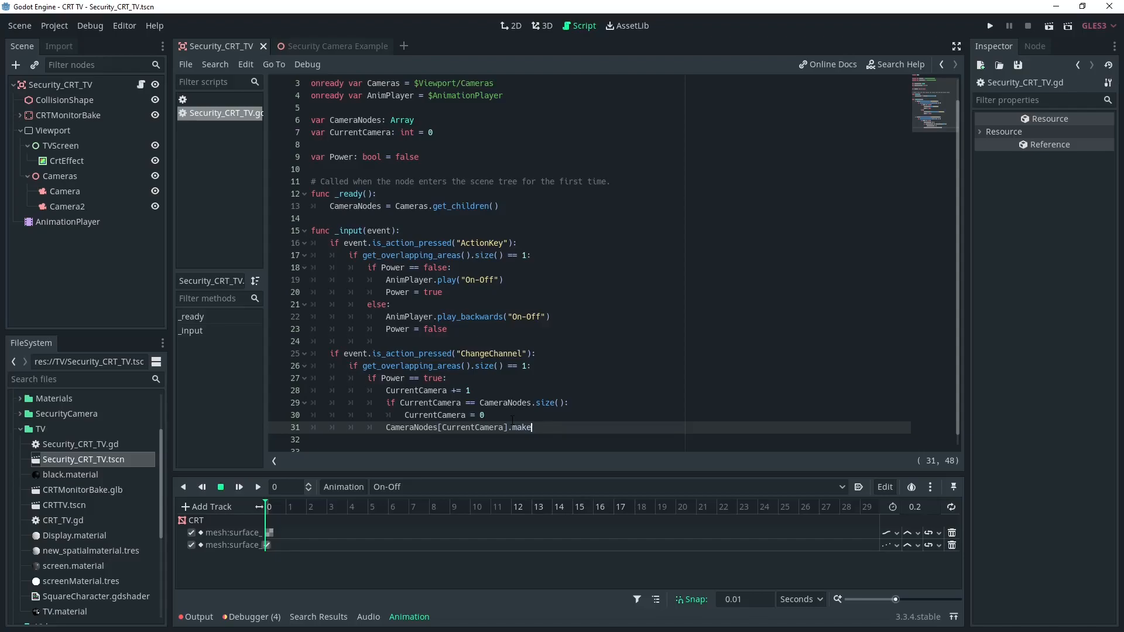
pyautogui.write('_current(')
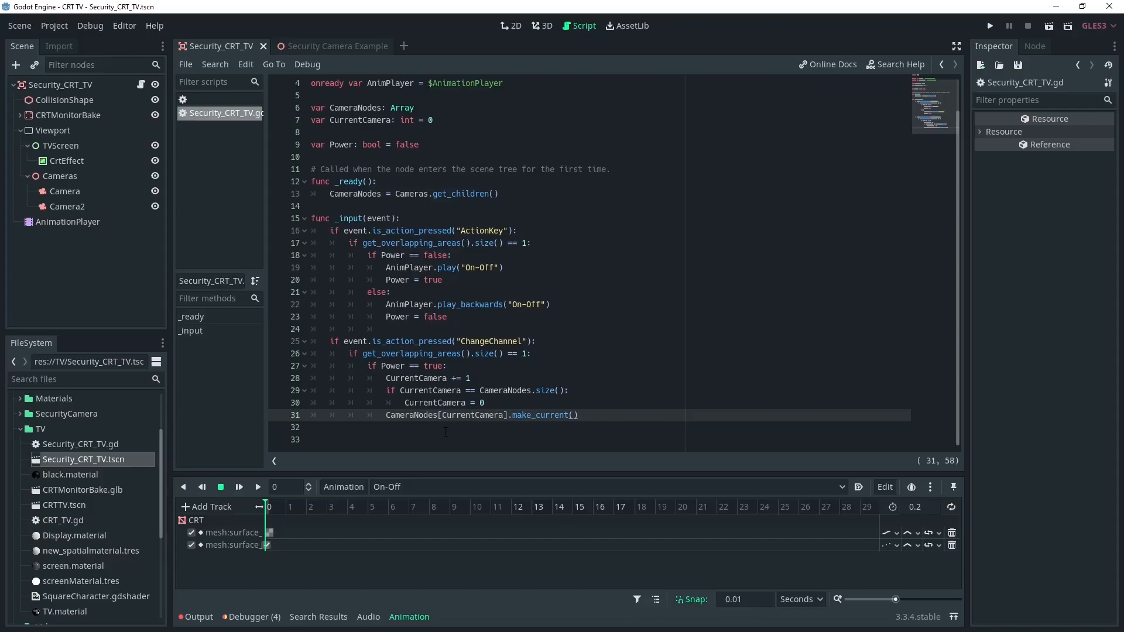
# - Save and test-run the office example scene in 3D, then return to the Security_CRT_TV scene
pyautogui.click(327, 46)
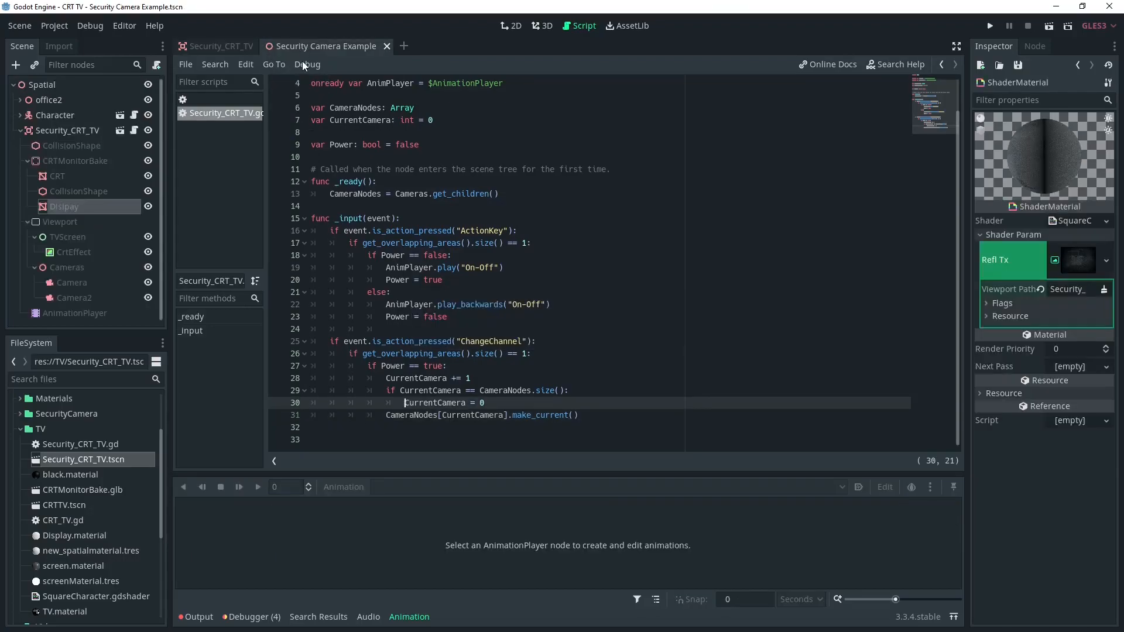
pyautogui.click(547, 25)
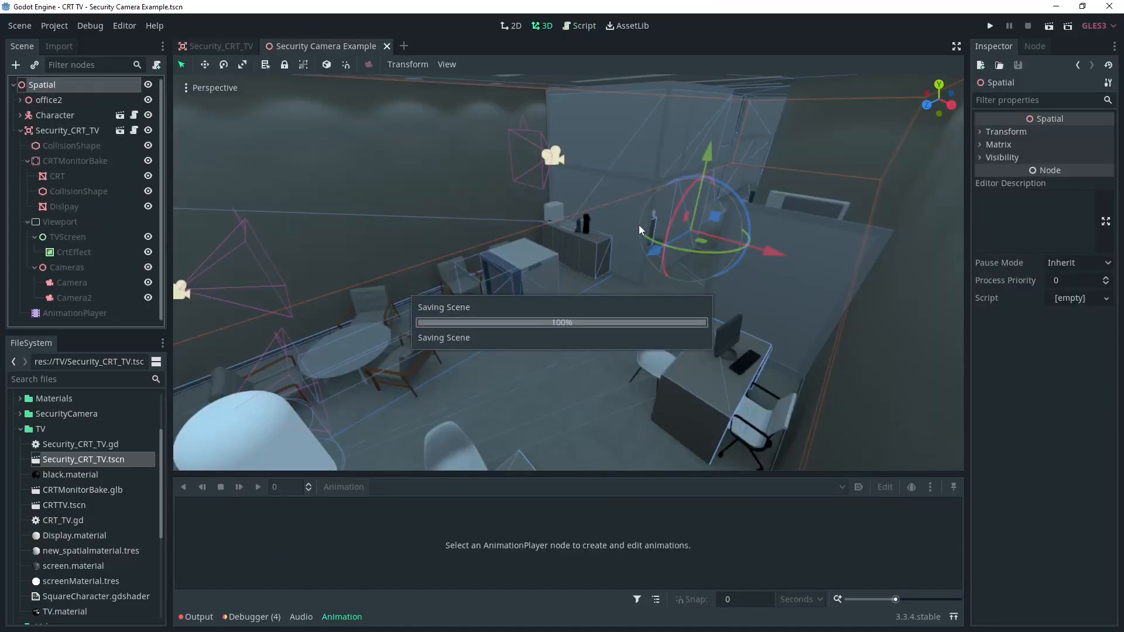
pyautogui.click(989, 25)
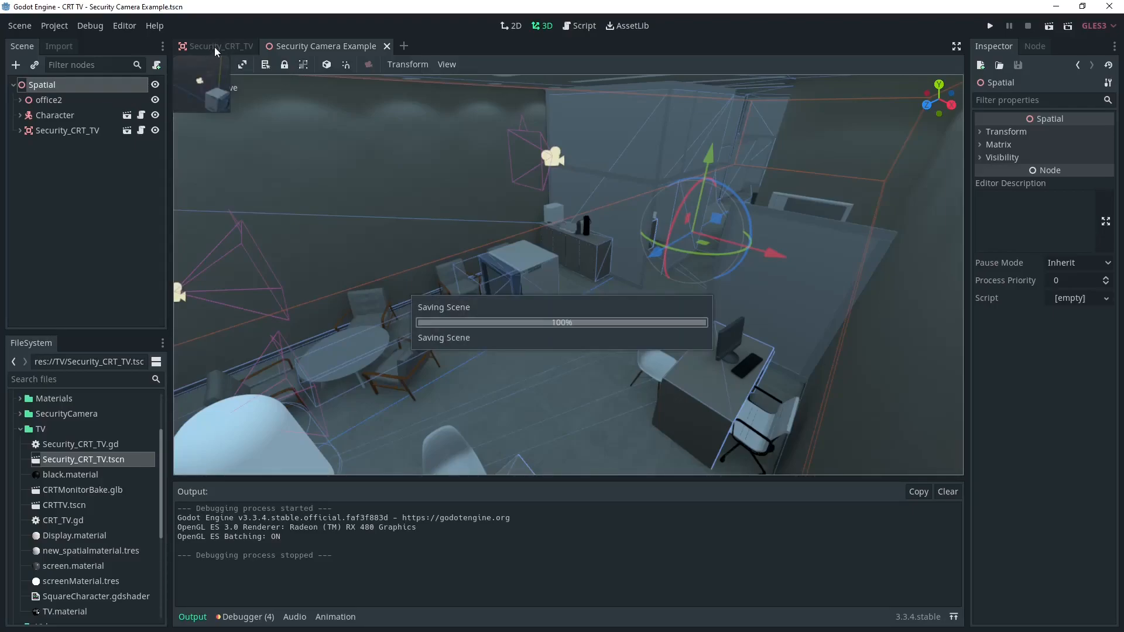
pyautogui.click(220, 46)
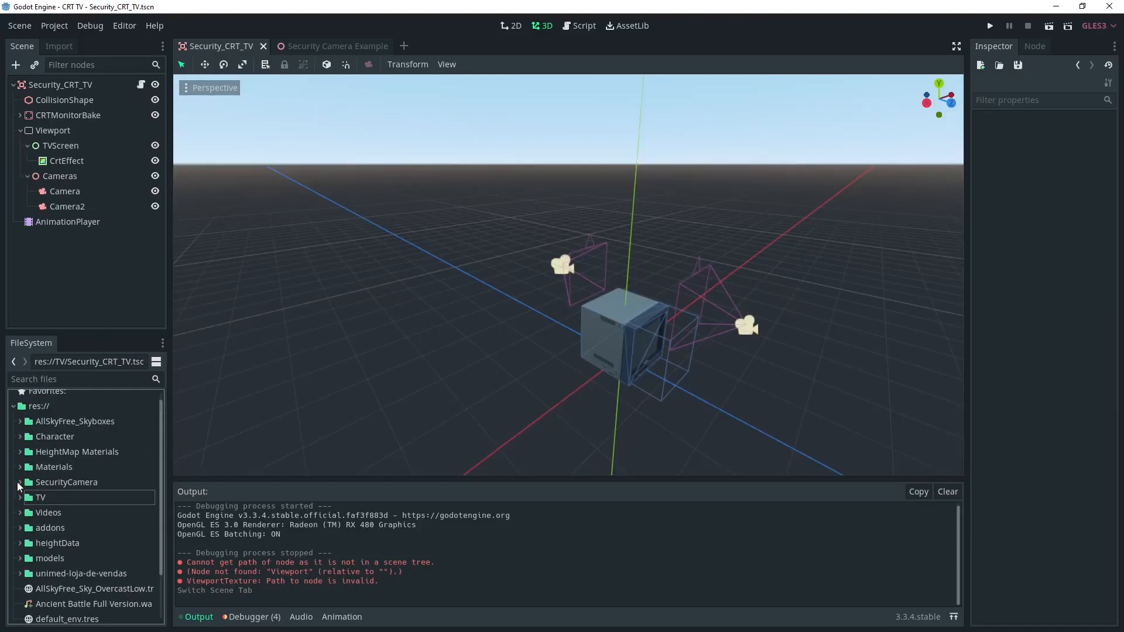
# - Build a new scene with a Spatial root holding SecurityCameraModel.tscn plus an AnimationPlayer
pyautogui.click(450, 45)
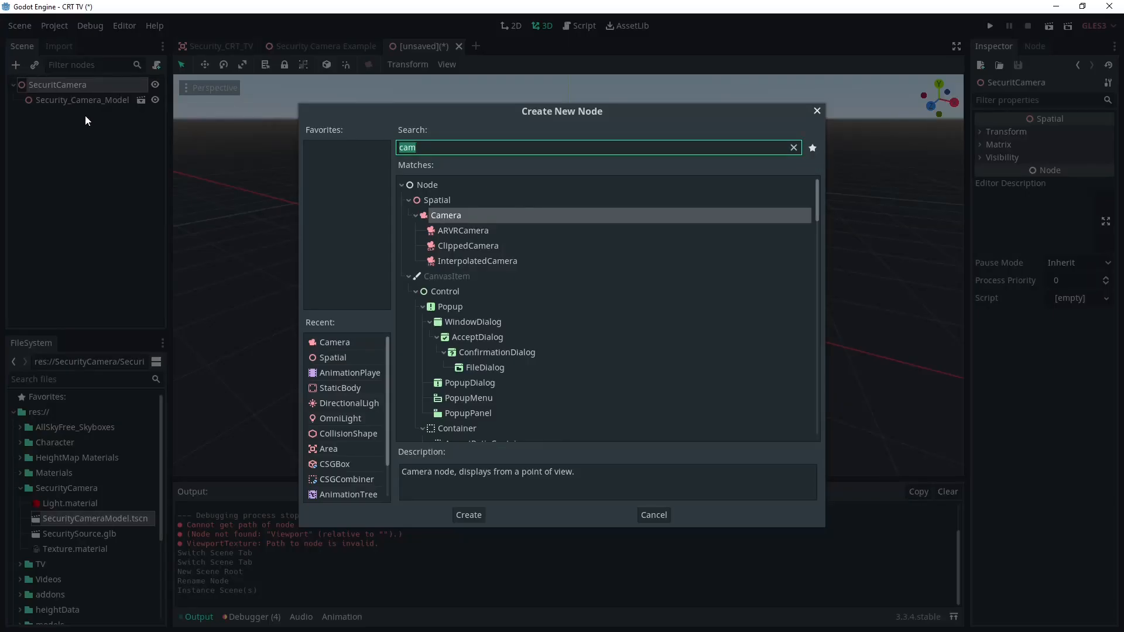
pyautogui.write('ani')
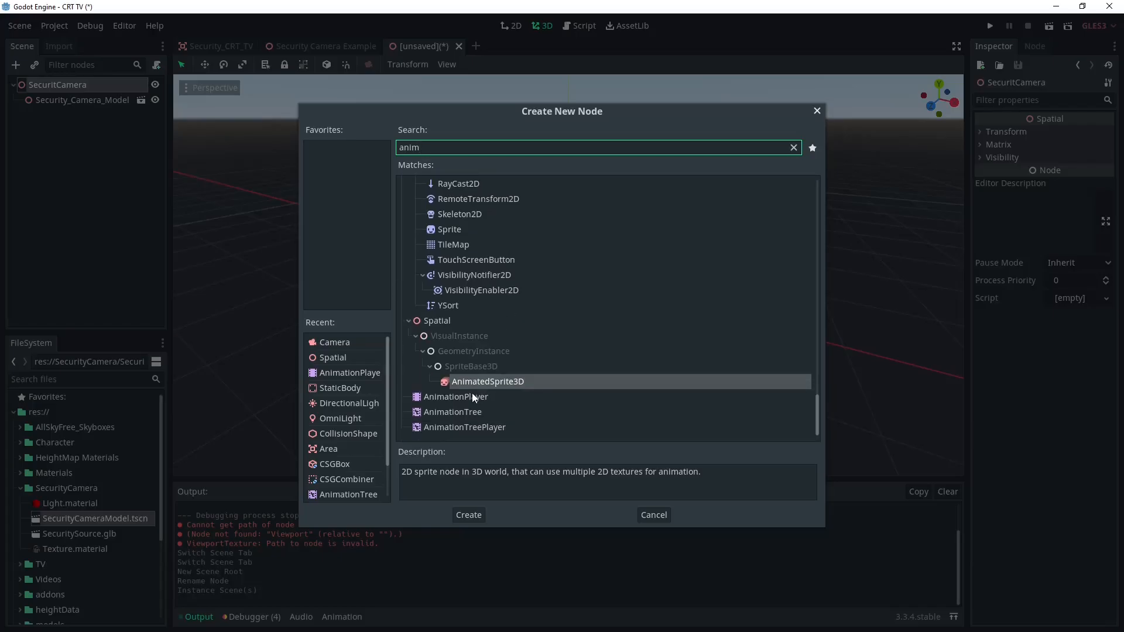
pyautogui.click(467, 515)
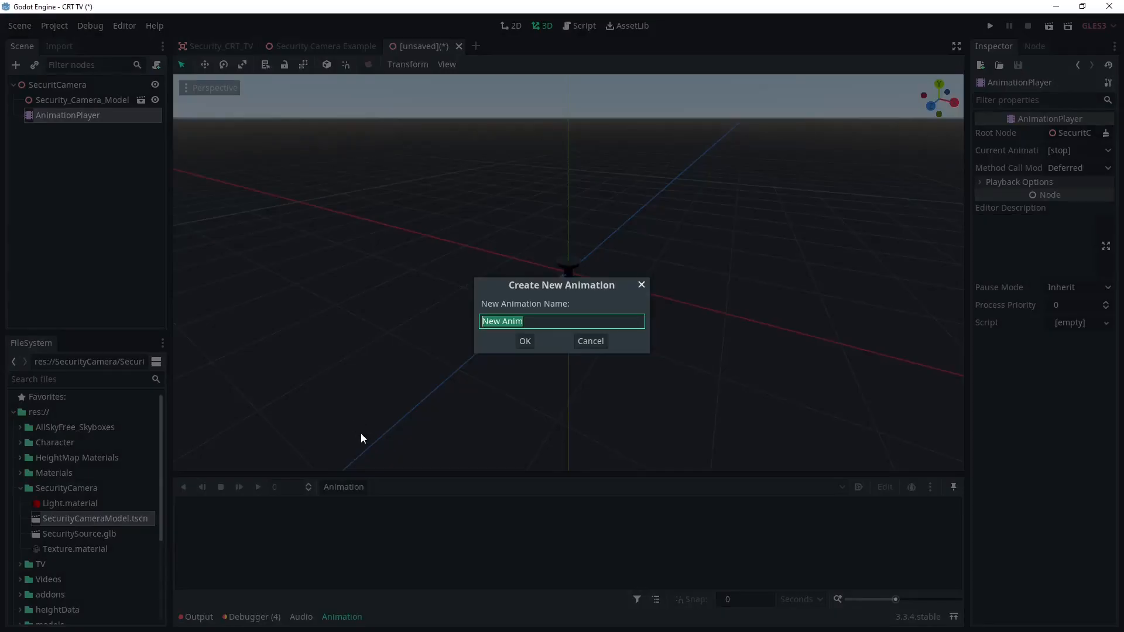
# - Create the Sweep animation keying the camera model's Rotation Degrees Y at 0, 90 and back to 0
pyautogui.write('Sweep')
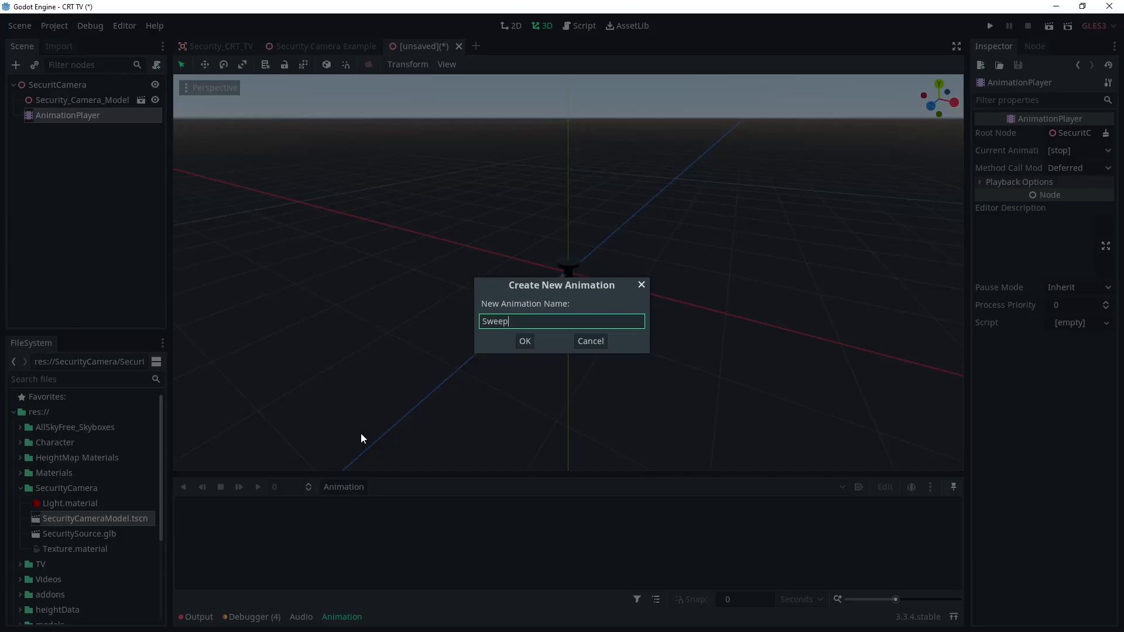
pyautogui.click(524, 341)
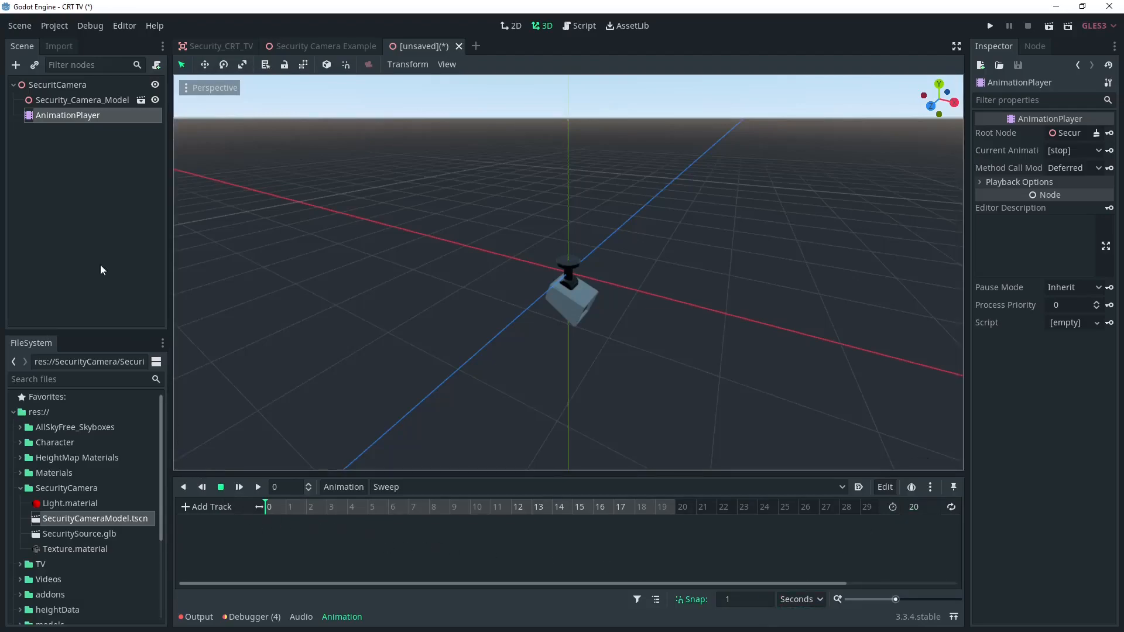
pyautogui.click(82, 100)
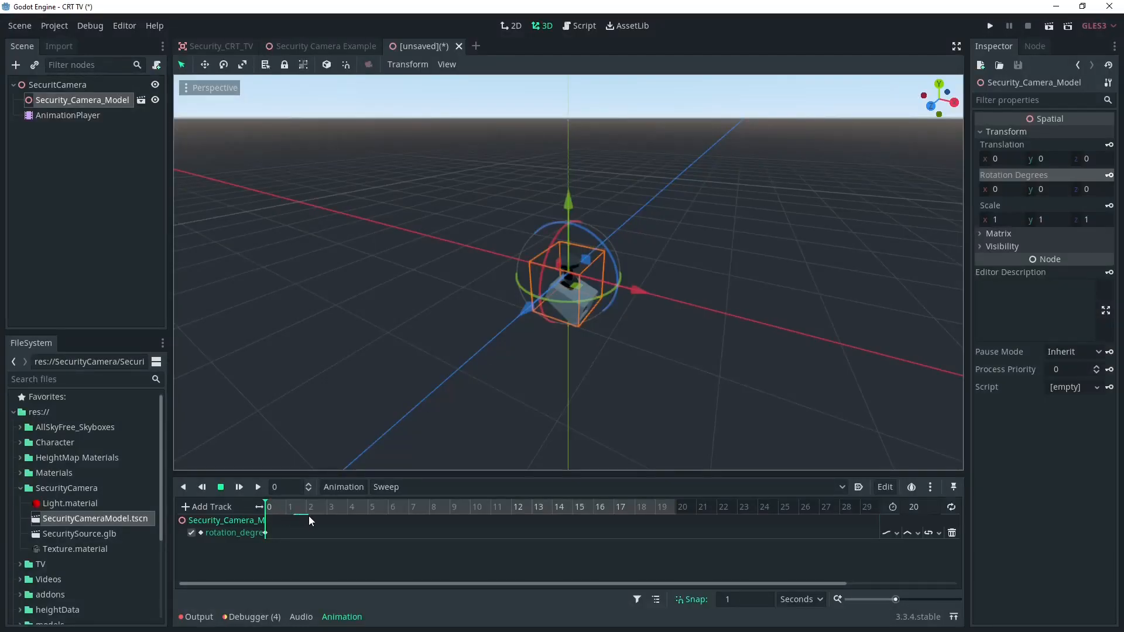
pyautogui.click(308, 507)
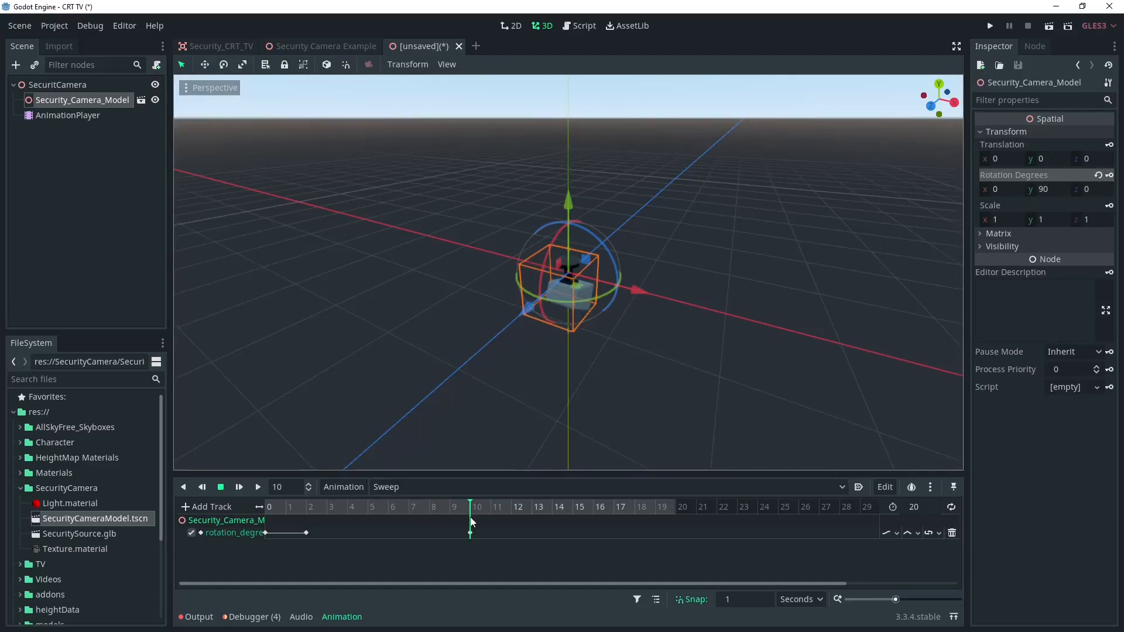
pyautogui.click(635, 507)
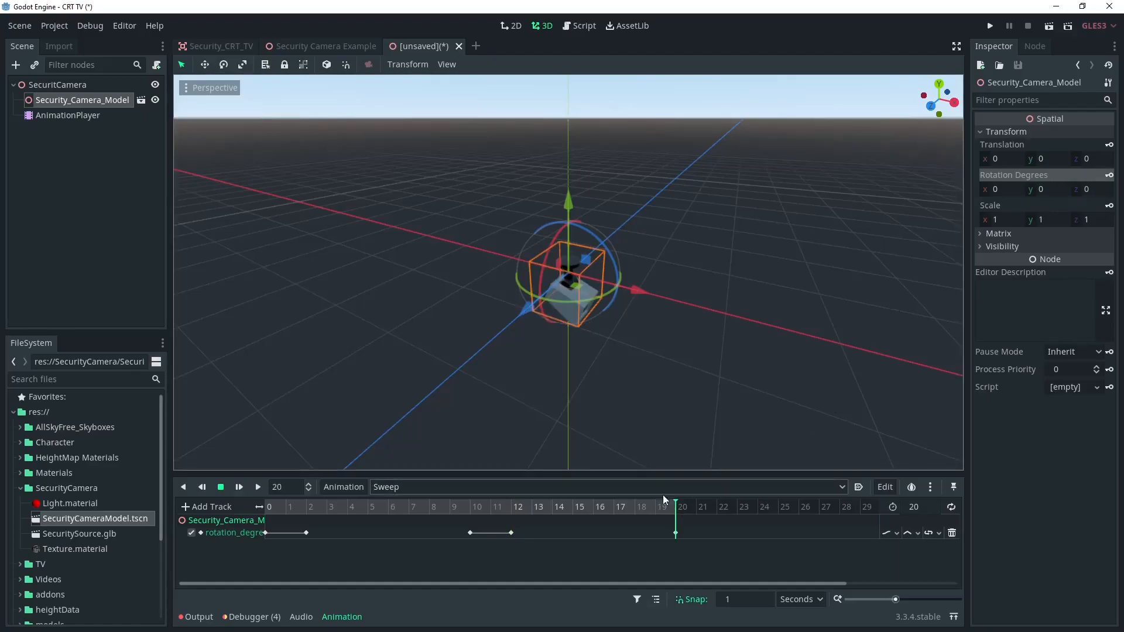
# - Preview and stop the Sweep animation, then begin adding another child node
pyautogui.click(182, 487)
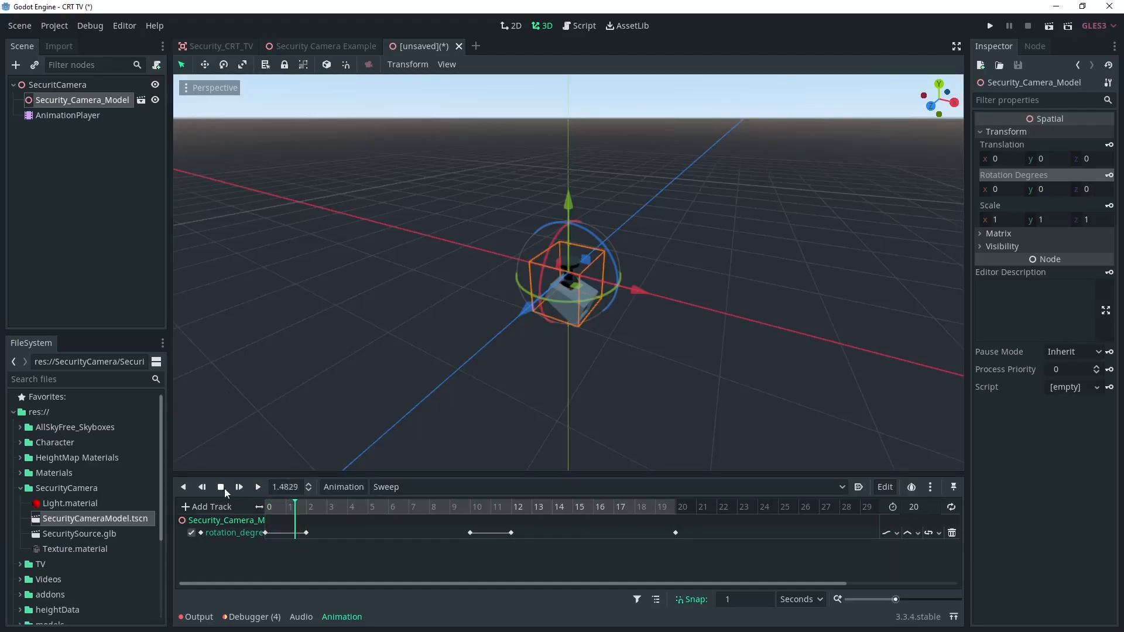
pyautogui.click(256, 487)
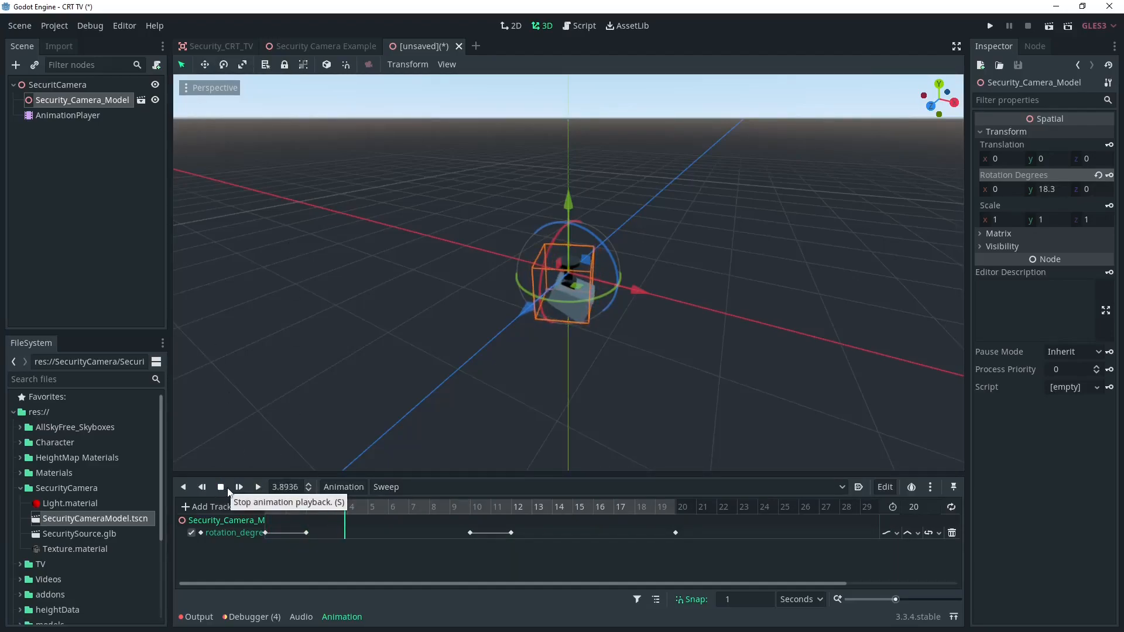
pyautogui.click(220, 487)
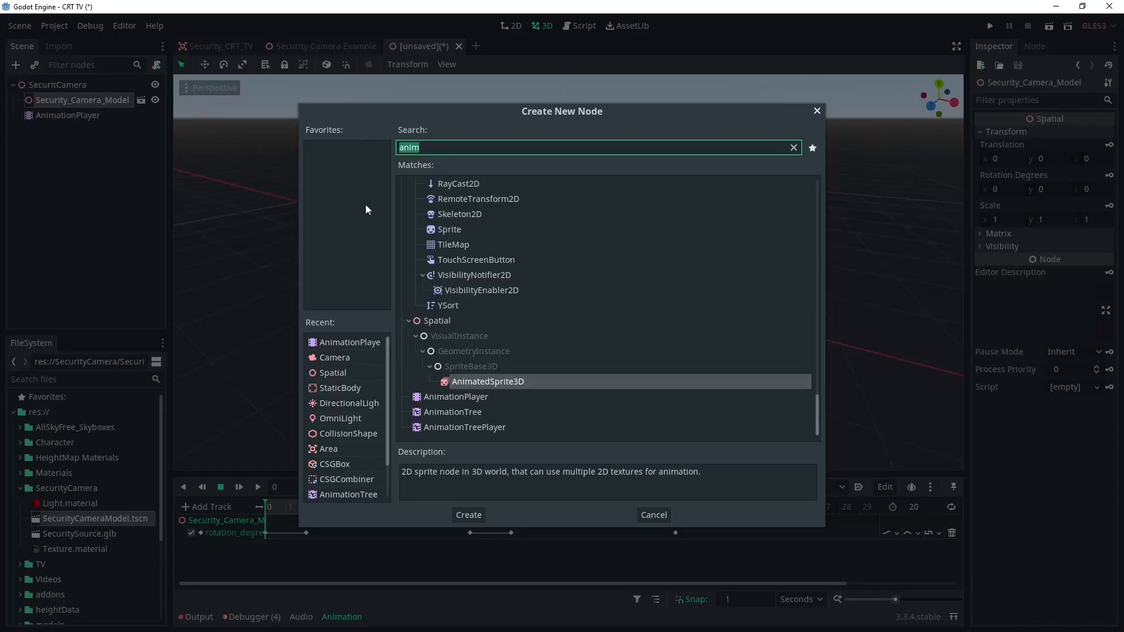
# - Add a Camera node under the security camera model, aligned with its lens
pyautogui.write('camera')
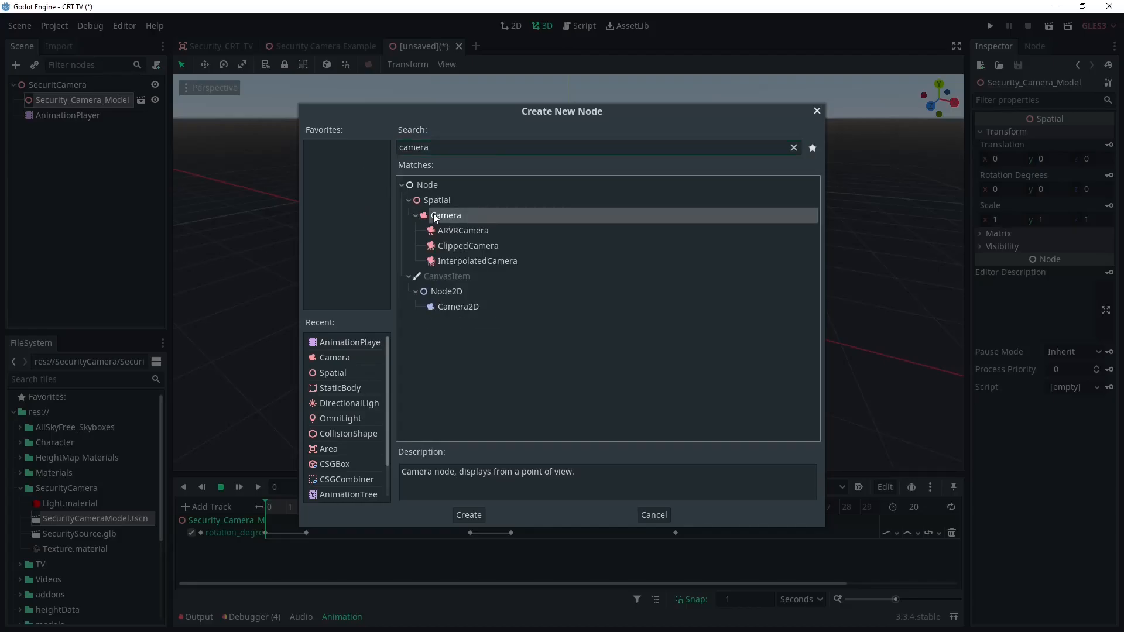
pyautogui.click(467, 515)
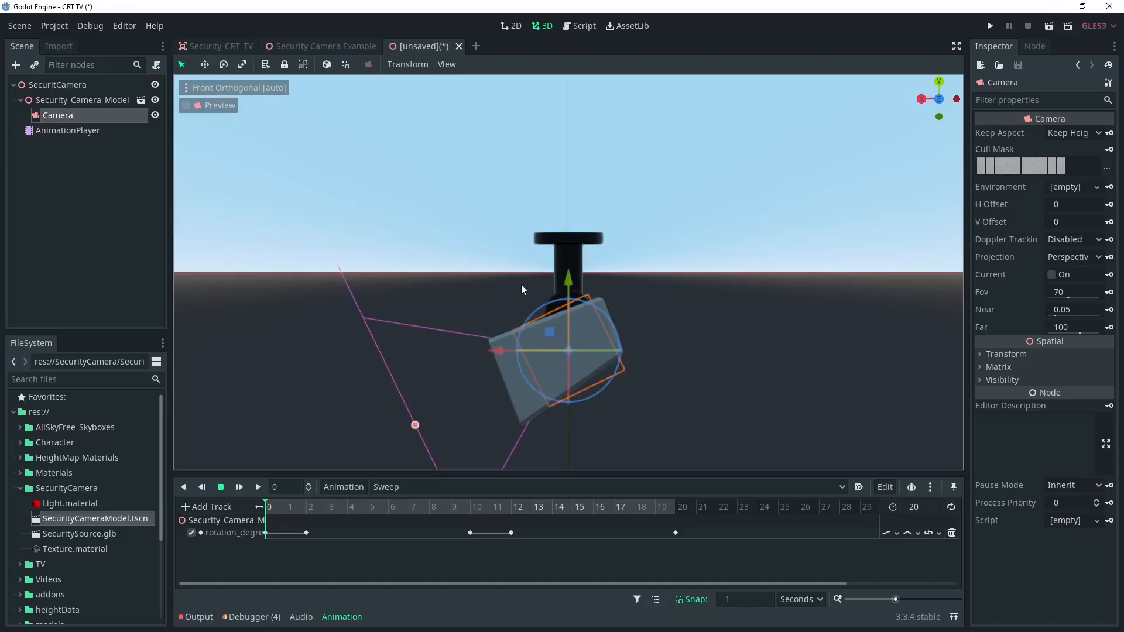
pyautogui.click(187, 105)
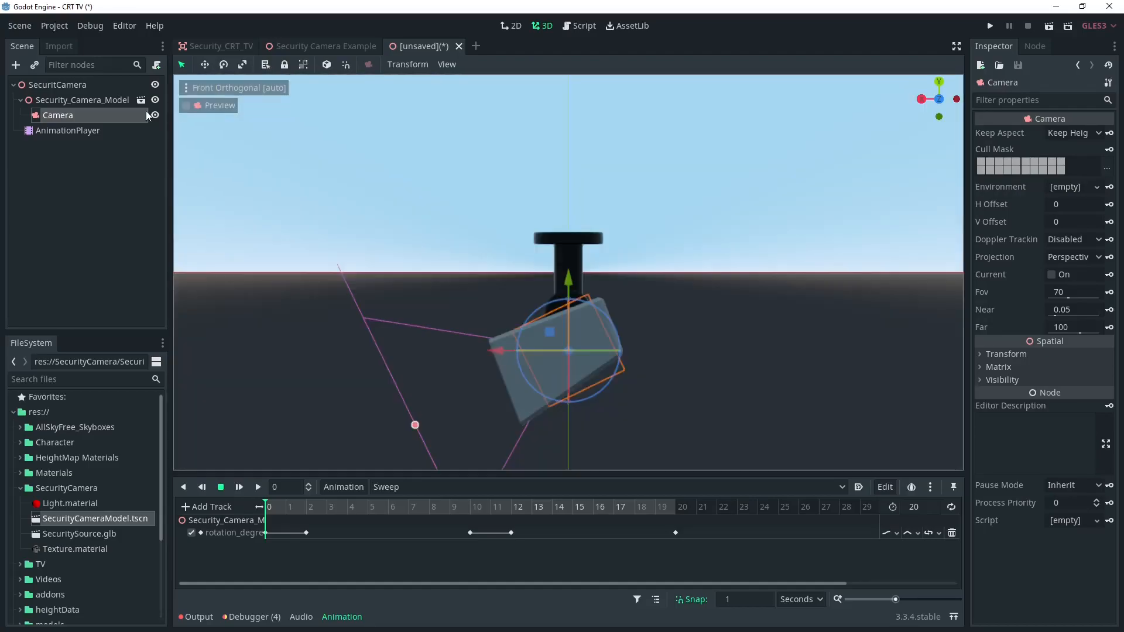
# - Enable Editable Children on Security_Camera_Model and preview the scene through the new Camera
pyautogui.rightClick(82, 100)
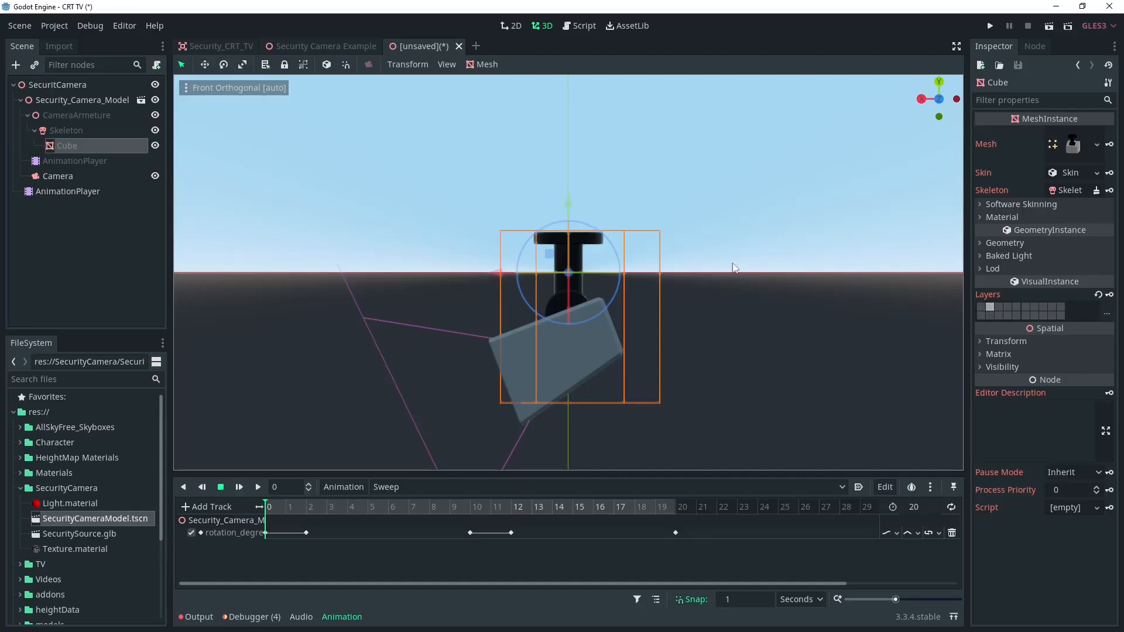
pyautogui.click(58, 175)
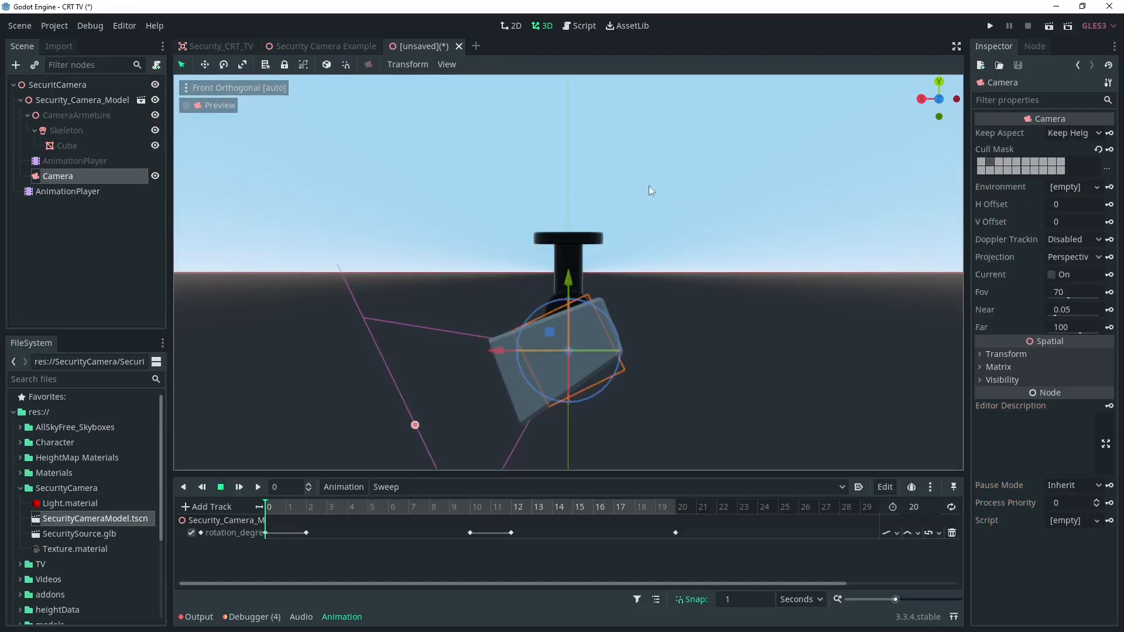
pyautogui.click(187, 106)
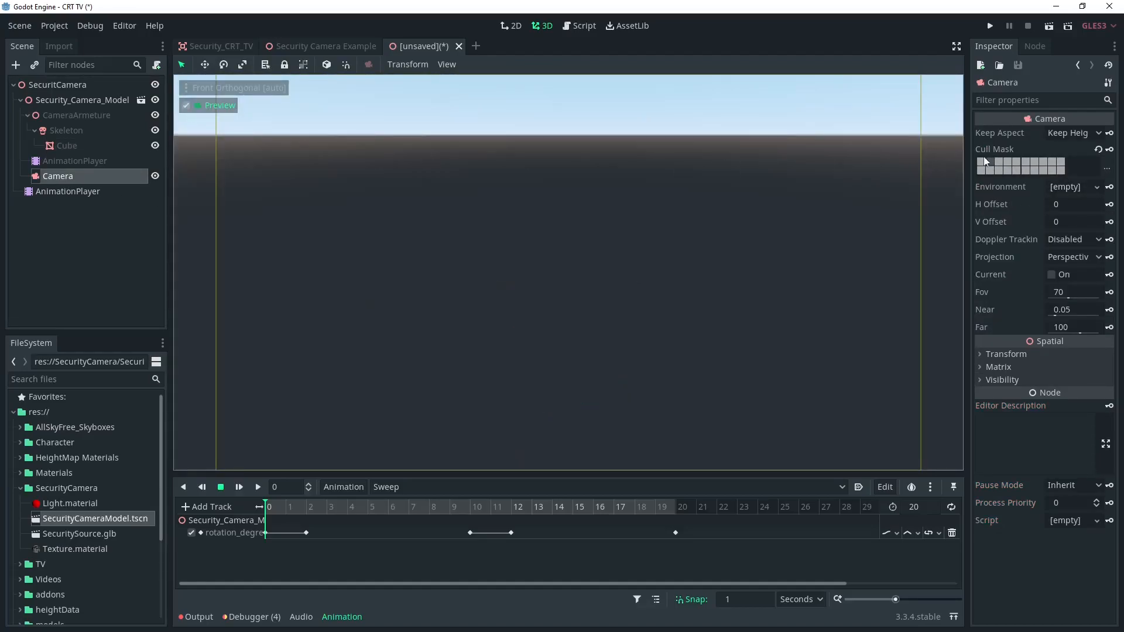
pyautogui.moveTo(28, 107)
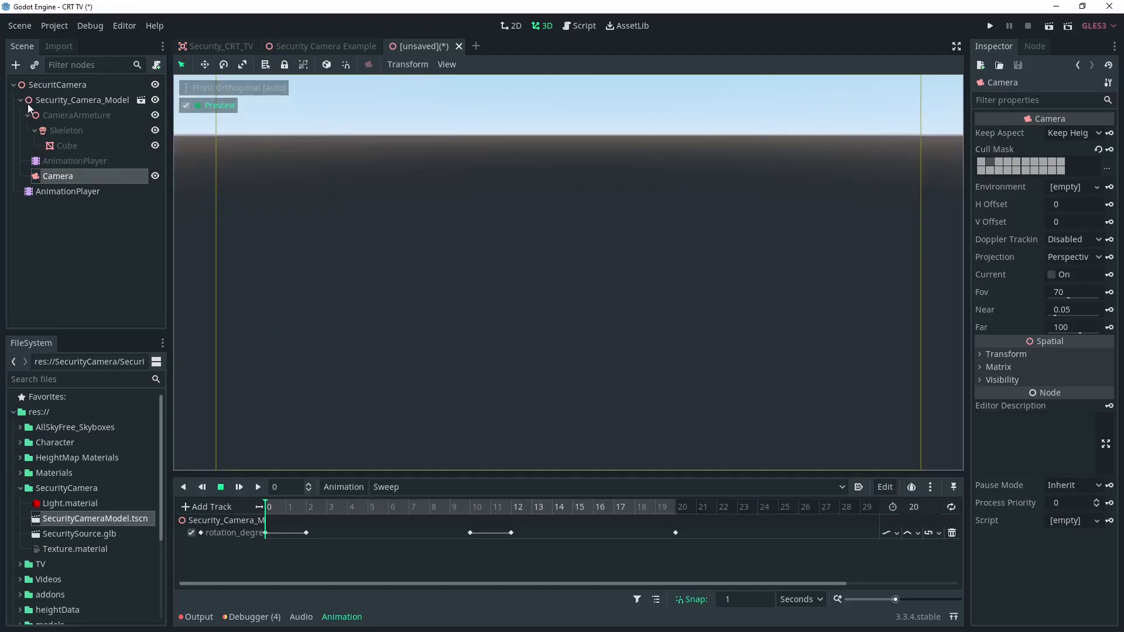
pyautogui.click(57, 85)
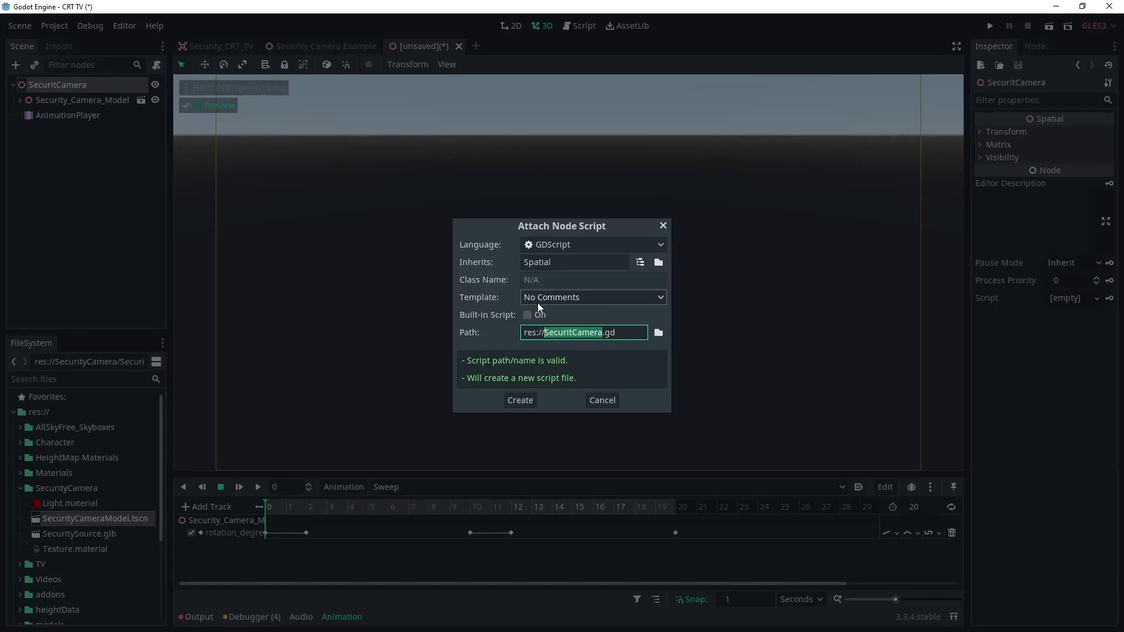
# - Create SecuritCamera.gd on the root and write 'onready var SecurityCamera = $' with a node path
pyautogui.click(519, 401)
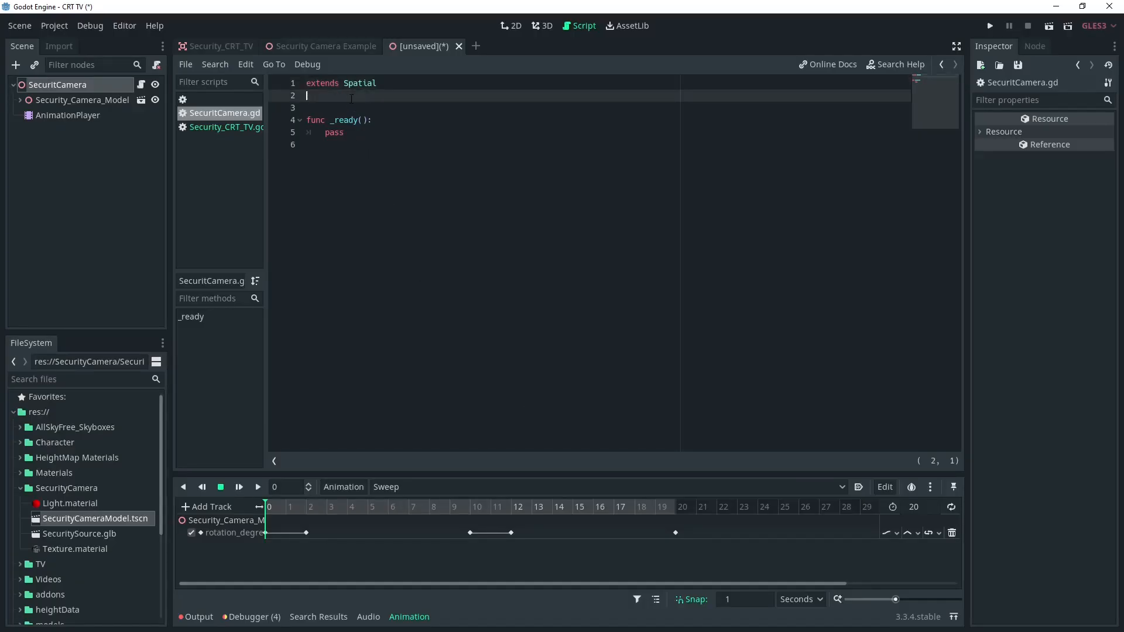
pyautogui.write('onready var SecurityC')
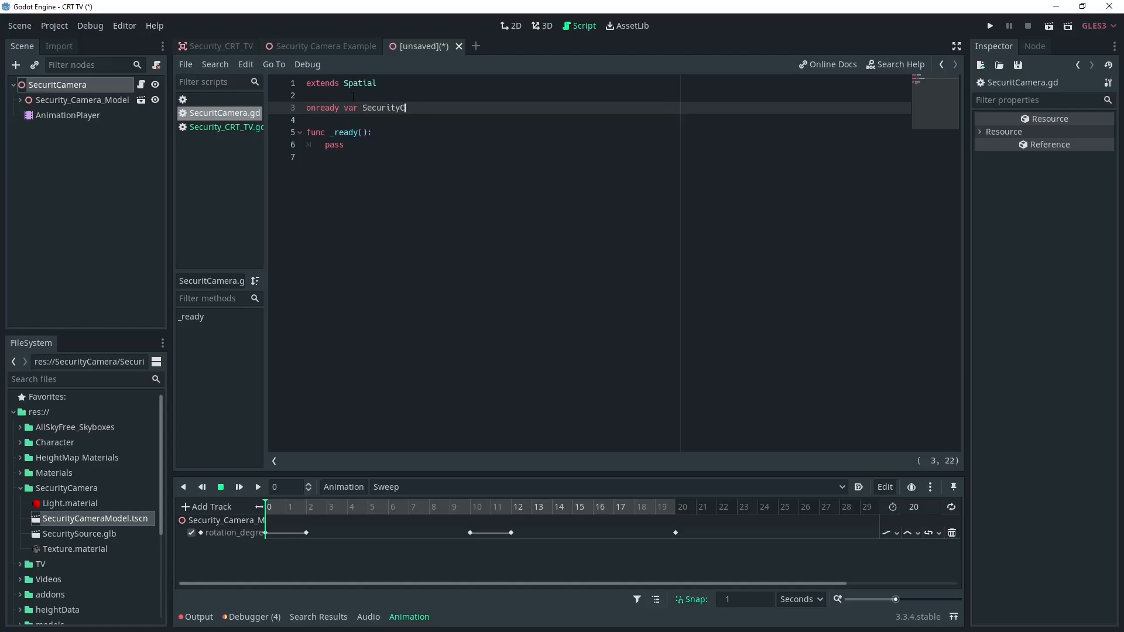
pyautogui.write('amera =')
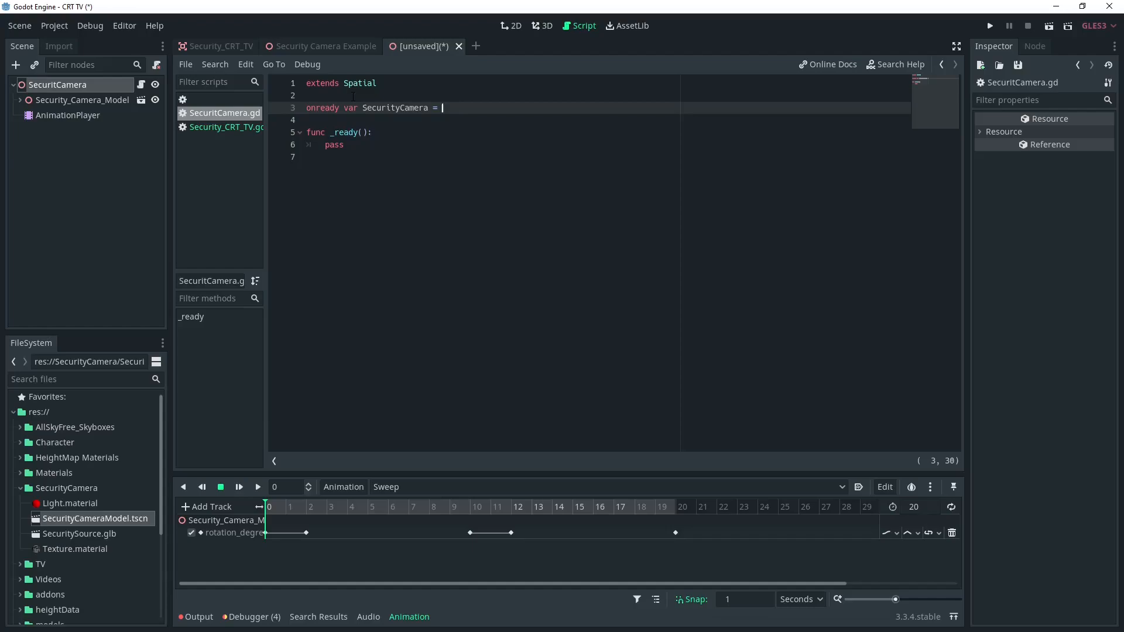
pyautogui.write('$')
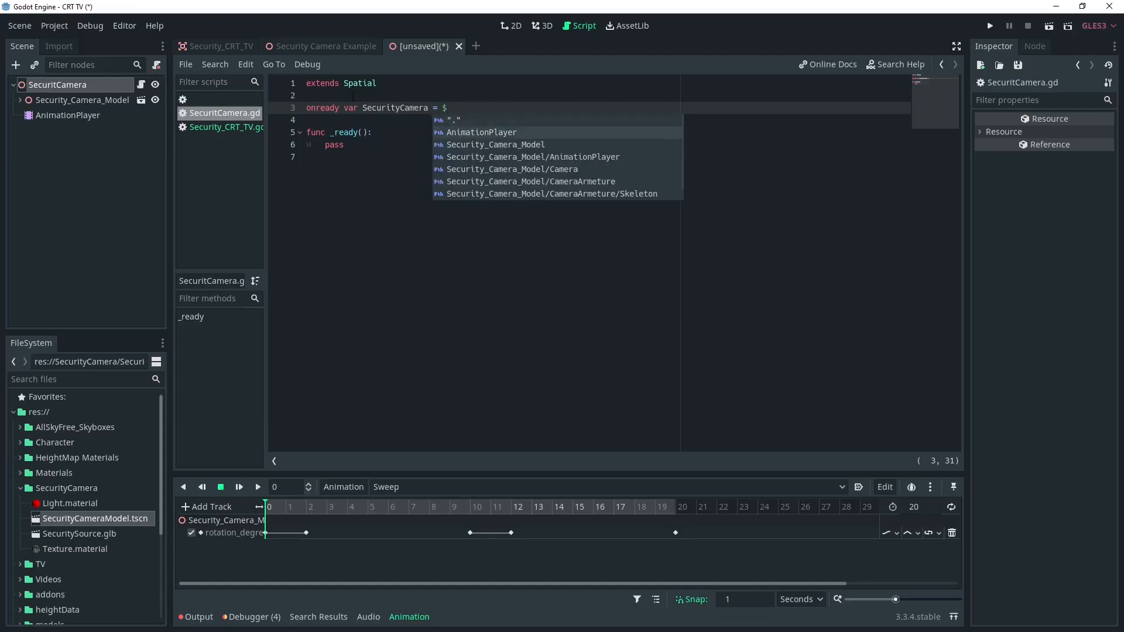
pyautogui.click(512, 168)
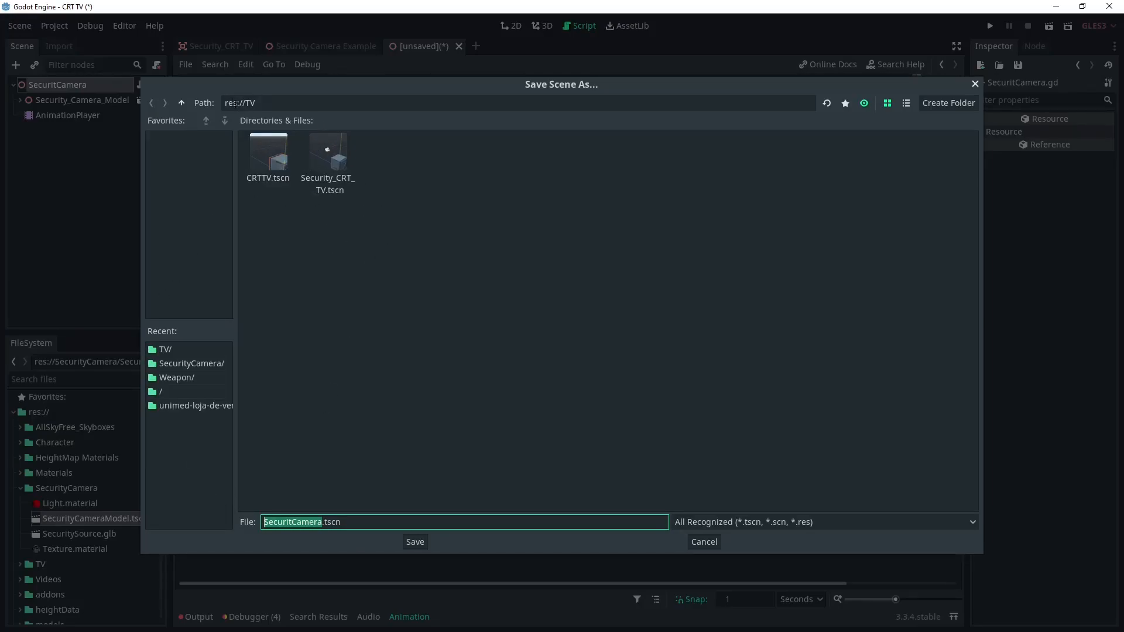
# - Save the scene as SecuritCamera.tscn in the res://SecurityCamera folder
pyautogui.click(180, 103)
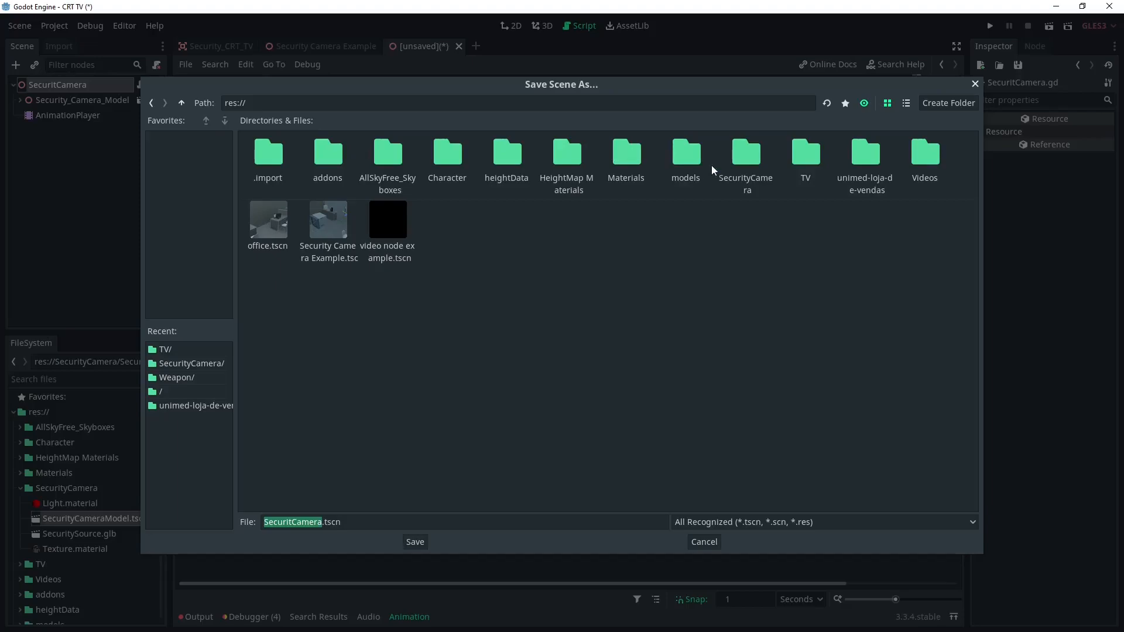
pyautogui.click(415, 541)
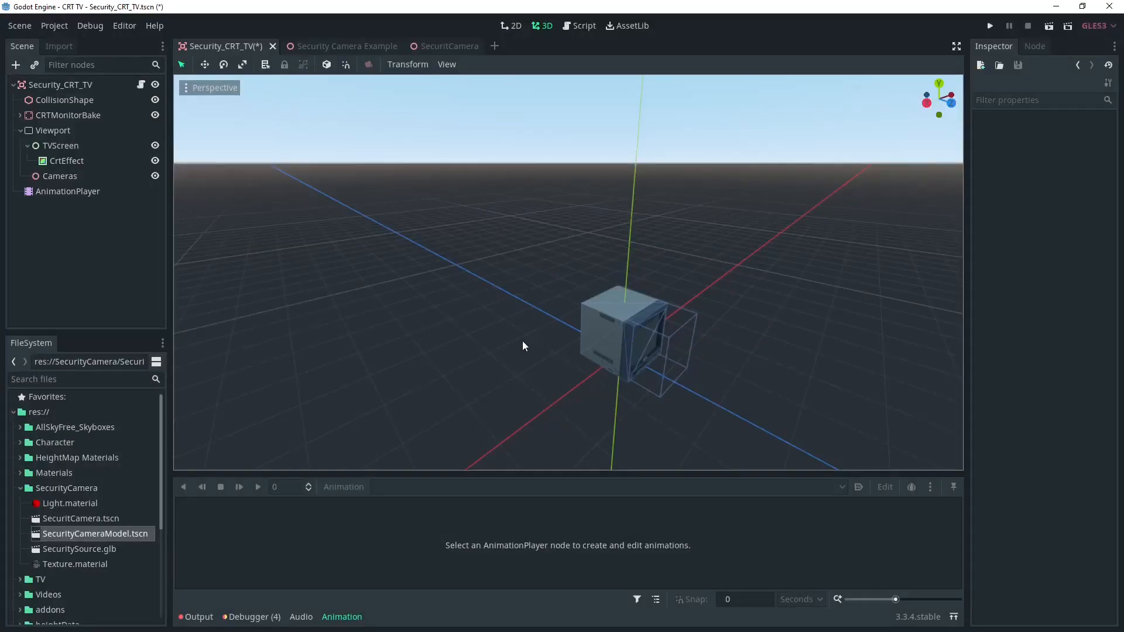
# - Select the Cameras node in Security_CRT_TV and reopen Security_CRT_TV.gd in the Script editor
pyautogui.click(59, 176)
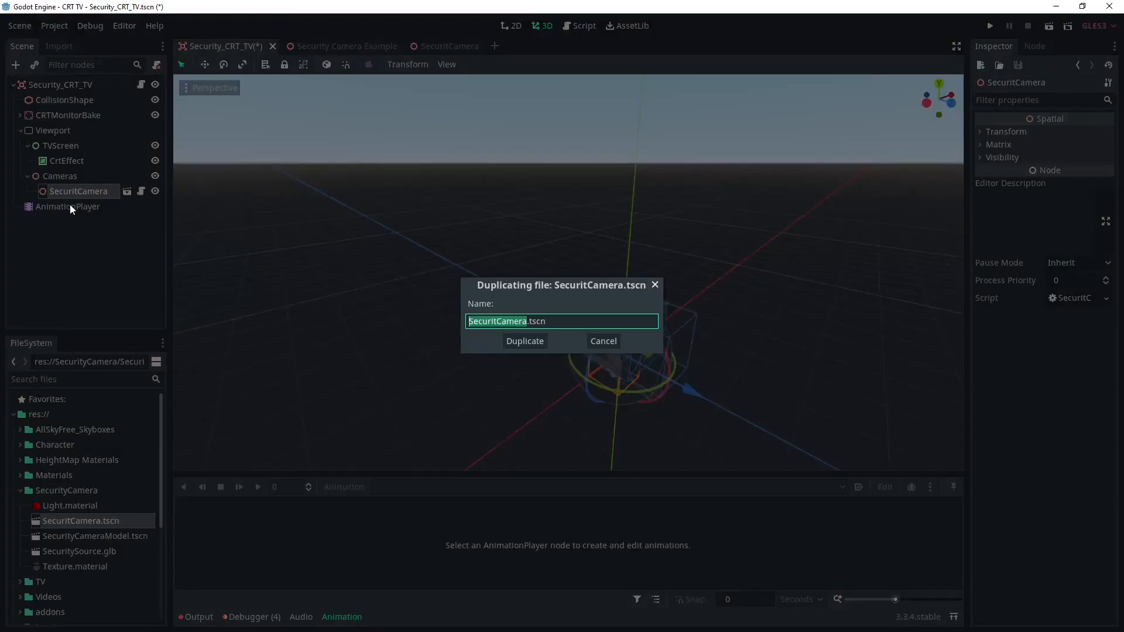
pyautogui.click(525, 341)
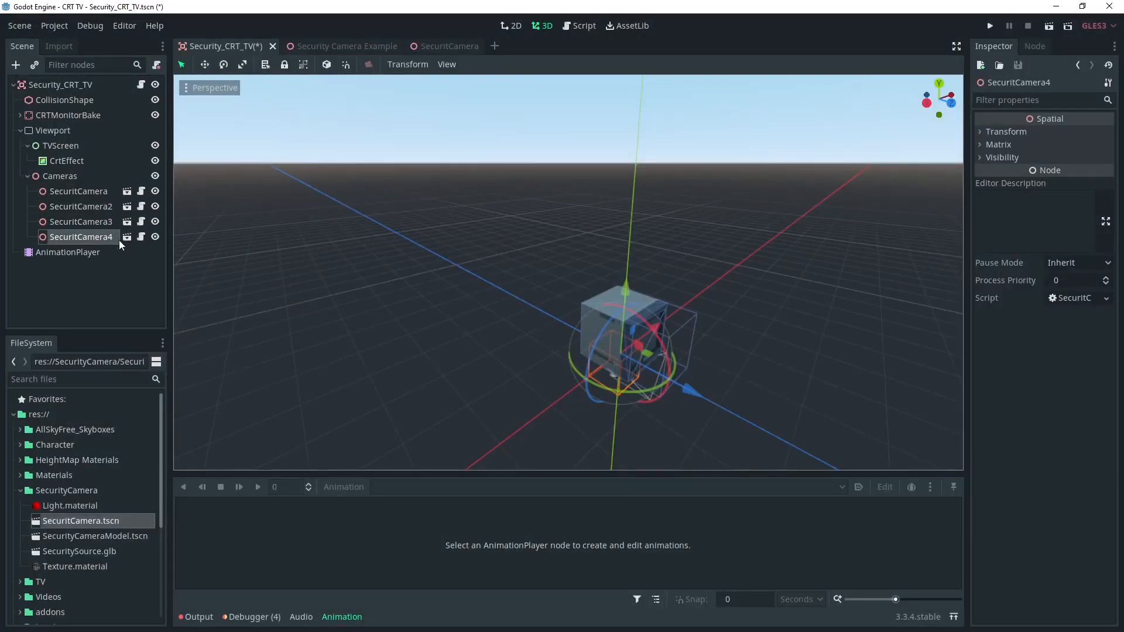
pyautogui.click(60, 175)
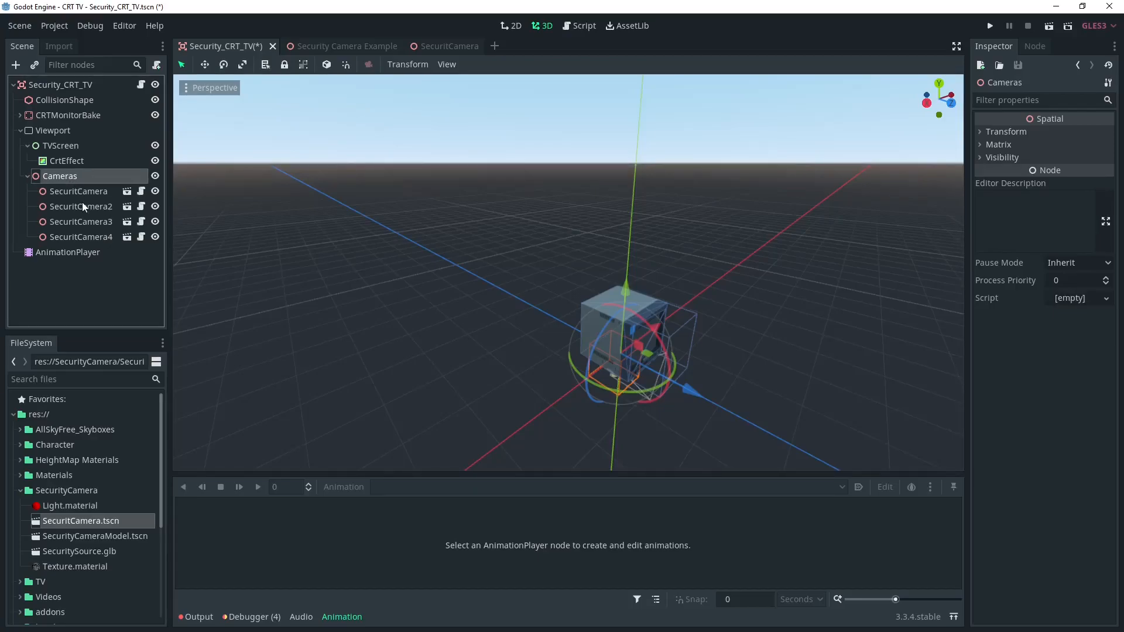
pyautogui.click(583, 25)
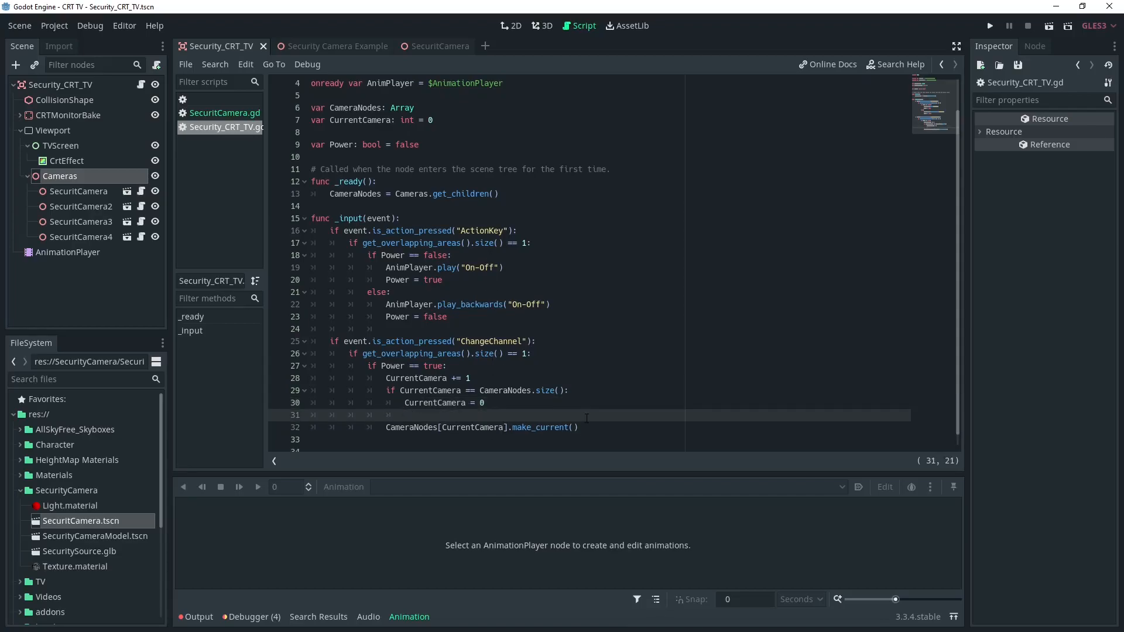
# - Write 'var SecurityCam = CameraNodes[CurrentCamera].SecurityCamera' and call SecurityCam.make_current() instead
pyautogui.write('var')
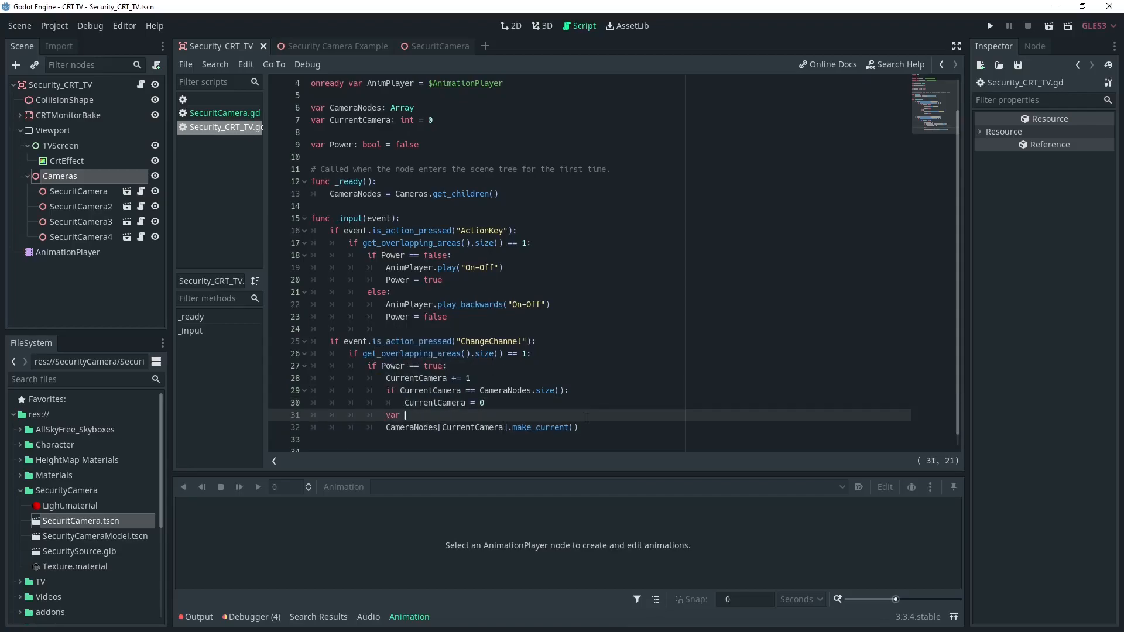
pyautogui.write('SecurityC')
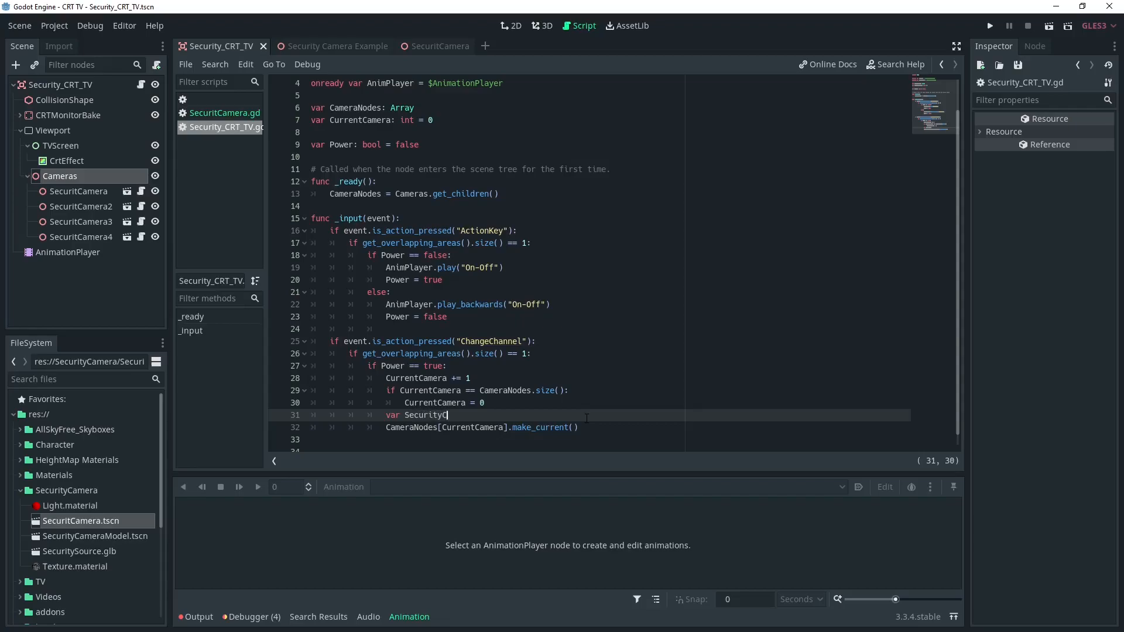
pyautogui.write('am =')
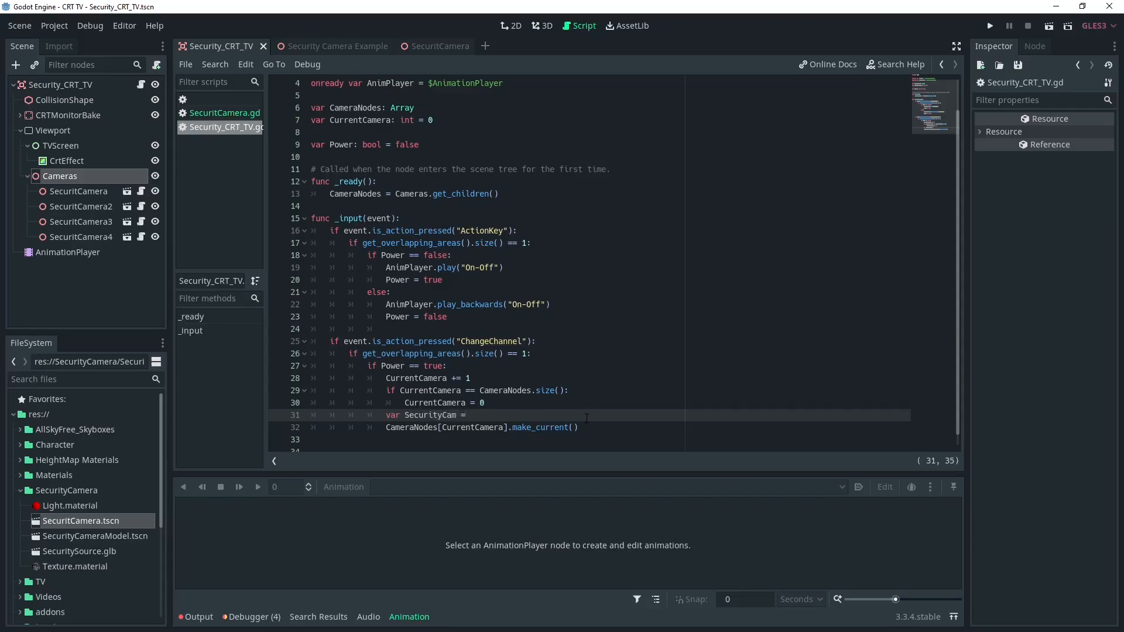
pyautogui.write('CameraNodes')
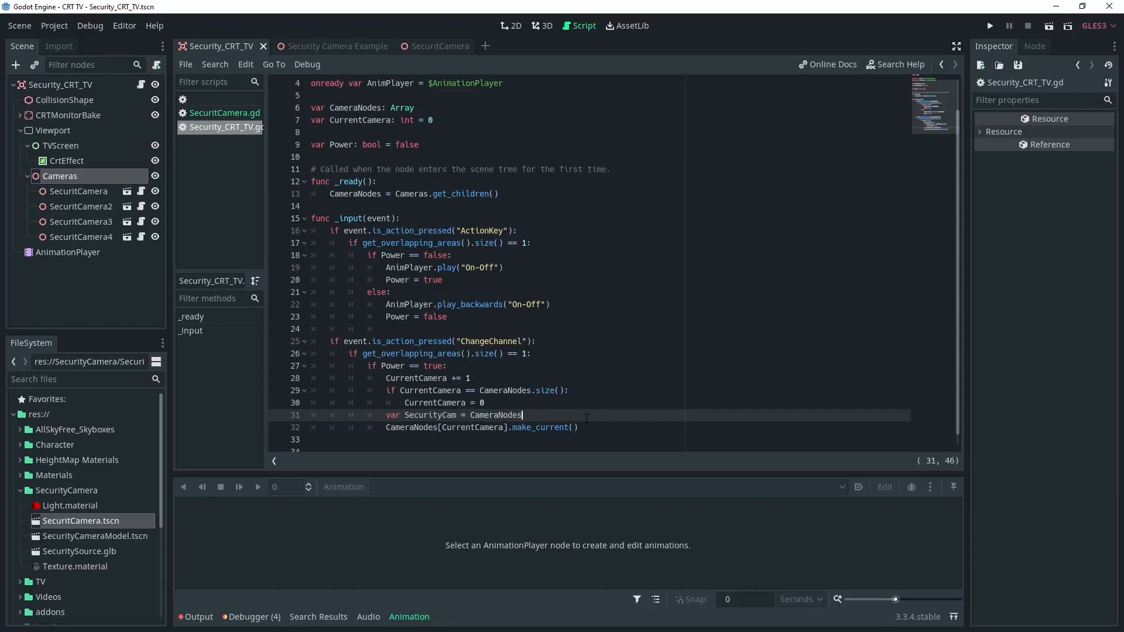
pyautogui.write('CurrentCamera]')
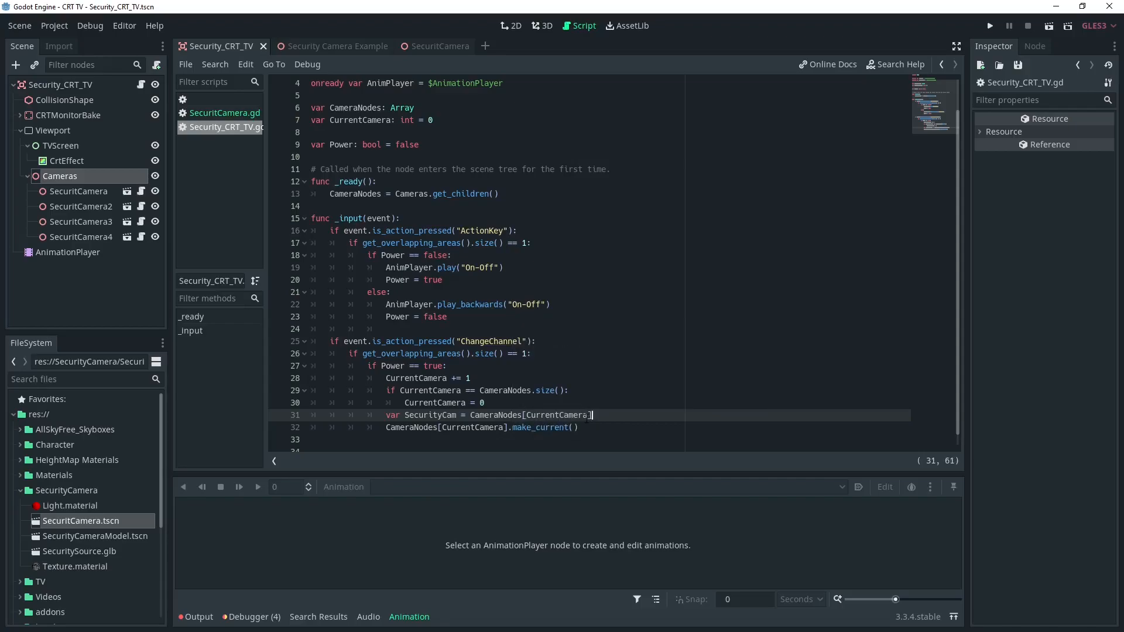
pyautogui.write('.Secur')
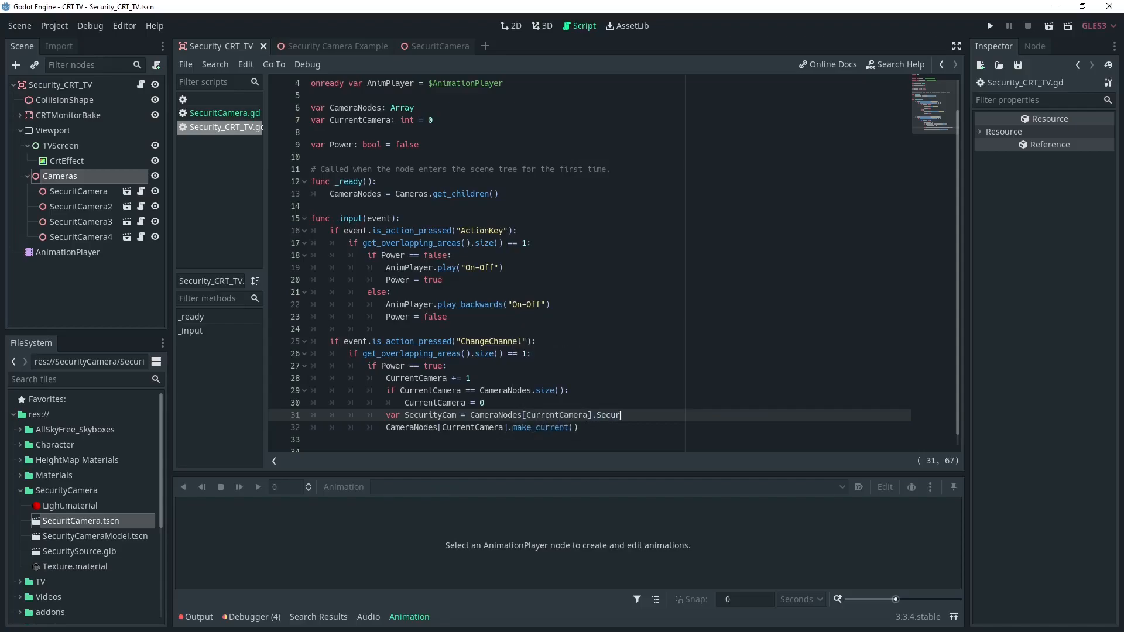
pyautogui.write('ityCamera')
pyautogui.click(611, 428)
pyautogui.write('SecurityCam')
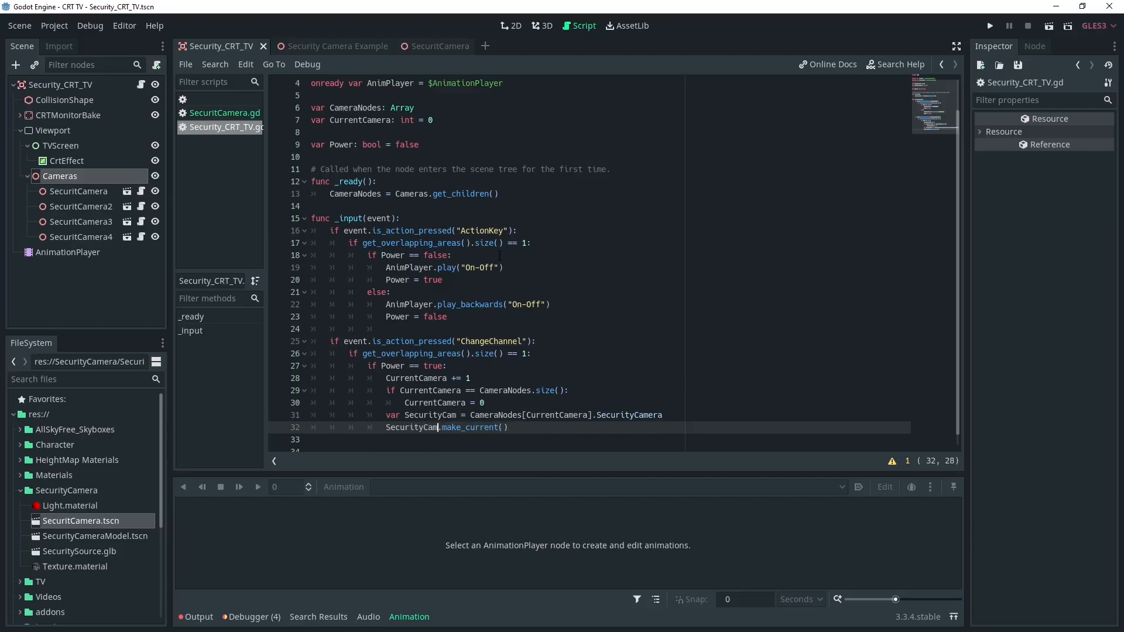
pyautogui.doubleClick(630, 415)
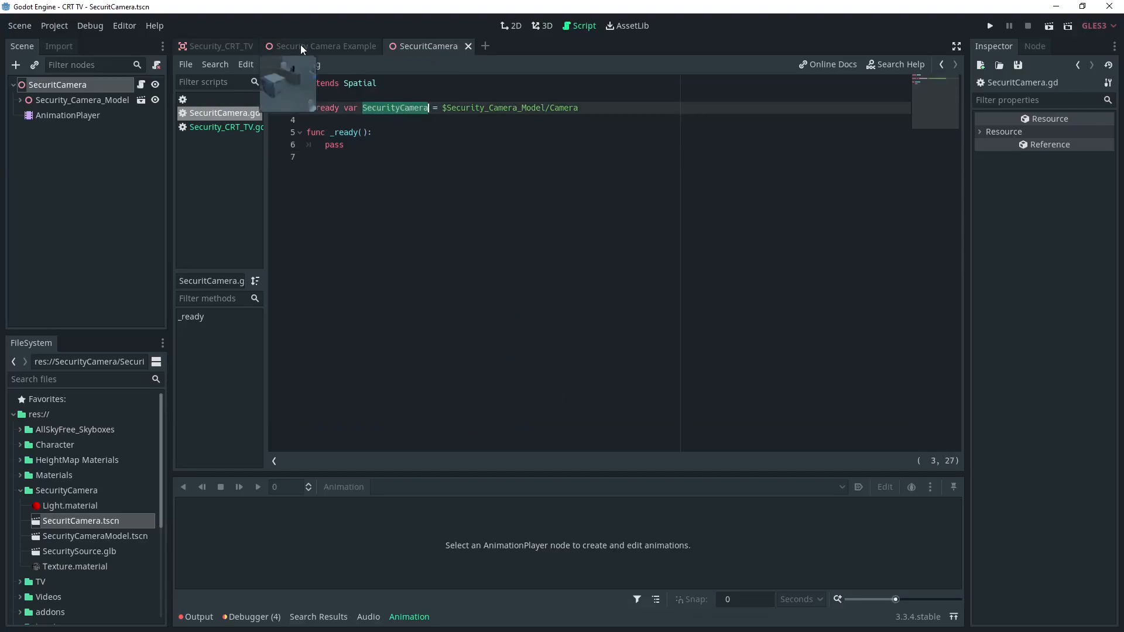
# - Switch the office example scene's viewport to Perspective and select the TV instance
pyautogui.click(220, 45)
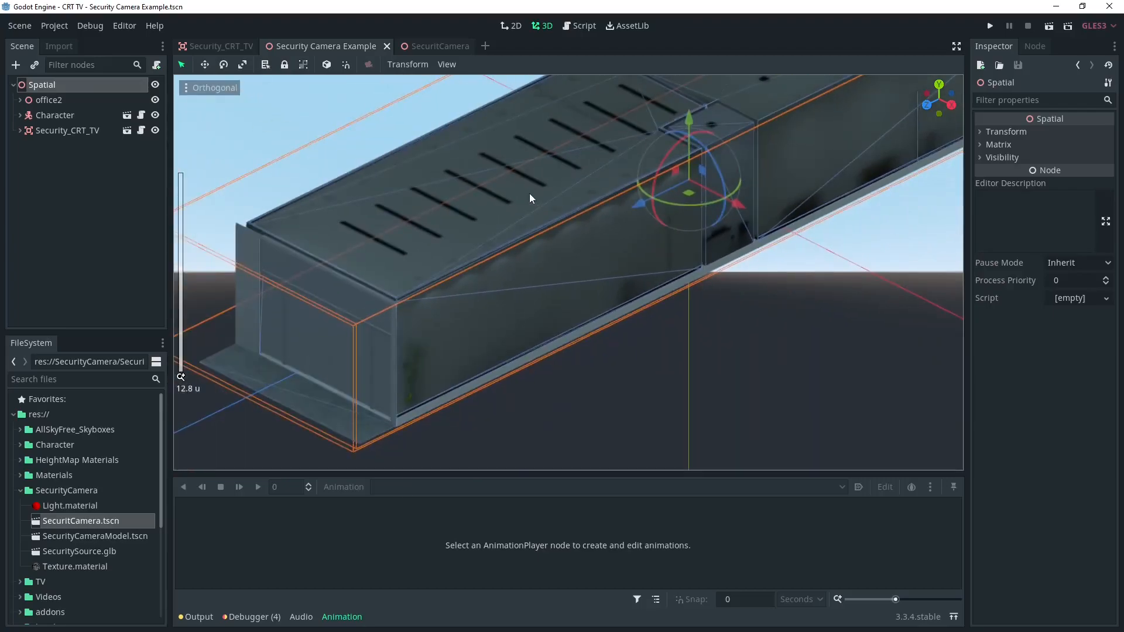
pyautogui.click(213, 88)
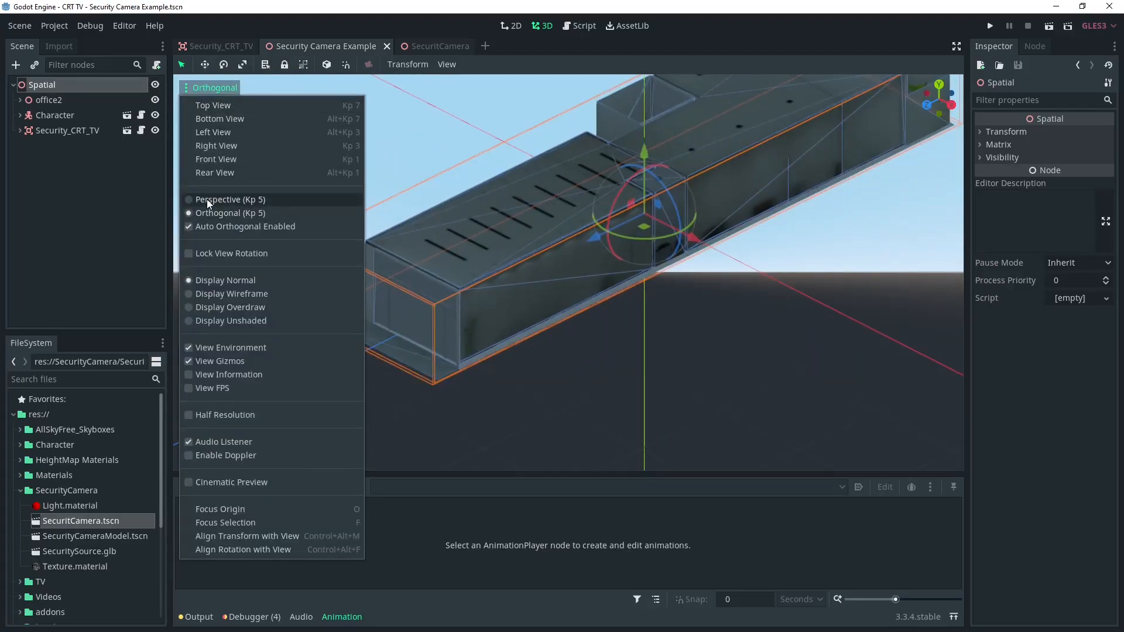
pyautogui.click(231, 199)
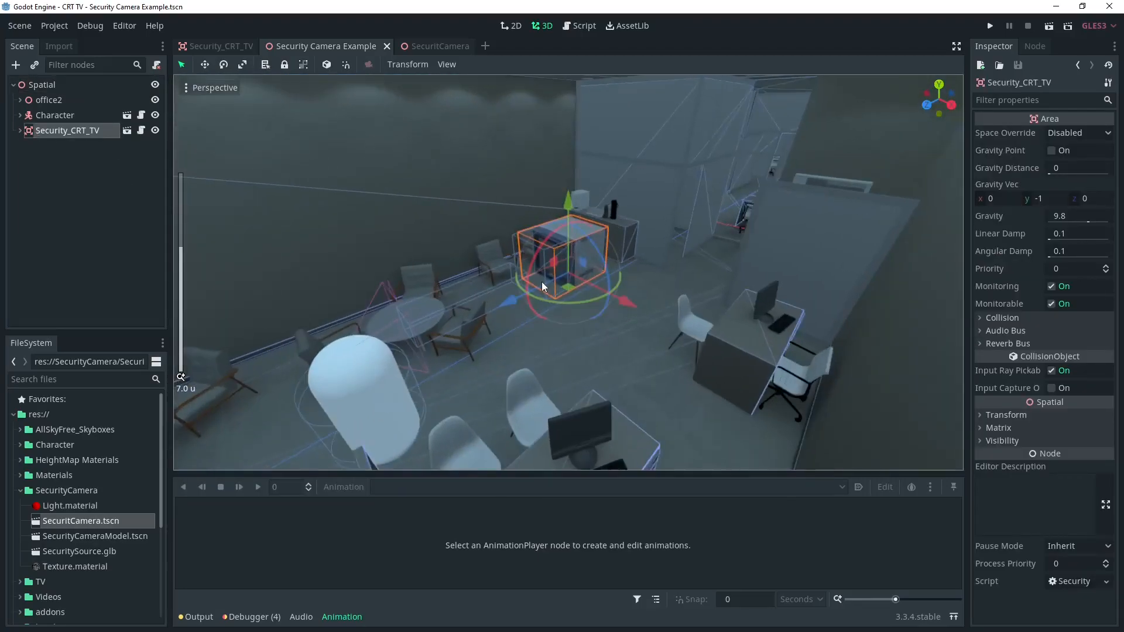
pyautogui.click(13, 130)
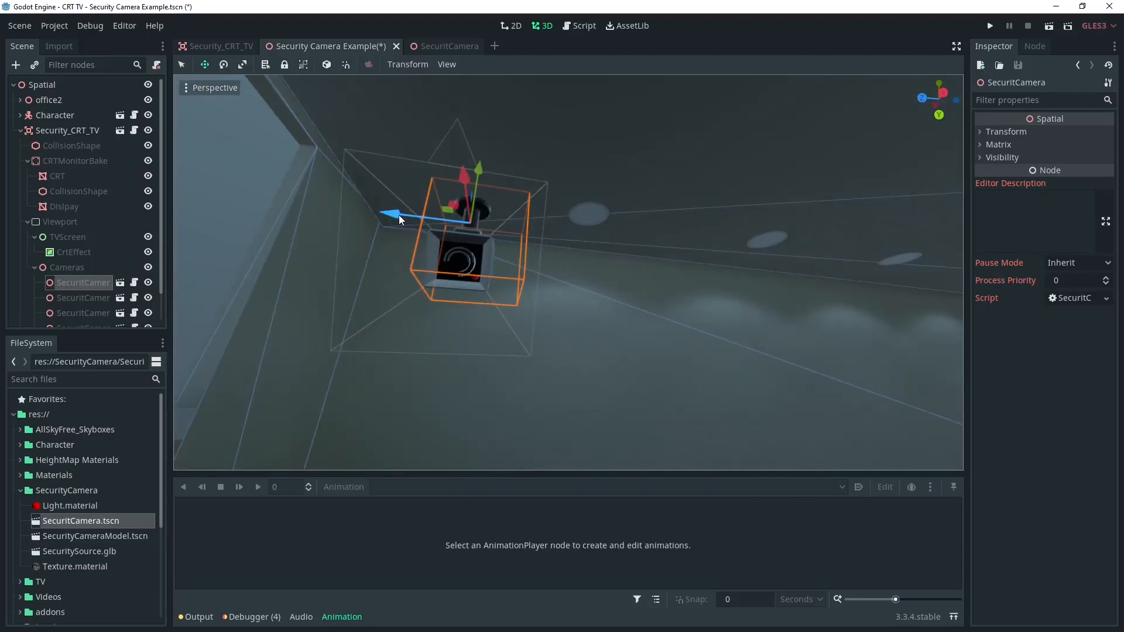
# - Check the camera's Sweep animation in SecuritCamera.tscn, look over the placed cameras and save the office scene
pyautogui.click(438, 46)
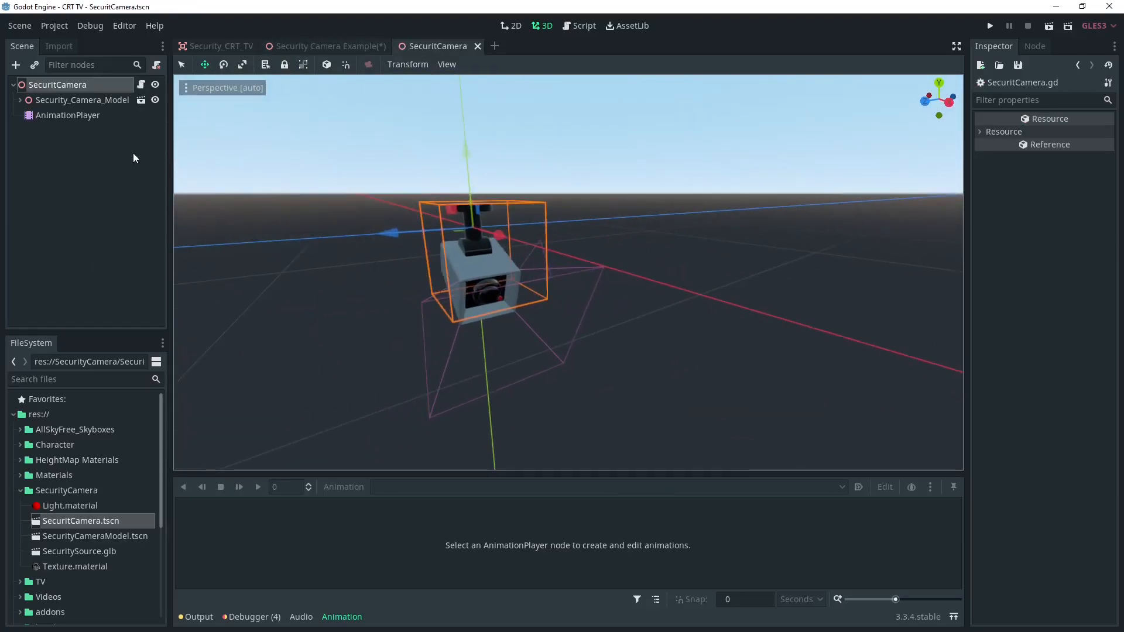
pyautogui.click(66, 115)
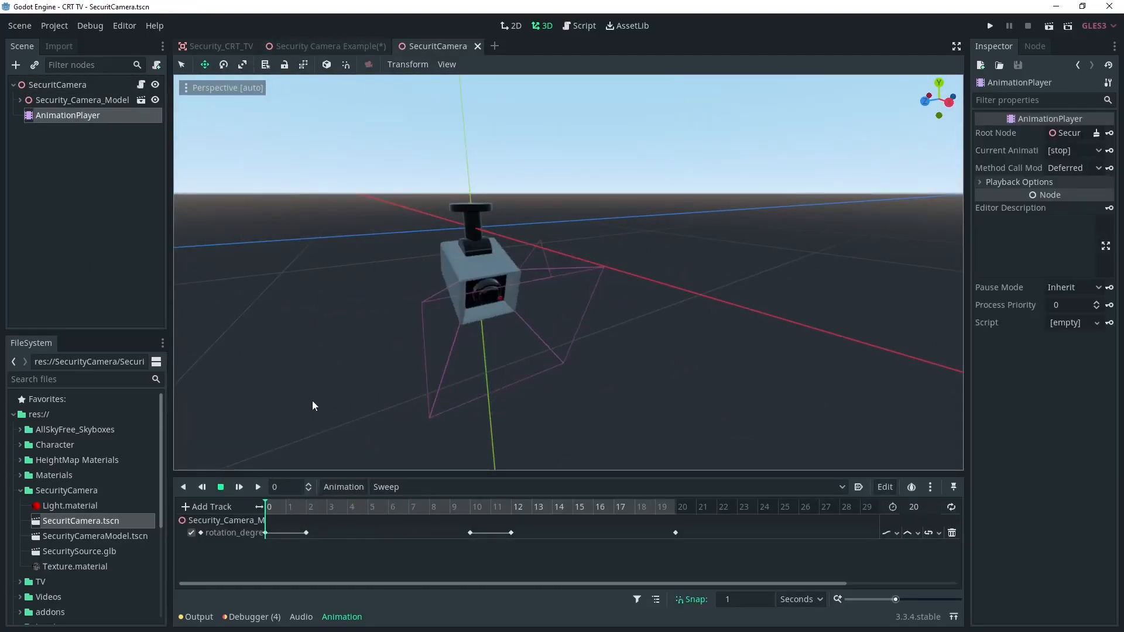
pyautogui.click(324, 46)
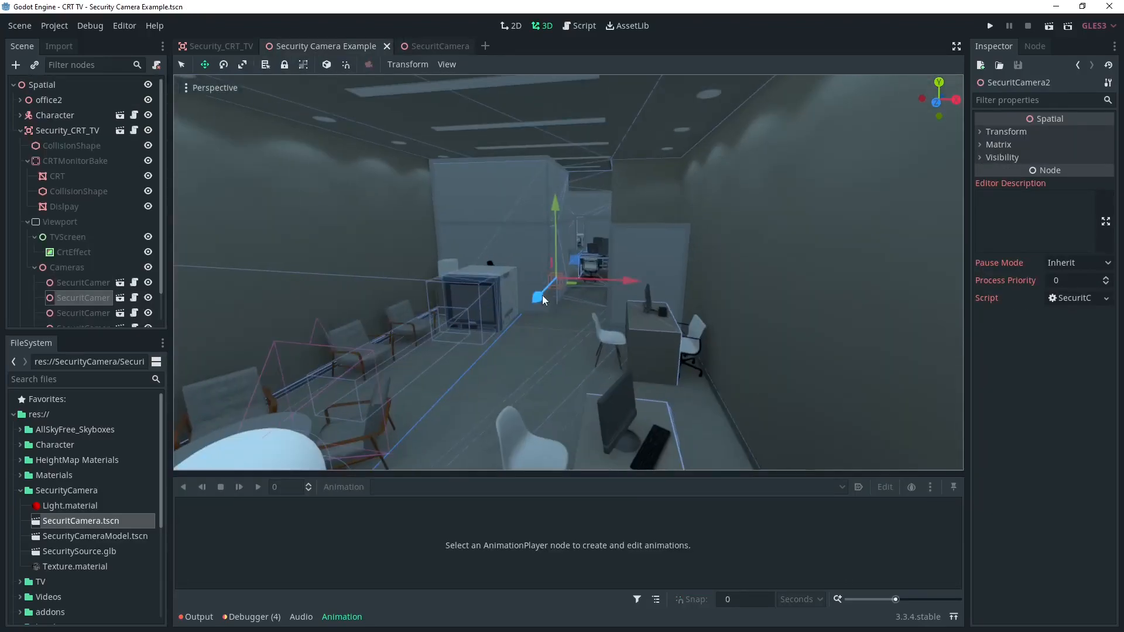
pyautogui.moveTo(541, 298); pyautogui.dragTo(663, 261)
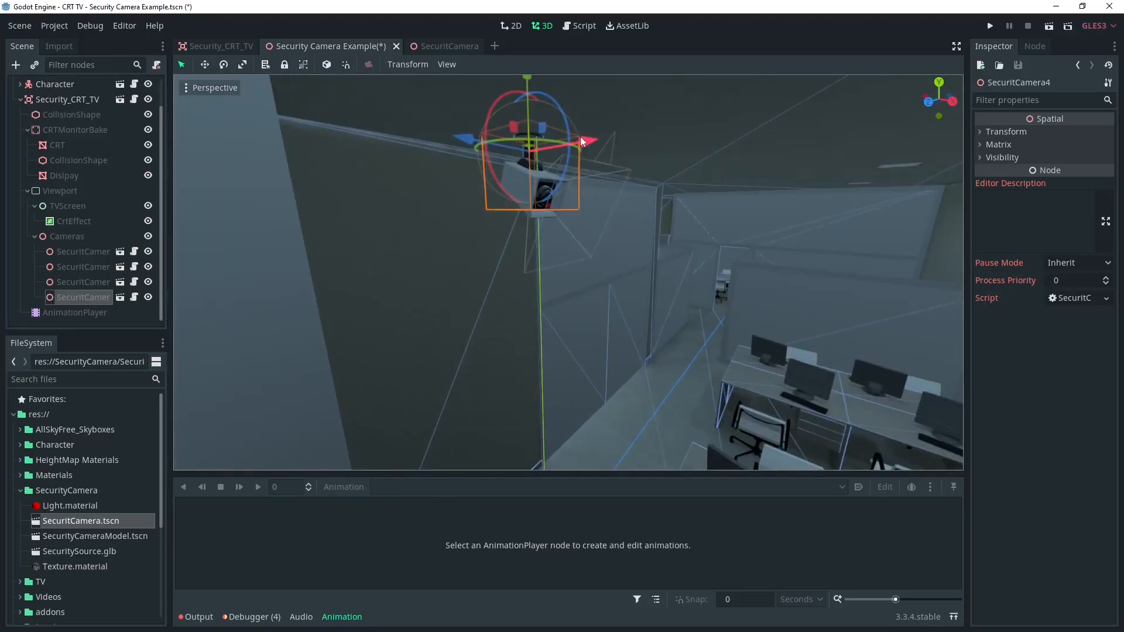
pyautogui.press('ctrl+s')
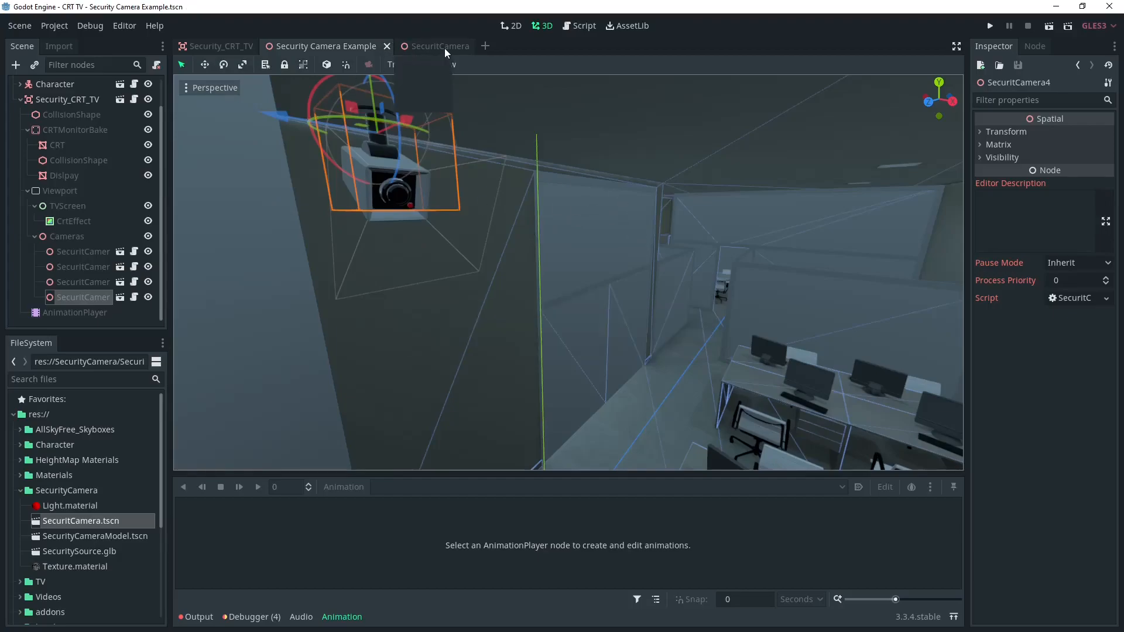
# - Return to the office example scene and run a test of the project
pyautogui.click(437, 45)
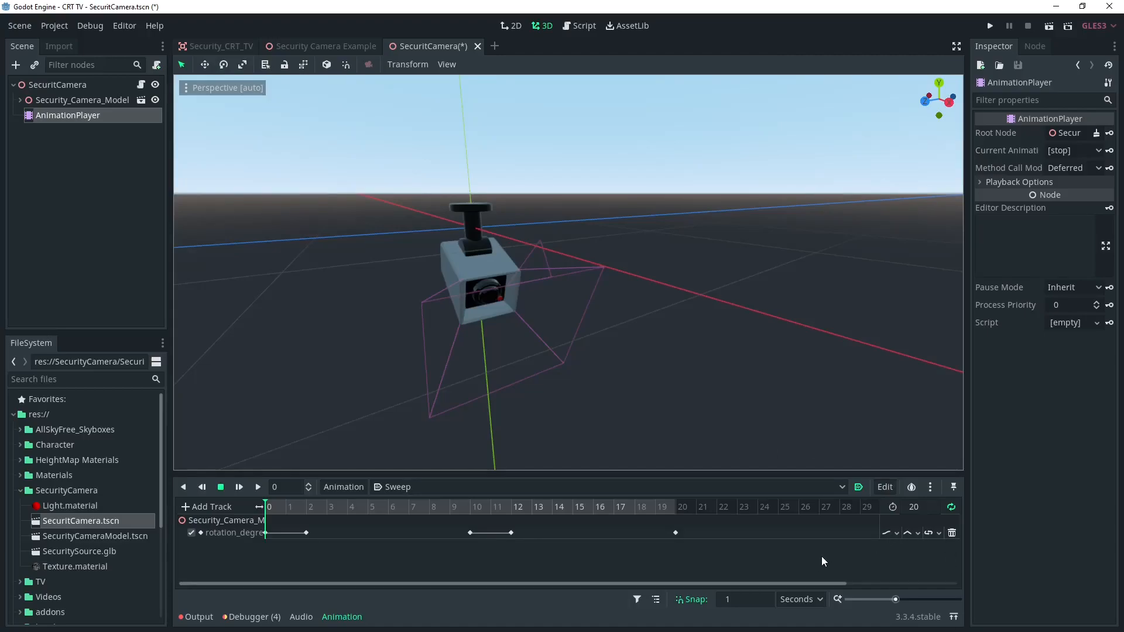
pyautogui.click(327, 46)
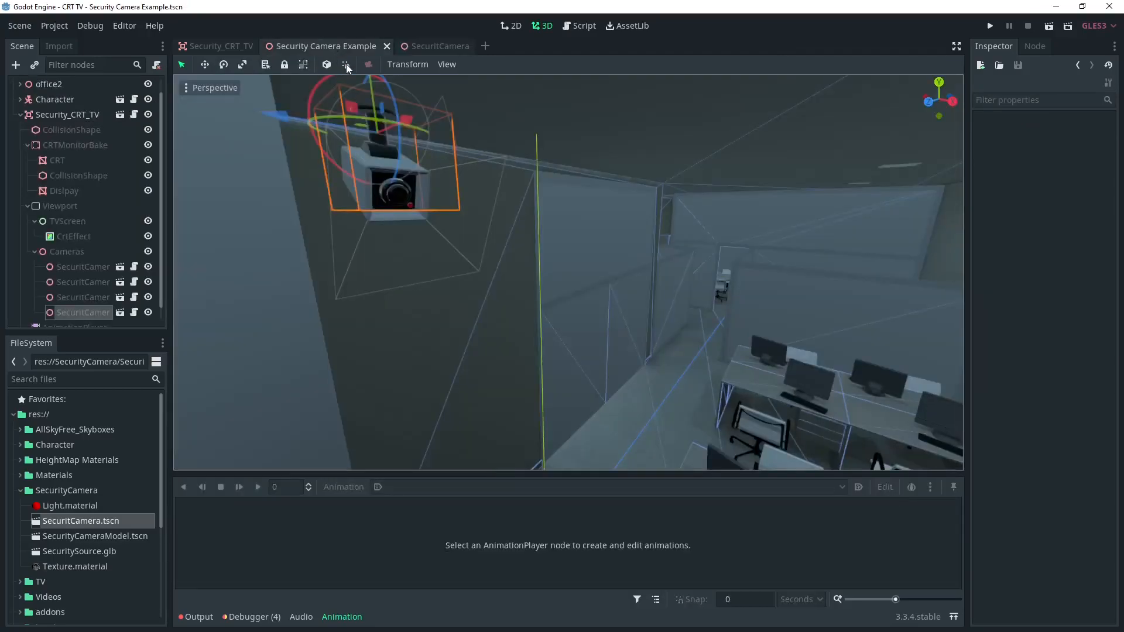
pyautogui.click(990, 25)
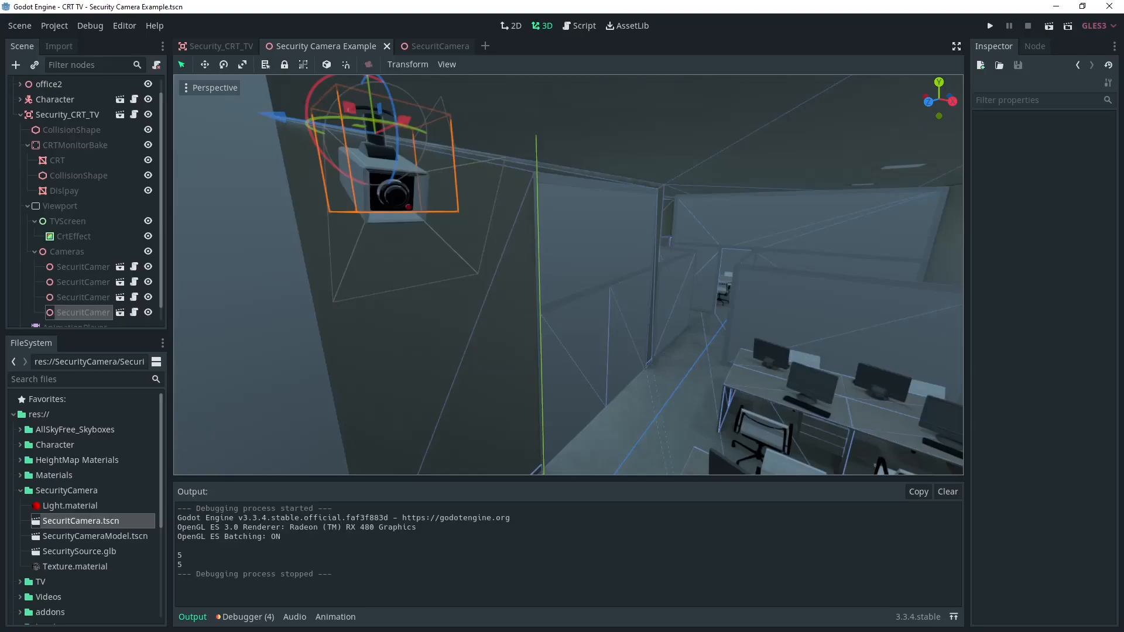
pyautogui.moveTo(450, 361)
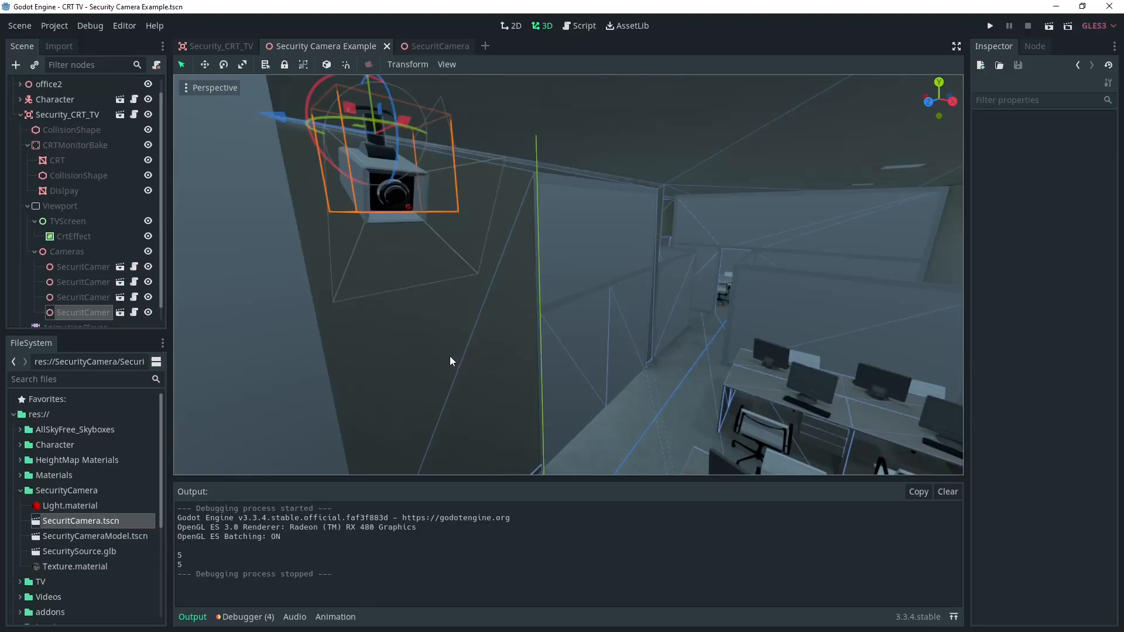